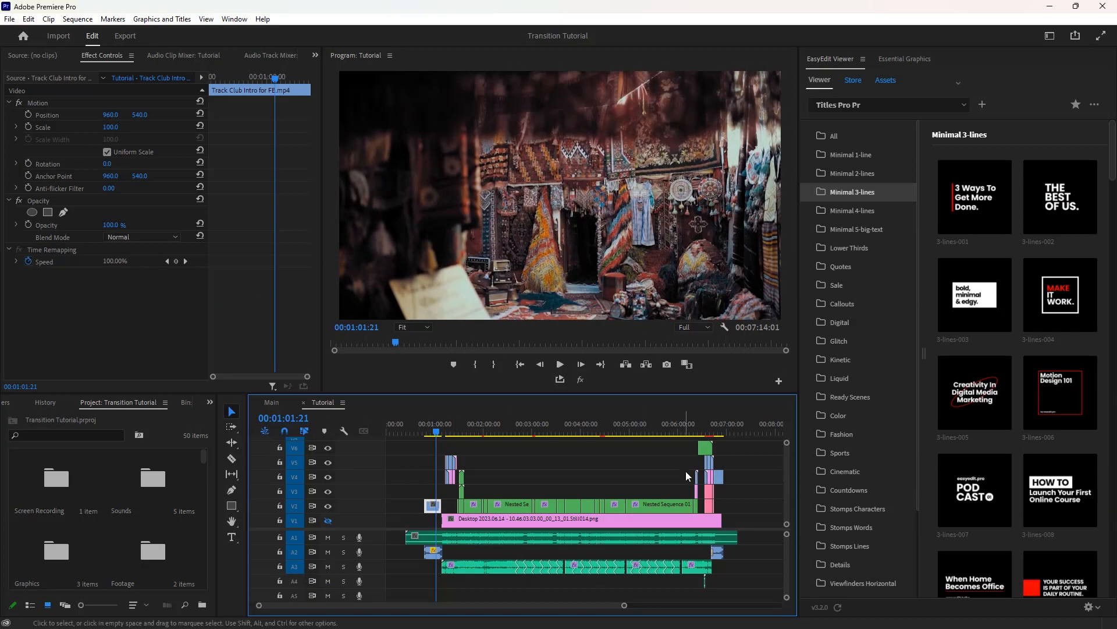
- Park the playhead near 00:01:10 at the start of the Desktop still clip
{"action": "left_click", "coordinate": [442, 431]}
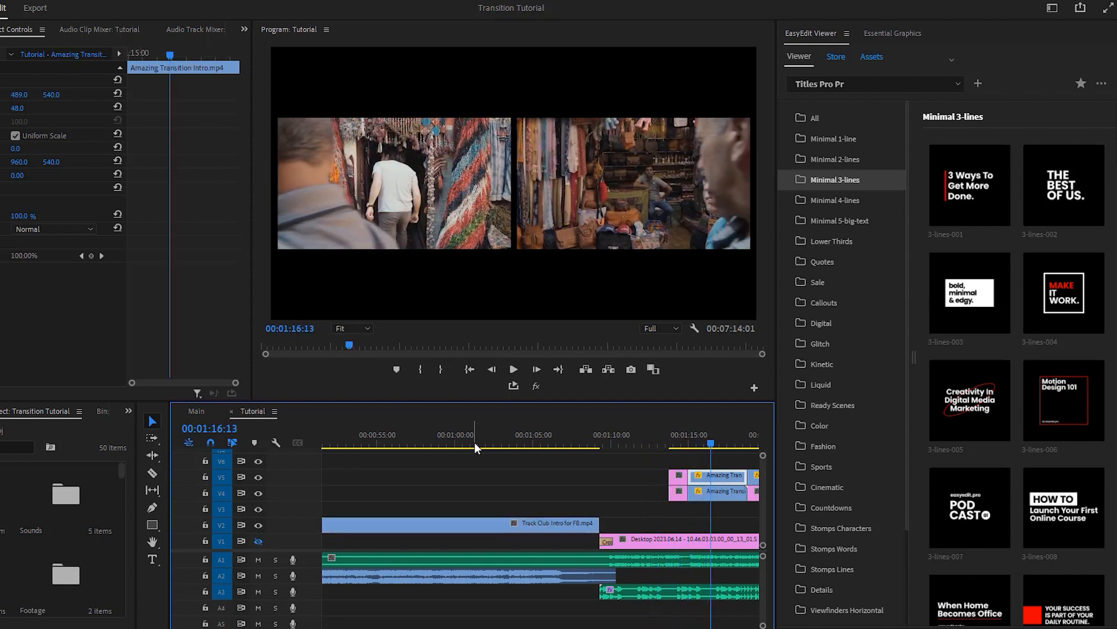
{"action": "scroll", "scroll_direction": "right", "scroll_amount": 3}
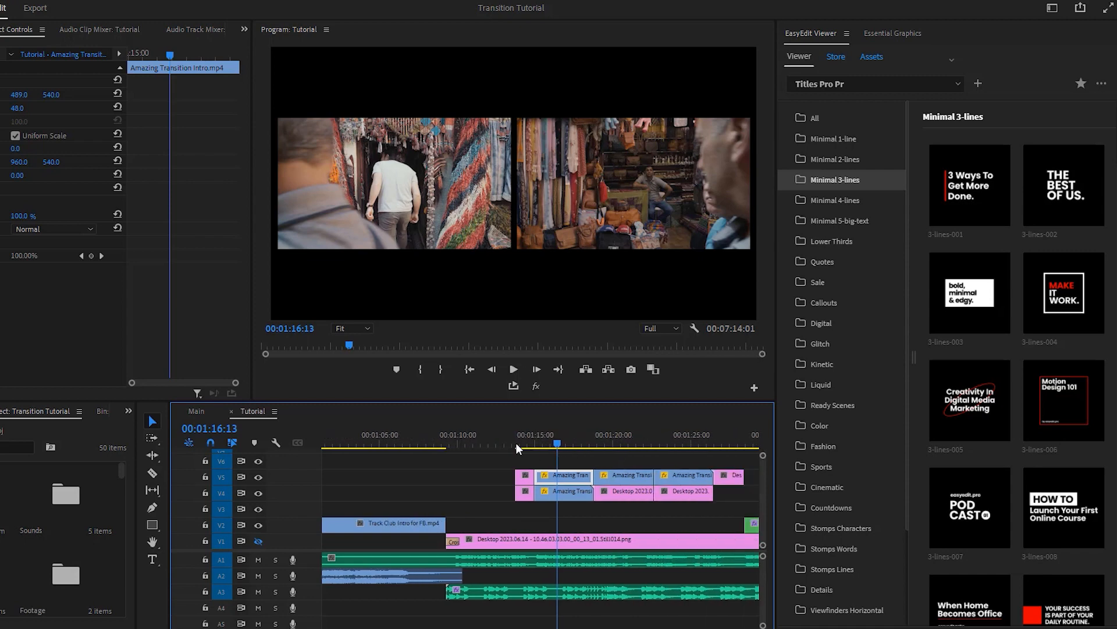
{"action": "left_click", "coordinate": [479, 444]}
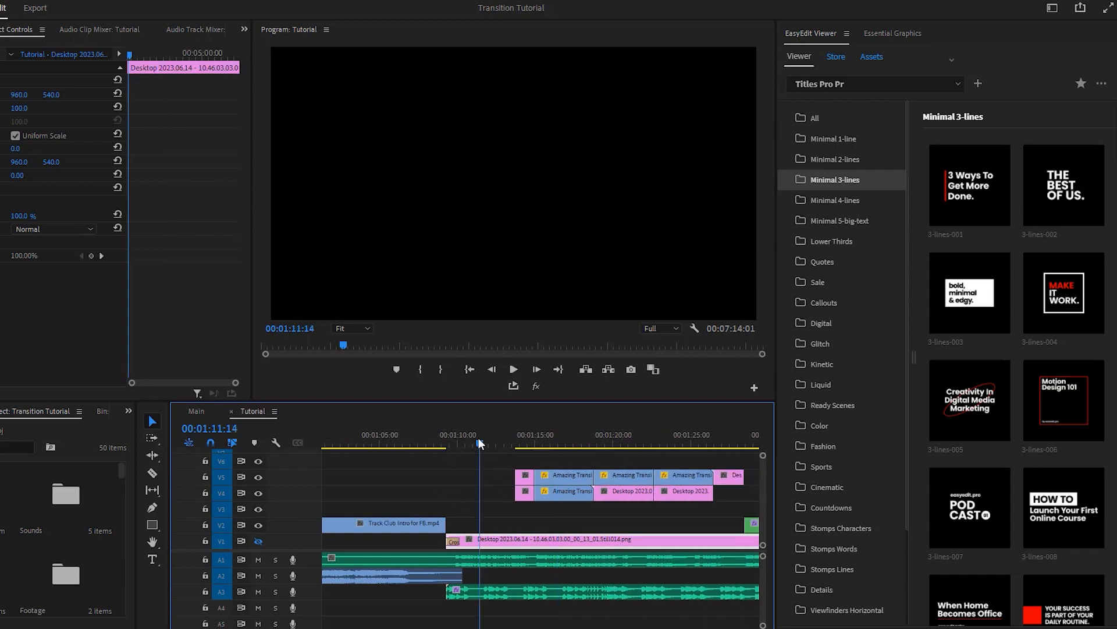
{"action": "left_click", "coordinate": [462, 442]}
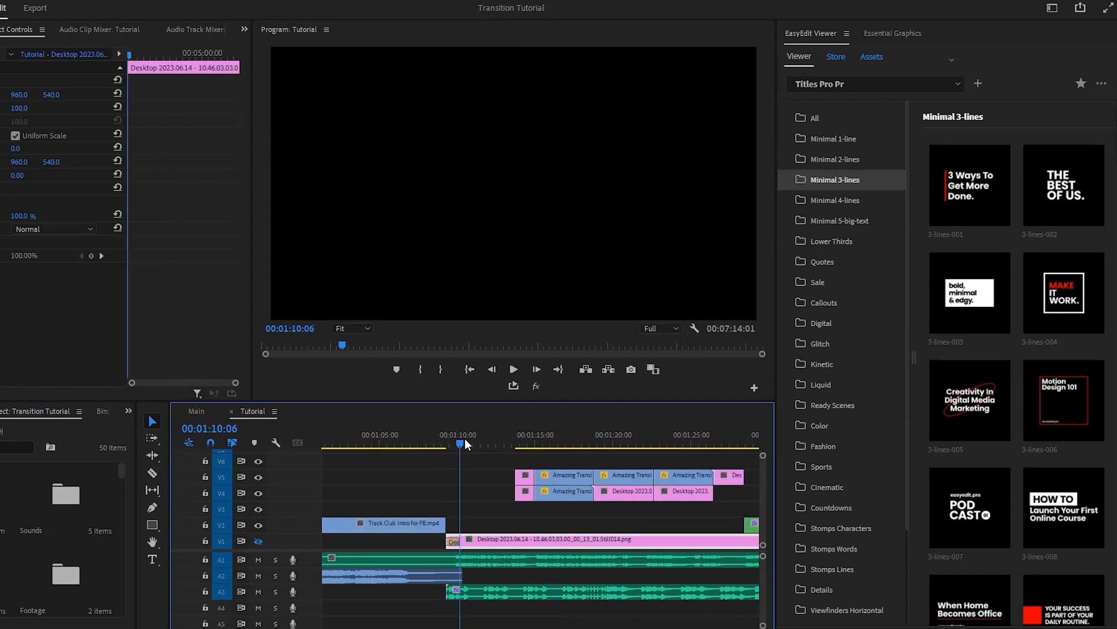
{"action": "left_click", "coordinate": [456, 444]}
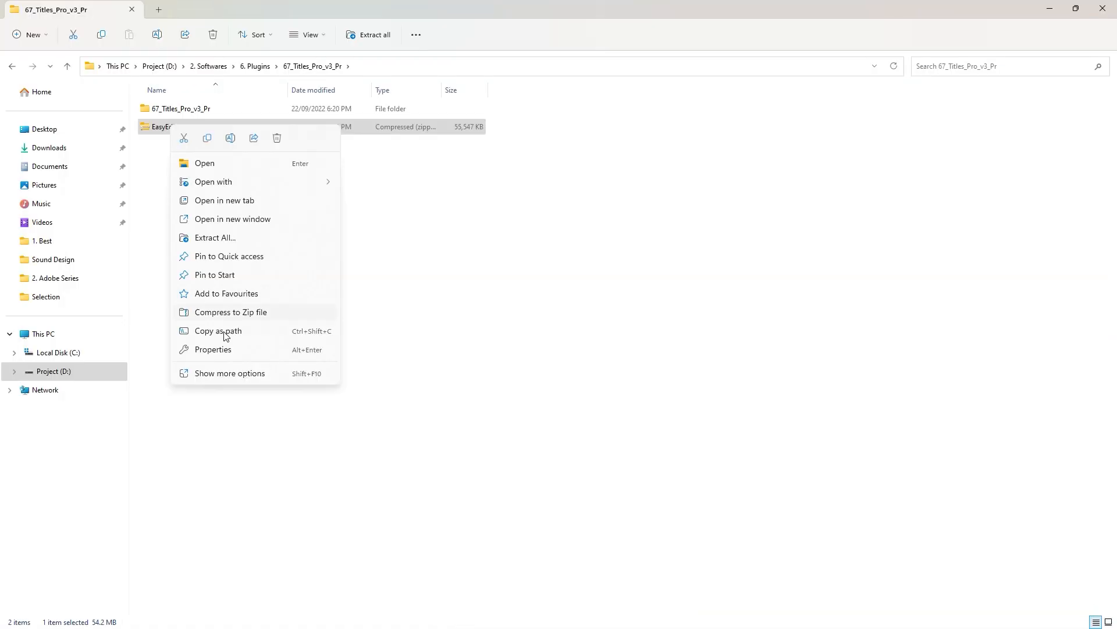
- Run EasyEditHelper Setup 1.1.2, allow UAC, and finish with Run EasyEditHelper checked
{"action": "left_click", "coordinate": [215, 237]}
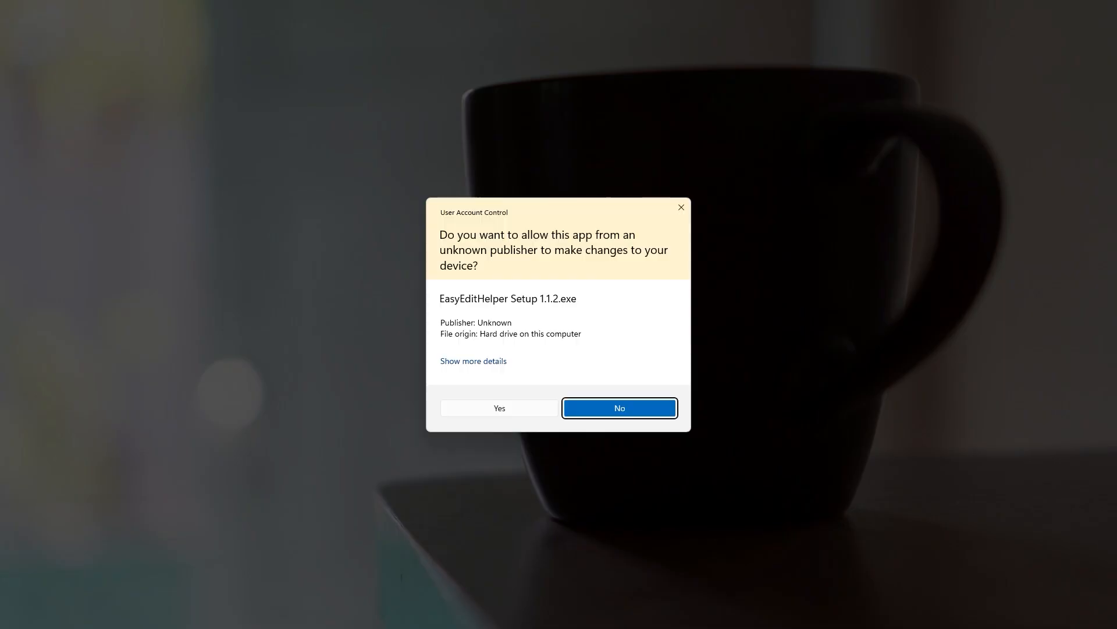
{"action": "left_click", "coordinate": [498, 408]}
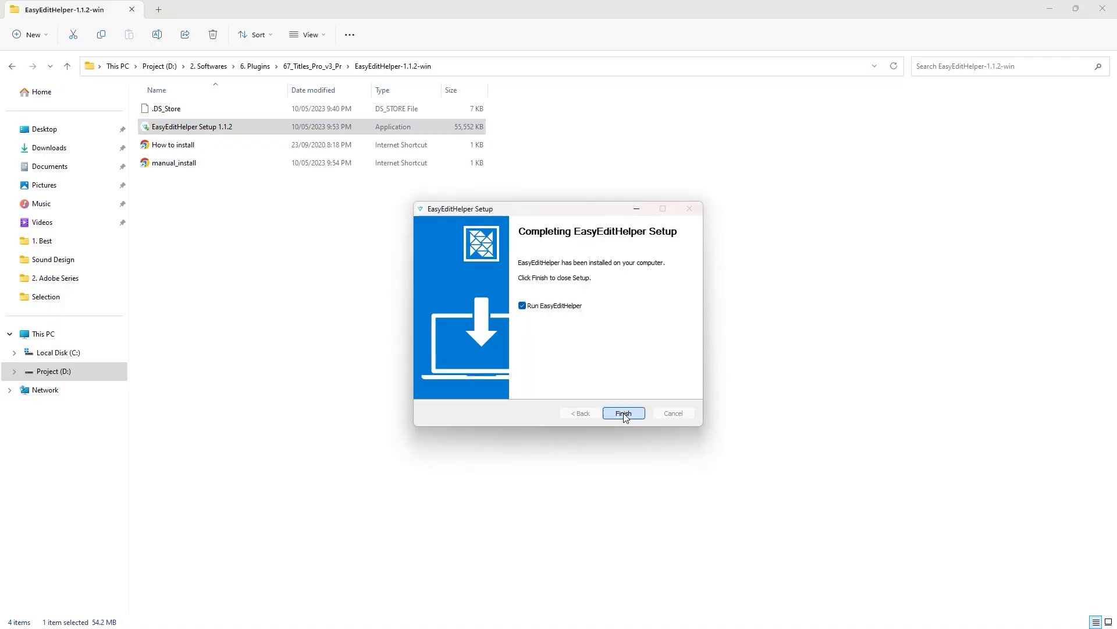
{"action": "left_click", "coordinate": [622, 413]}
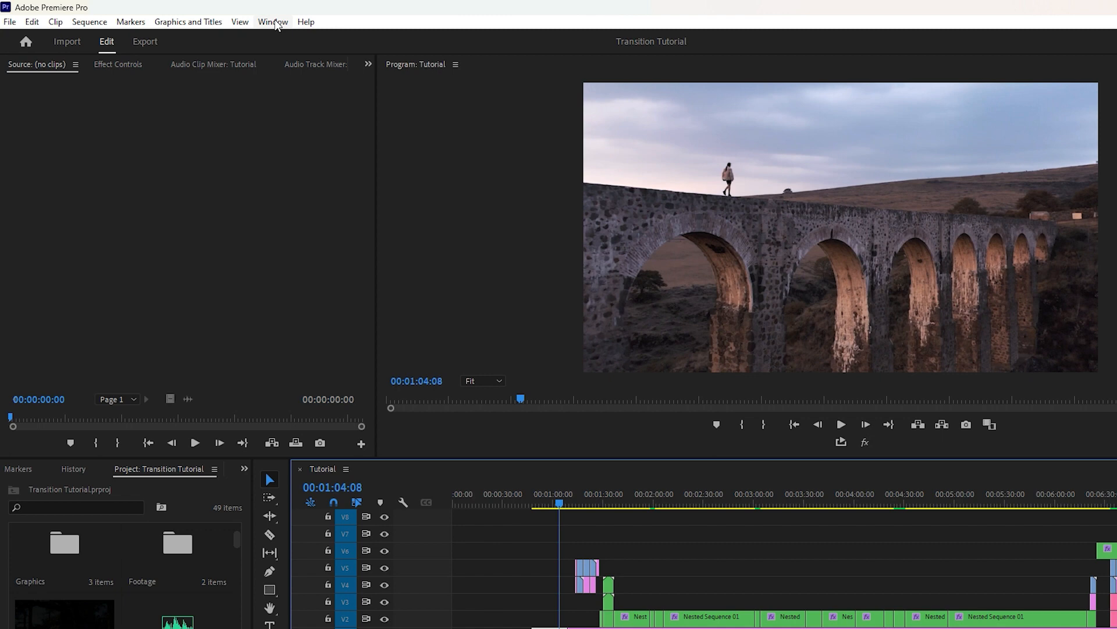
- Show the EasyEdit Viewer extension panel, then return to the Titles Pro folder in File Explorer
{"action": "left_click", "coordinate": [273, 21]}
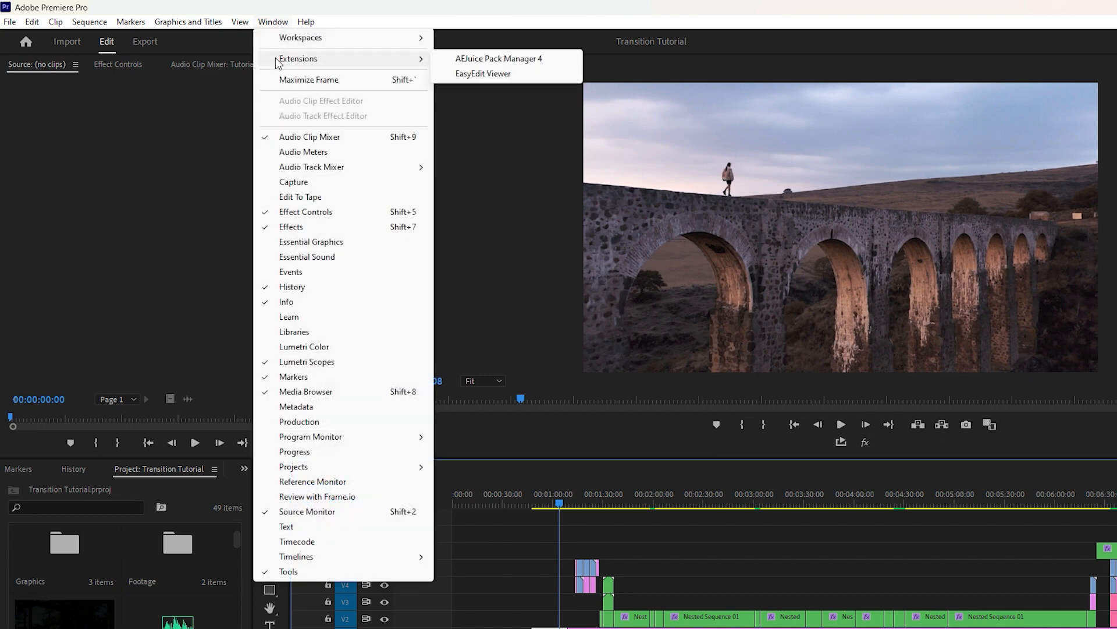
{"action": "mouse_move", "coordinate": [483, 73]}
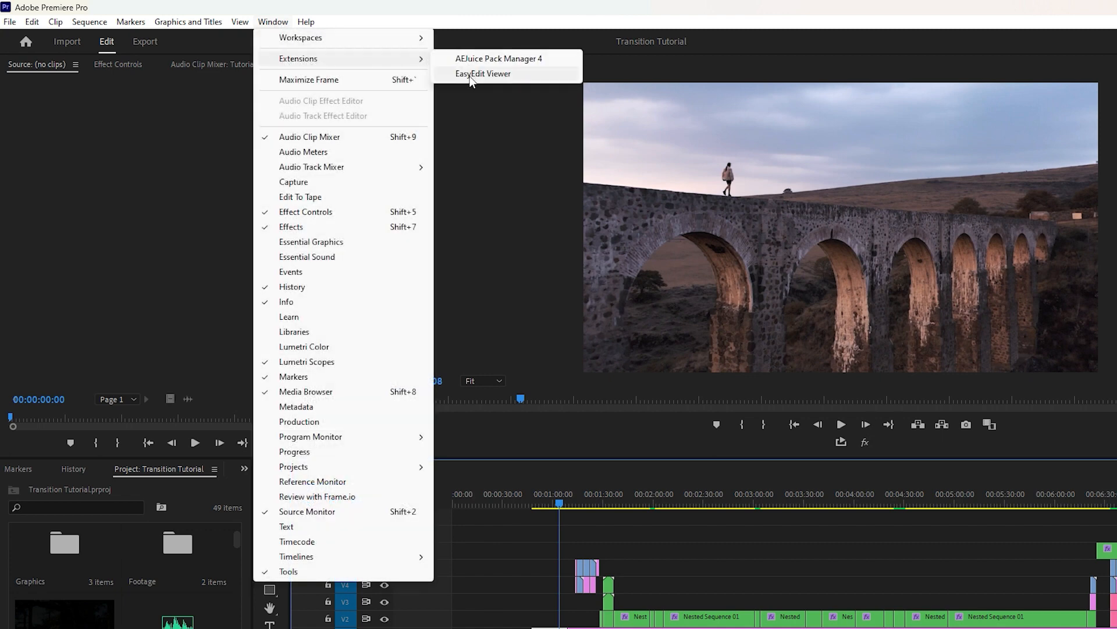
{"action": "left_click", "coordinate": [483, 74]}
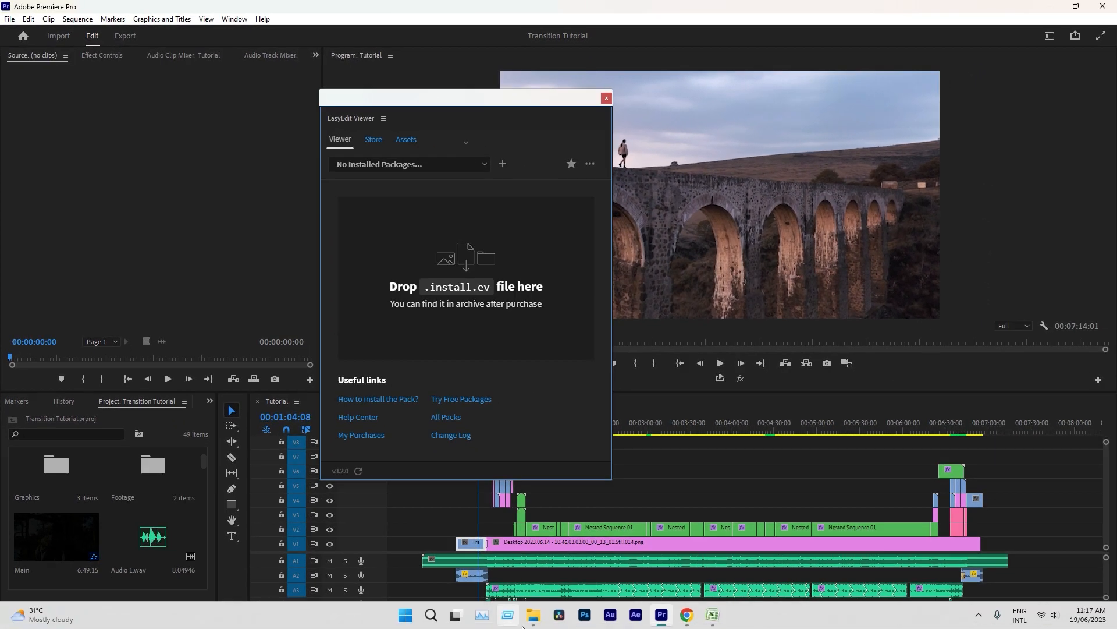
{"action": "left_click", "coordinate": [533, 614]}
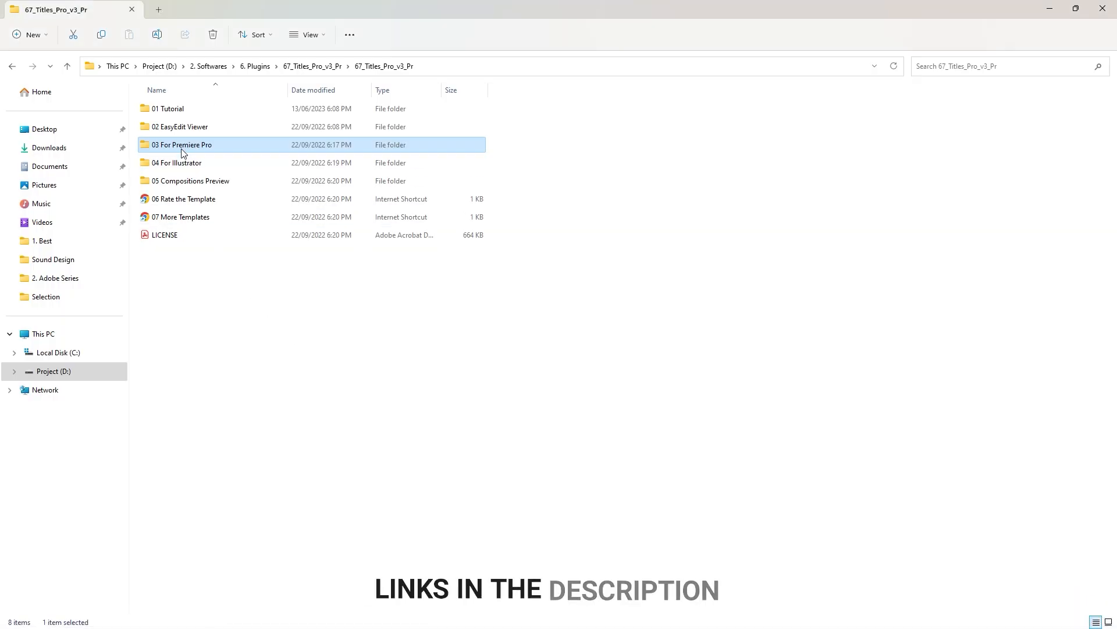
- Drop Titles Pro__pr_v3.install.ev from 03 For Premiere Pro onto EasyEdit Viewer
{"action": "double_click", "coordinate": [182, 145]}
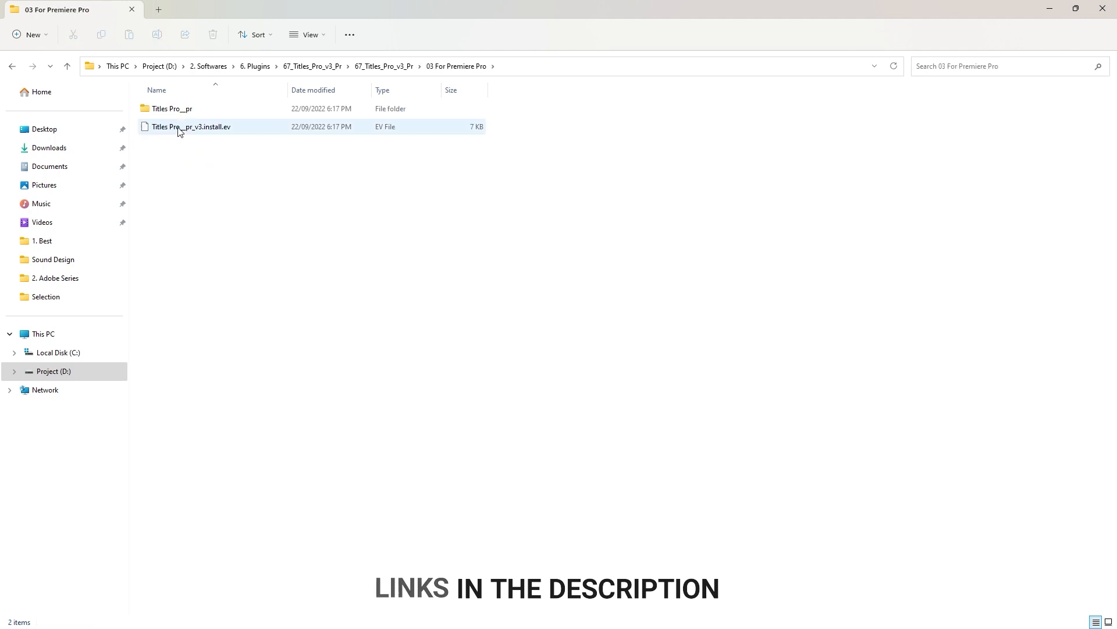
{"action": "left_click", "coordinate": [191, 126]}
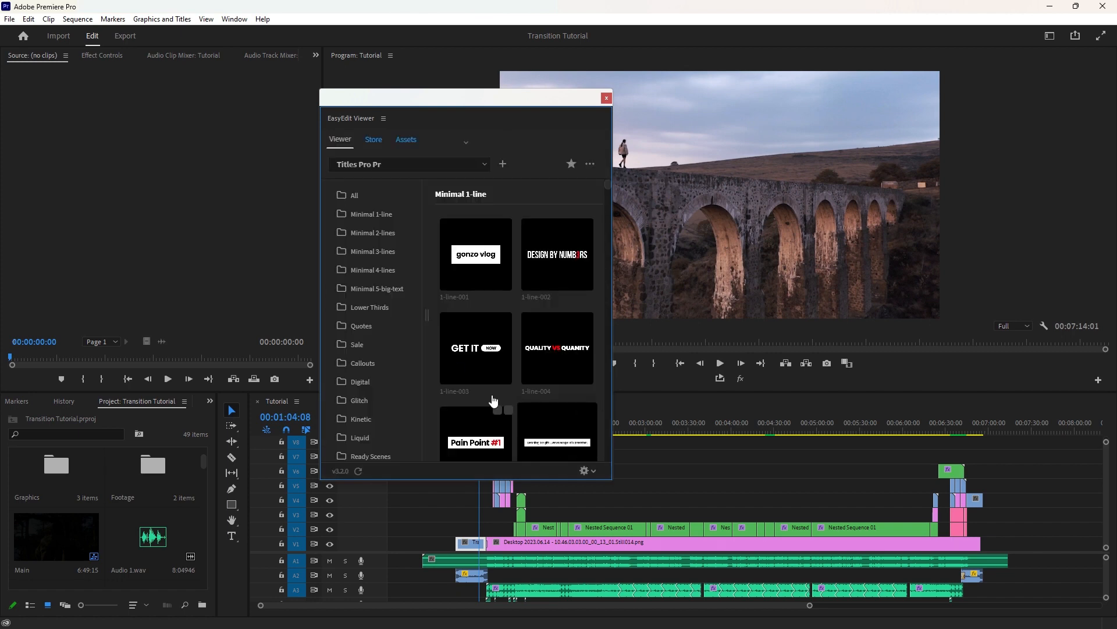
- Show Essential Graphics and dock EasyEdit Viewer as a tab beside it
{"action": "left_click", "coordinate": [234, 18]}
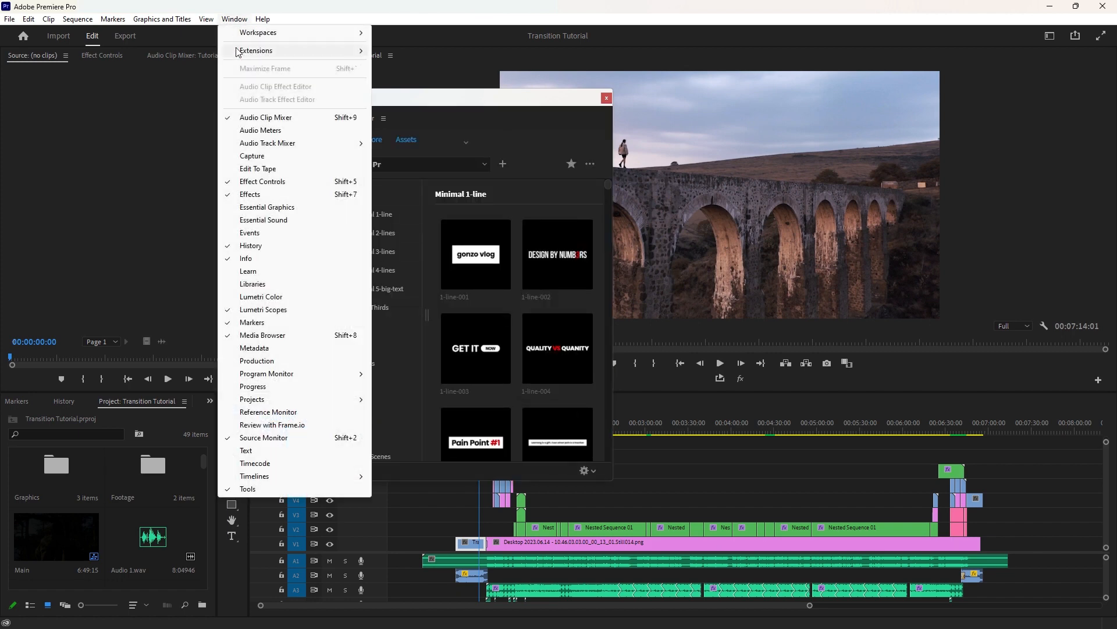
{"action": "left_click", "coordinate": [267, 206]}
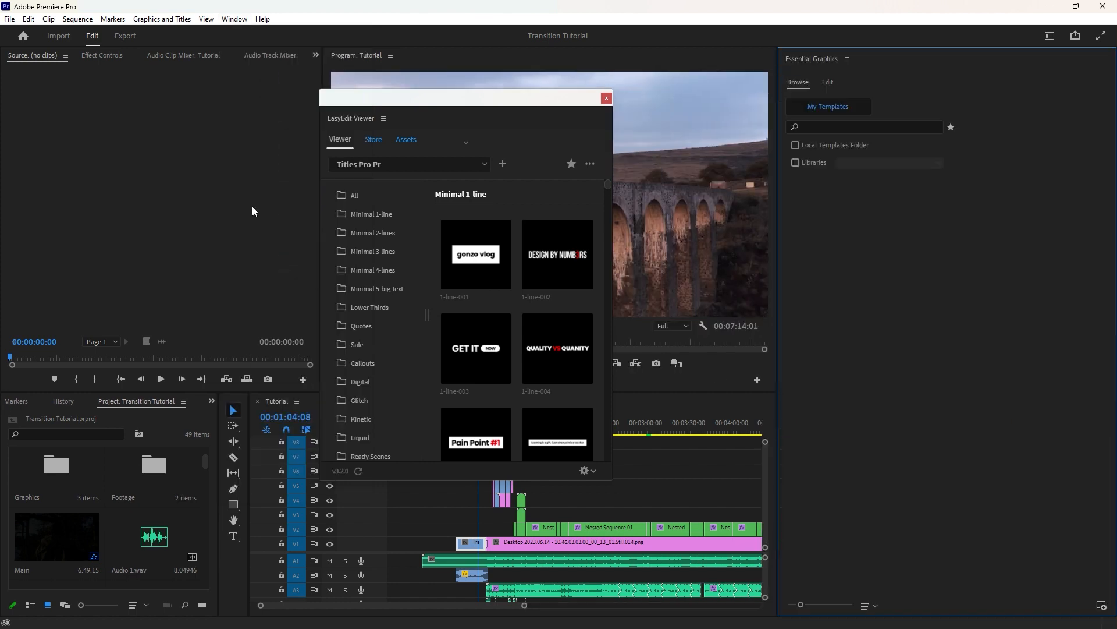
{"action": "left_click", "coordinate": [828, 105]}
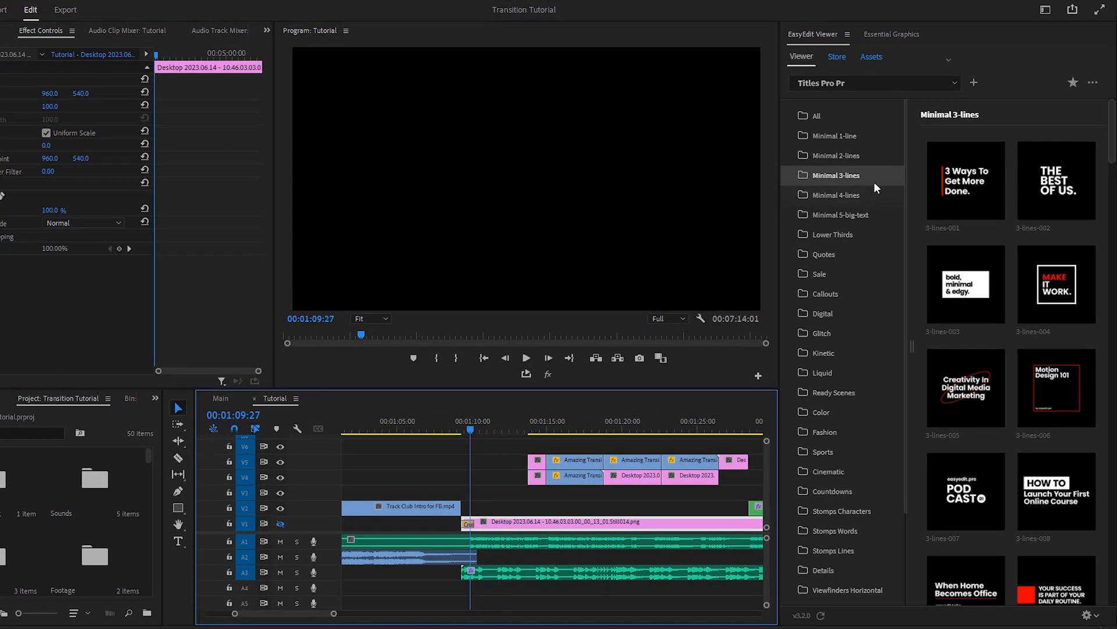
- Browse Minimal 4-lines then Fashion templates and import Fashion 011 onto V2 at the playhead
{"action": "scroll", "scroll_direction": "down", "scroll_amount": 3}
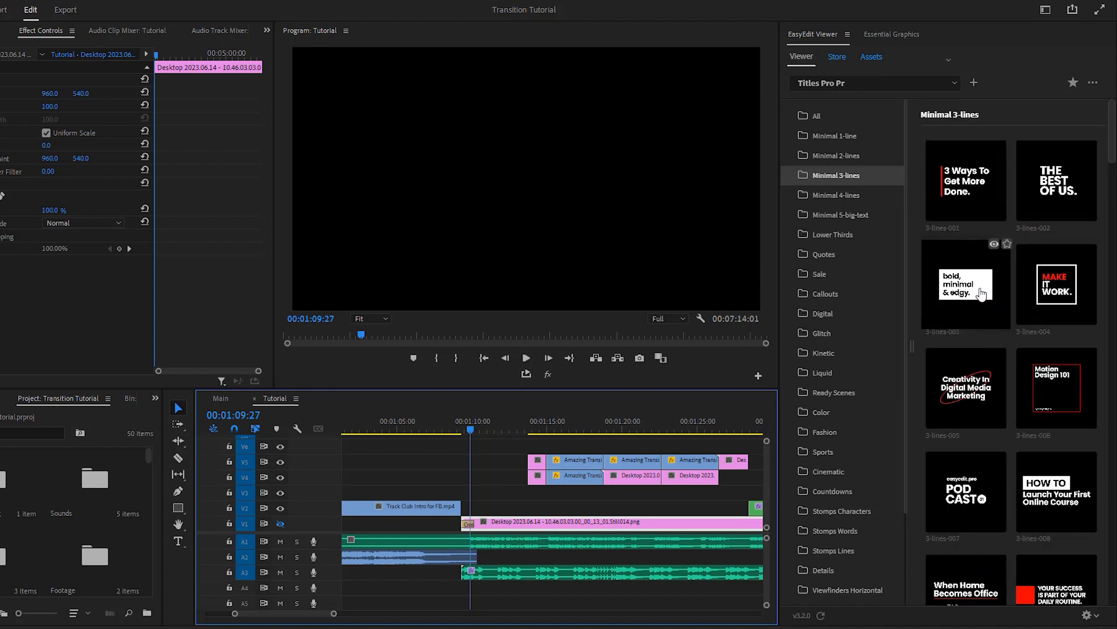
{"action": "left_click", "coordinate": [837, 195]}
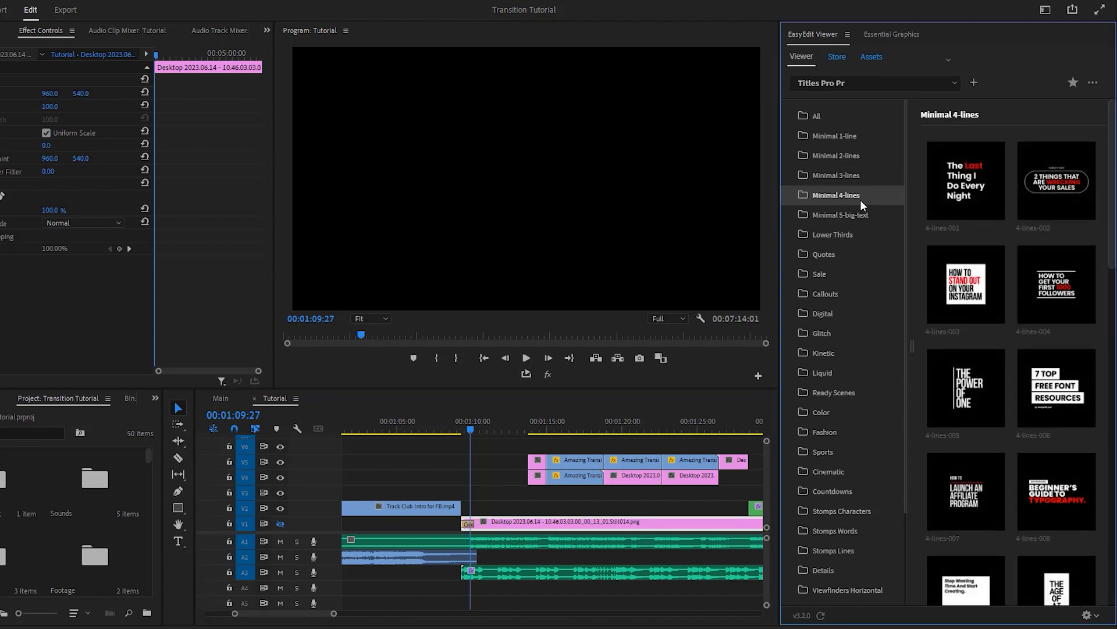
{"action": "scroll", "scroll_direction": "down", "scroll_amount": 3}
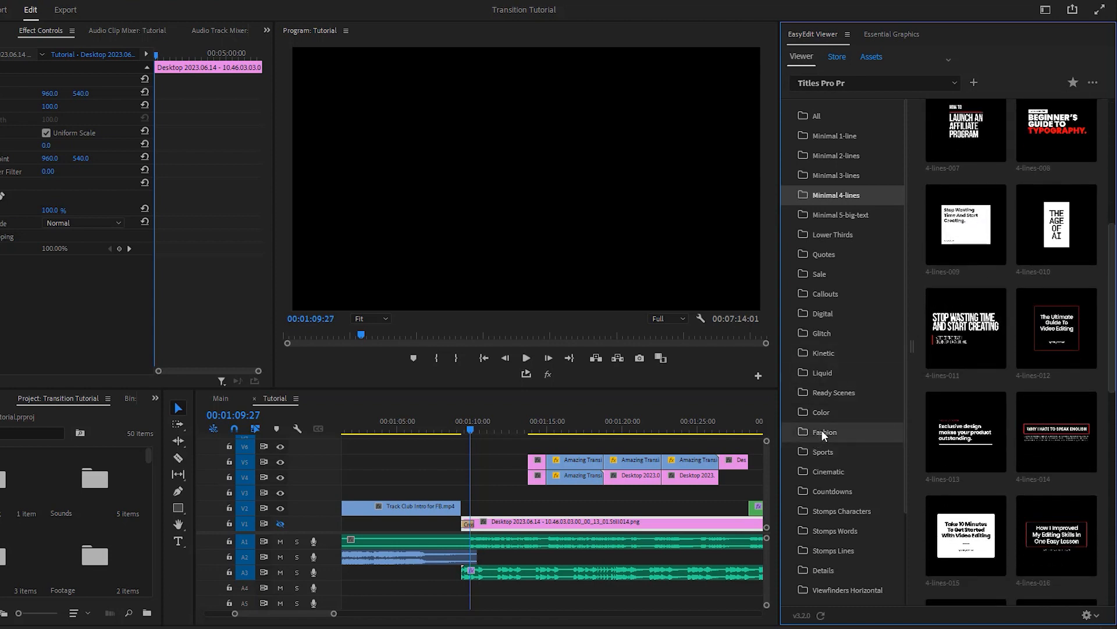
{"action": "left_click", "coordinate": [825, 432]}
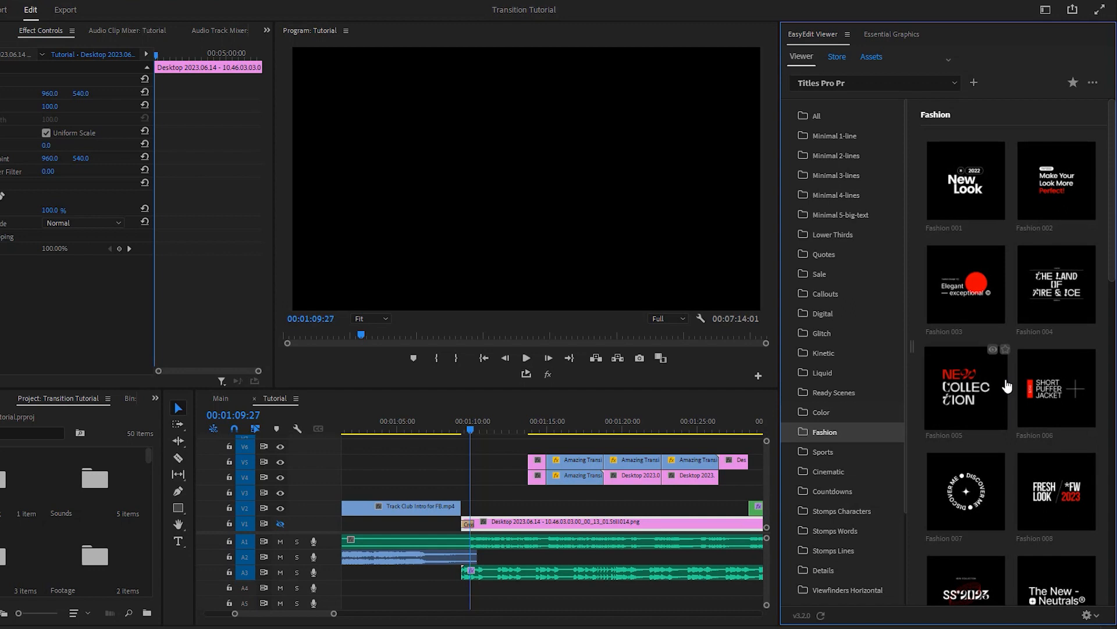
{"action": "scroll", "scroll_direction": "down", "scroll_amount": 3}
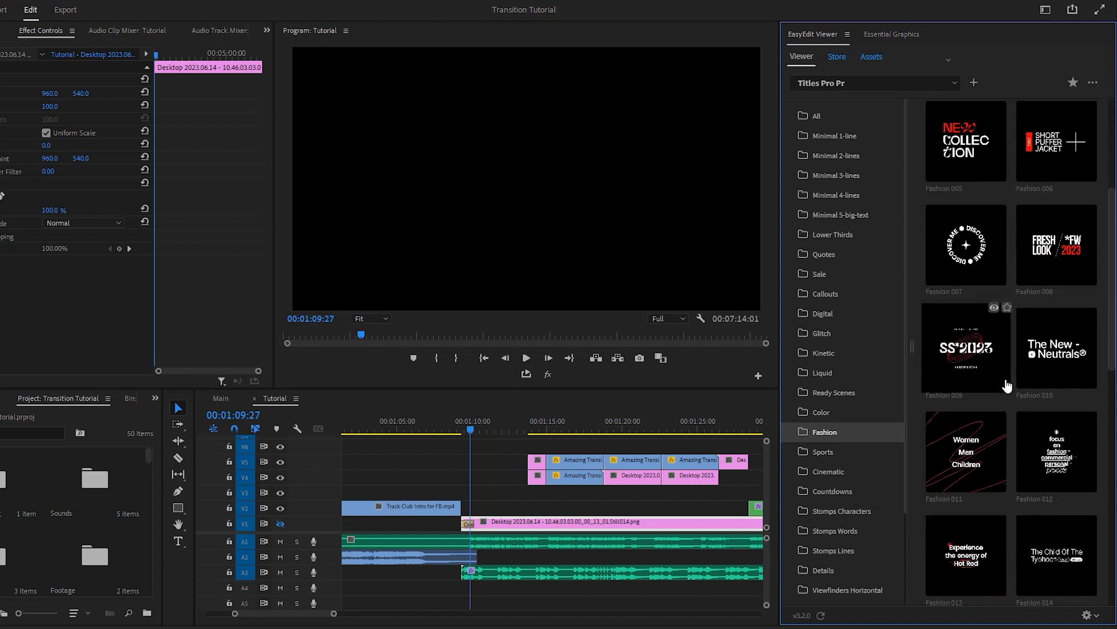
{"action": "mouse_move", "coordinate": [966, 449]}
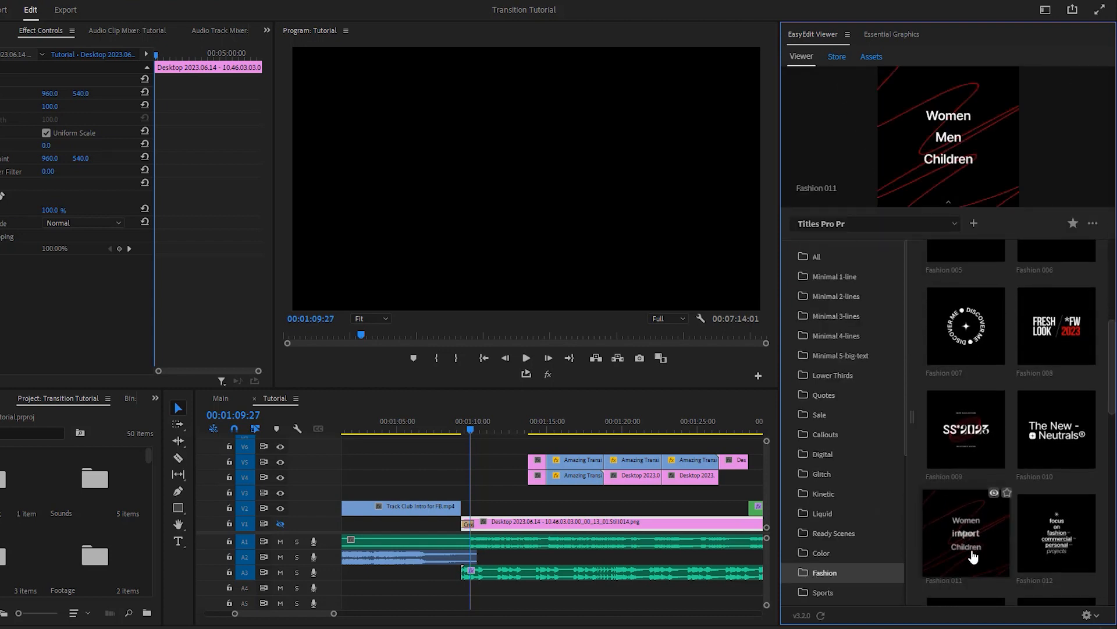
{"action": "scroll", "scroll_direction": "down", "scroll_amount": 3}
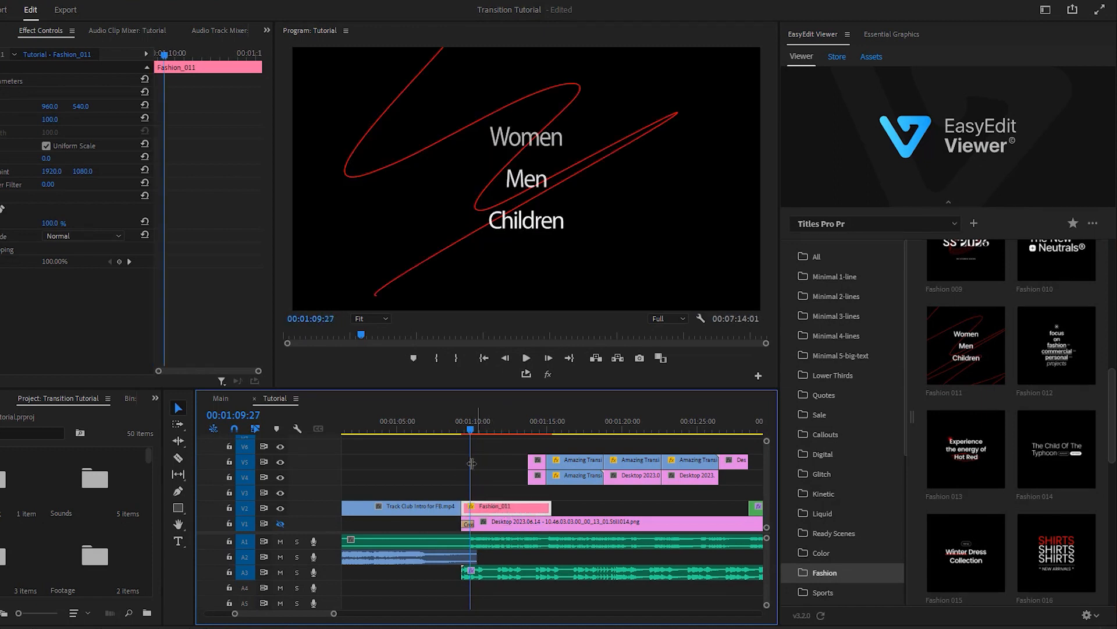
- Move to 00:01:11:03, select the Fashion_011 clip and show its Essential Graphics Edit fields
{"action": "left_click", "coordinate": [476, 430]}
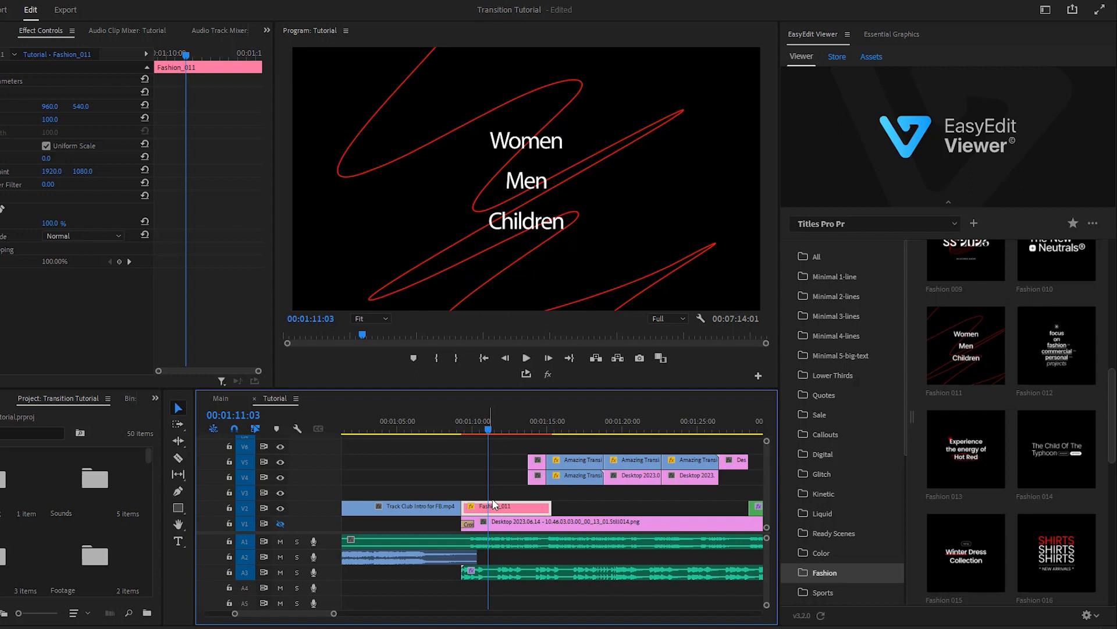
{"action": "mouse_move", "coordinate": [486, 506]}
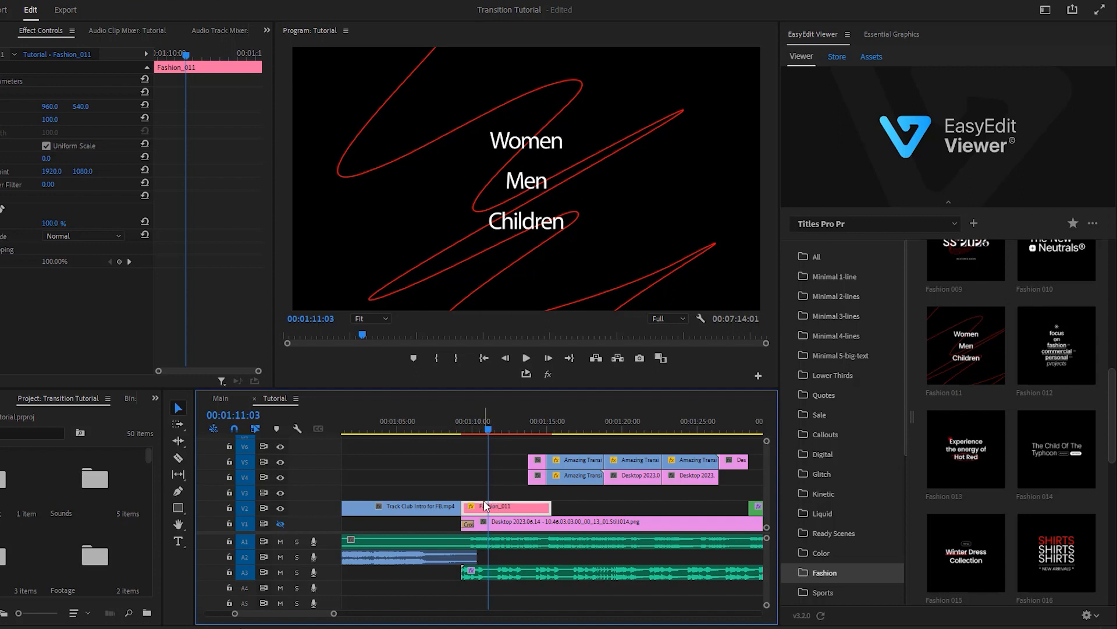
{"action": "left_click", "coordinate": [891, 33]}
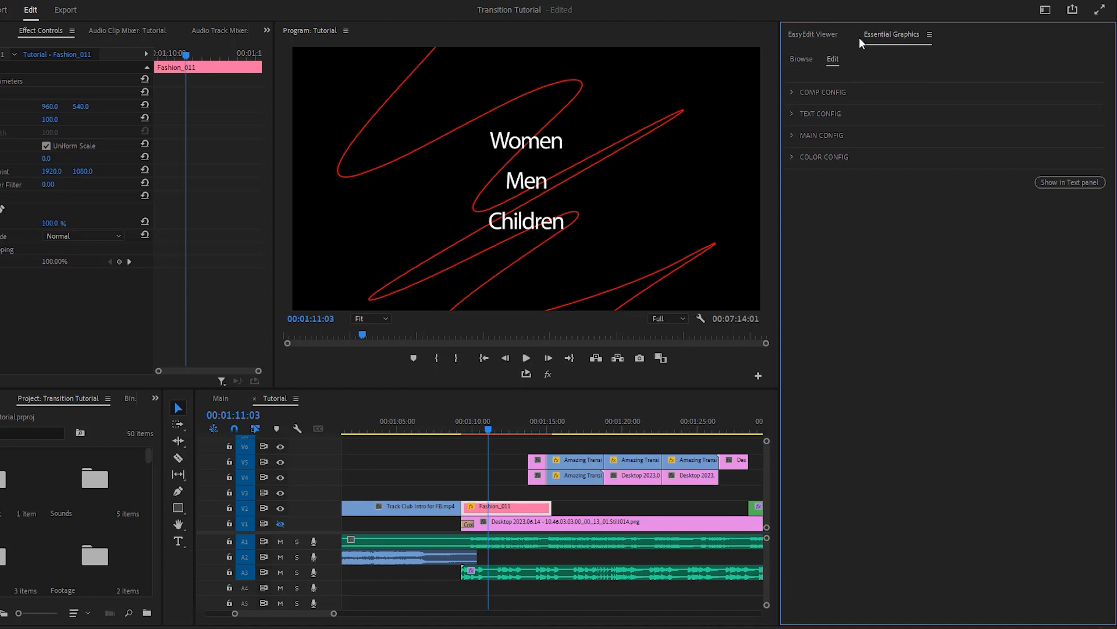
{"action": "mouse_move", "coordinate": [800, 99]}
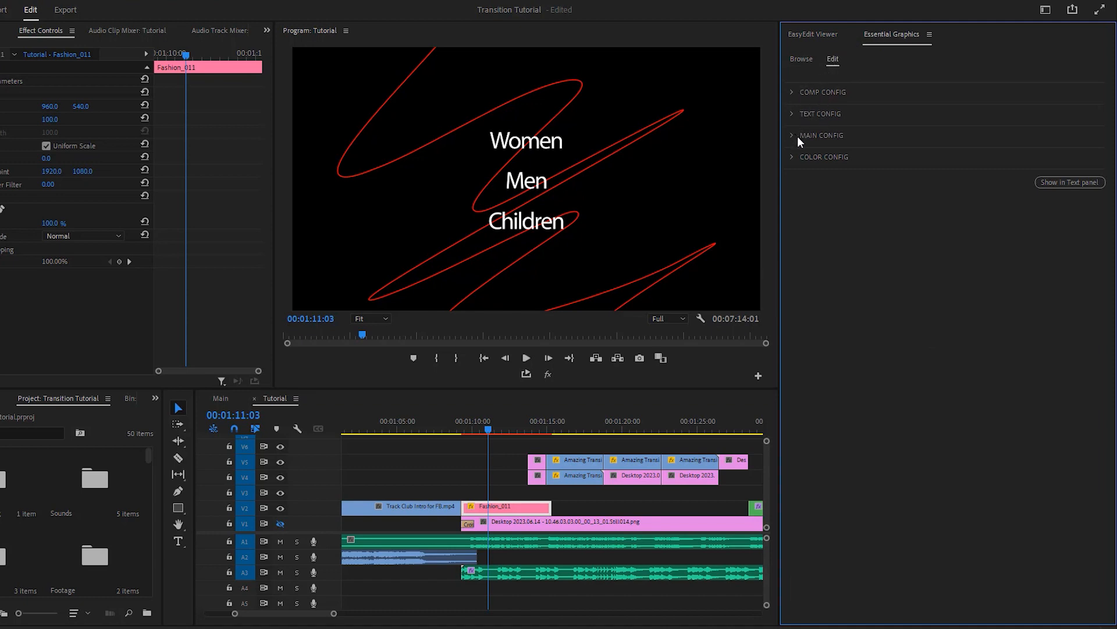
{"action": "left_click", "coordinate": [821, 114]}
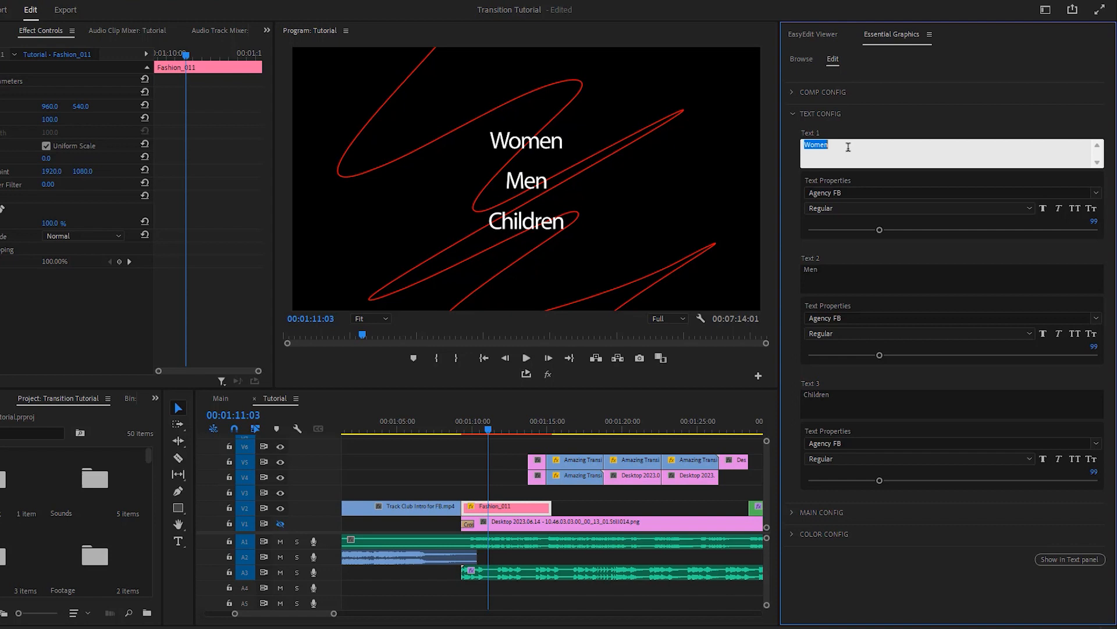
- Make the three title lines read 'today', 'i'm going to show' and 'you'
{"action": "type", "text": "today"}
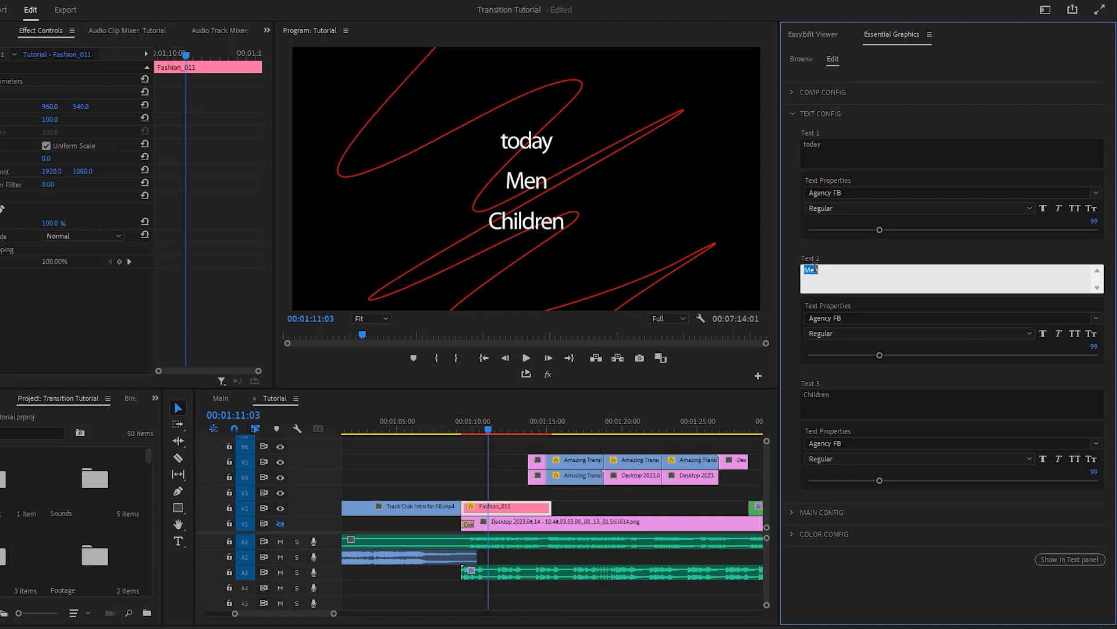
{"action": "type", "text": "i'm going to show"}
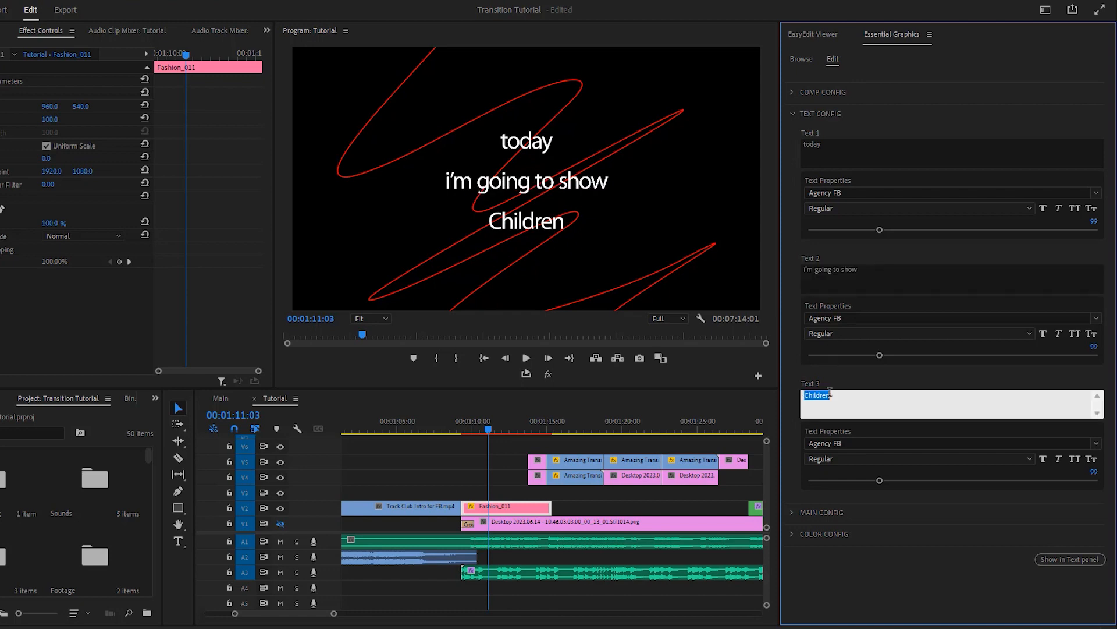
{"action": "type", "text": "you"}
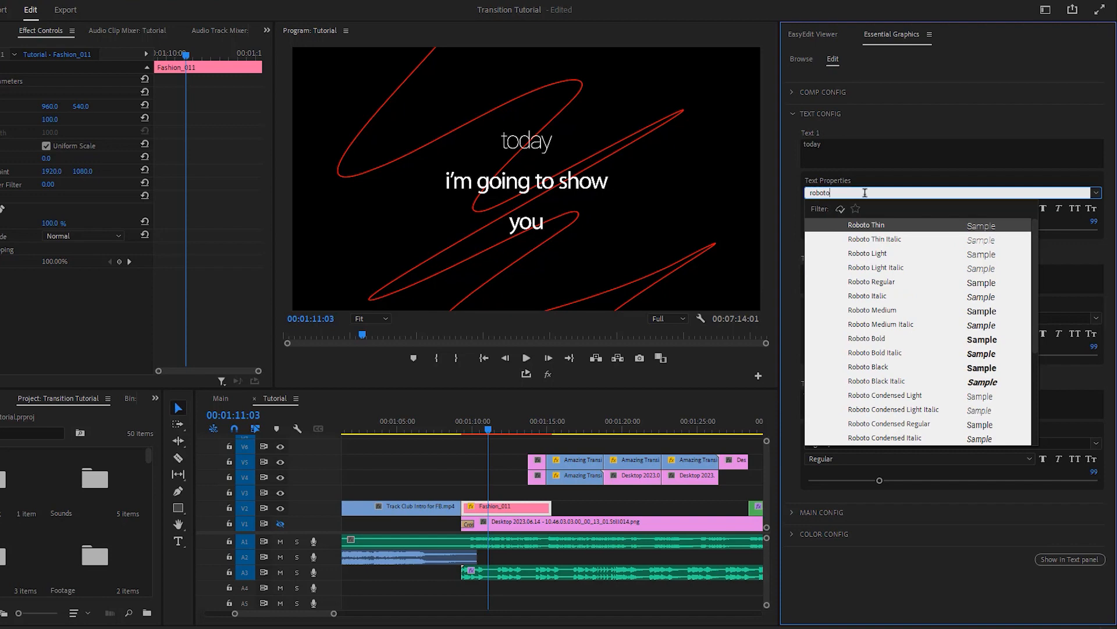
- Set all three lines to Roboto Light in all capitals and collapse TEXT CONFIG
{"action": "left_click", "coordinate": [868, 253]}
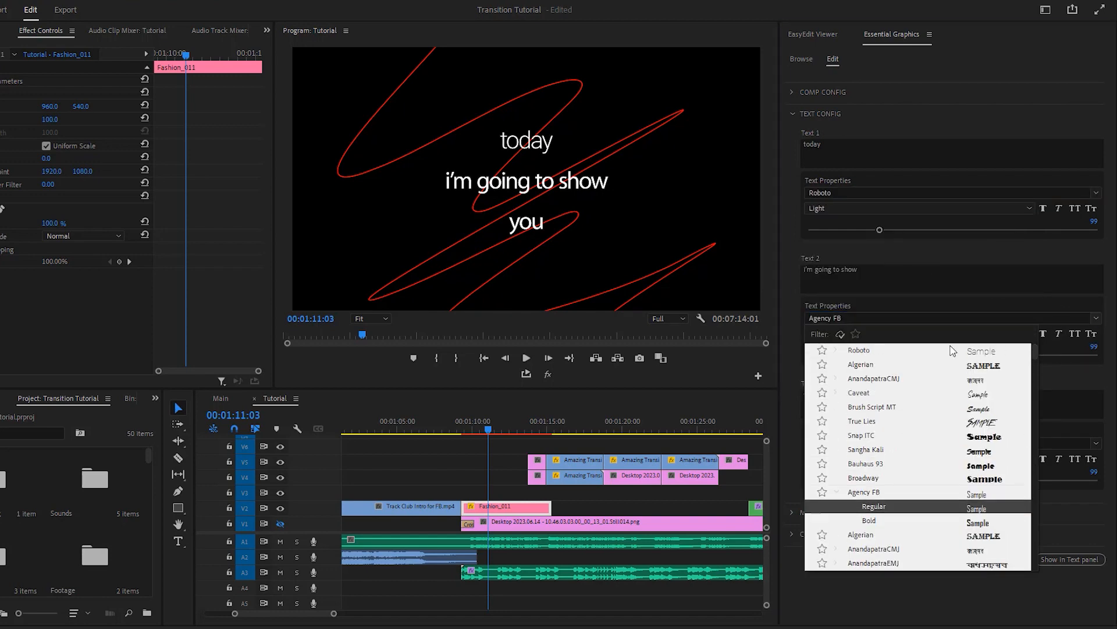
{"action": "left_click", "coordinate": [859, 349]}
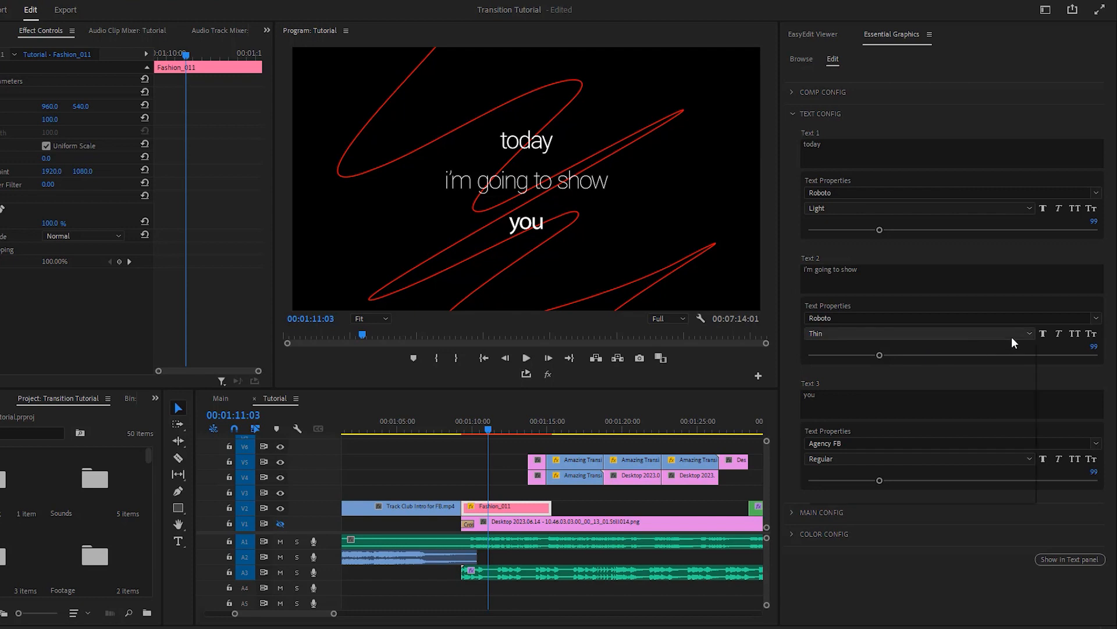
{"action": "left_click", "coordinate": [918, 333]}
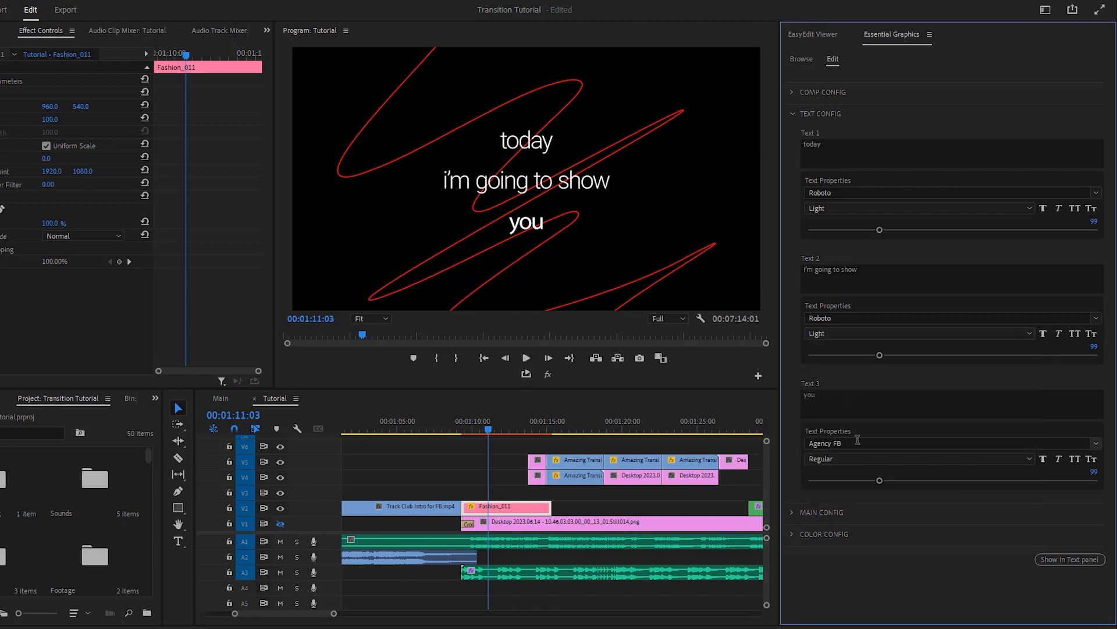
{"action": "left_click", "coordinate": [919, 442]}
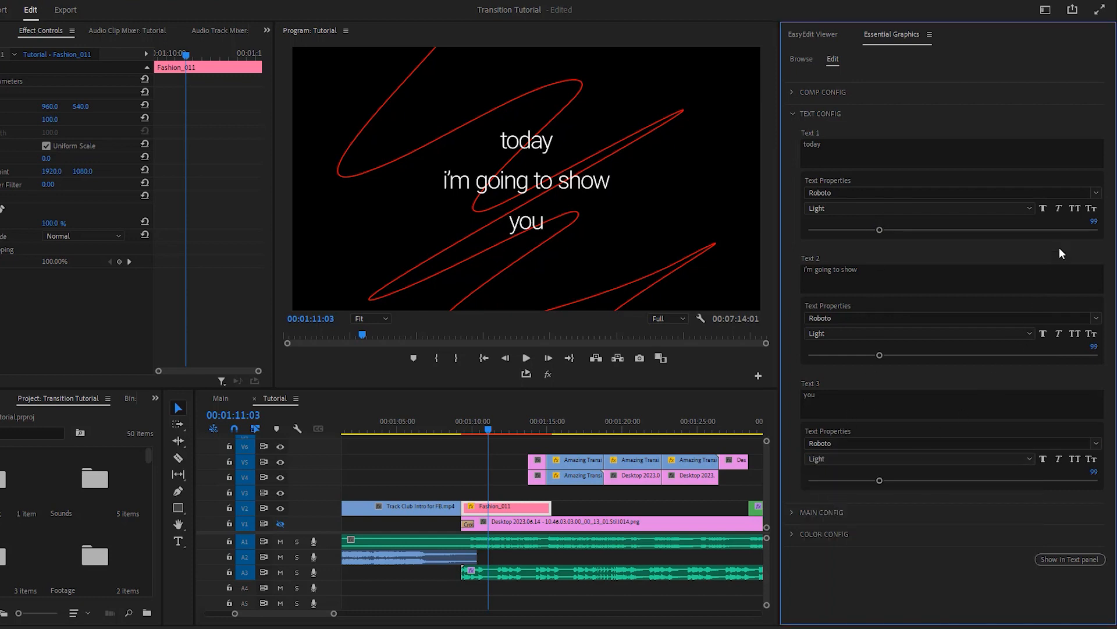
{"action": "left_click", "coordinate": [1092, 207]}
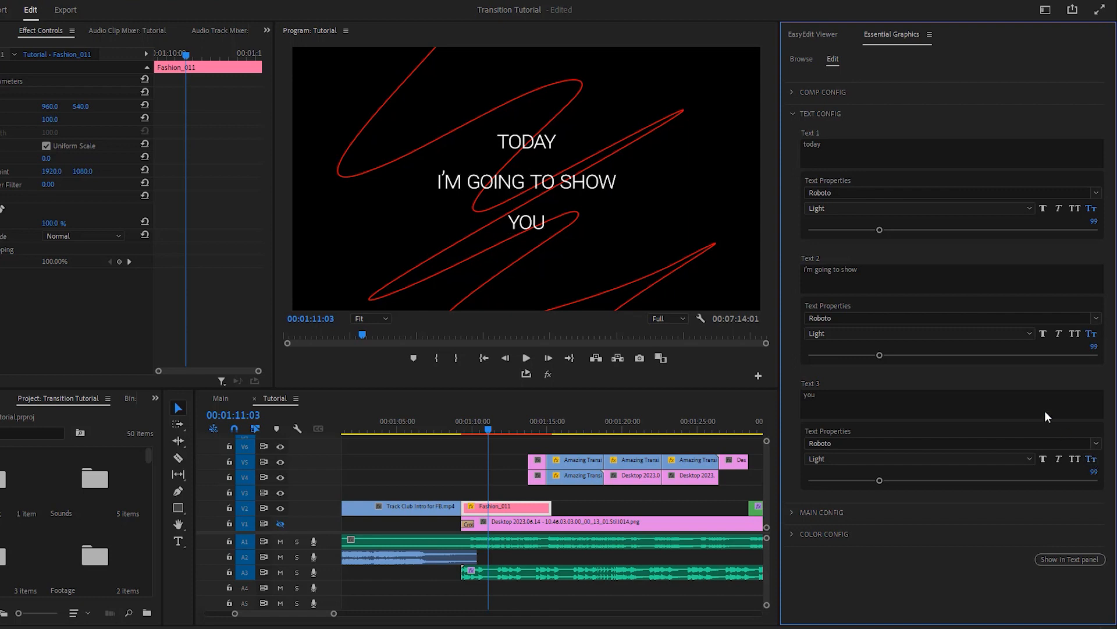
{"action": "left_click", "coordinate": [793, 113]}
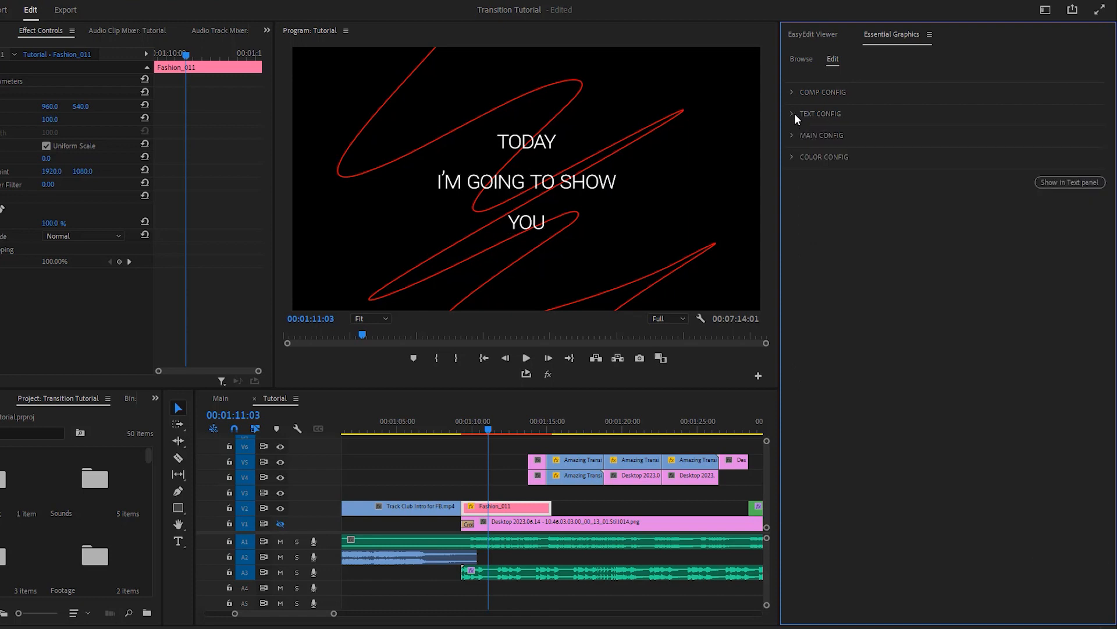
{"action": "mouse_move", "coordinate": [510, 159]}
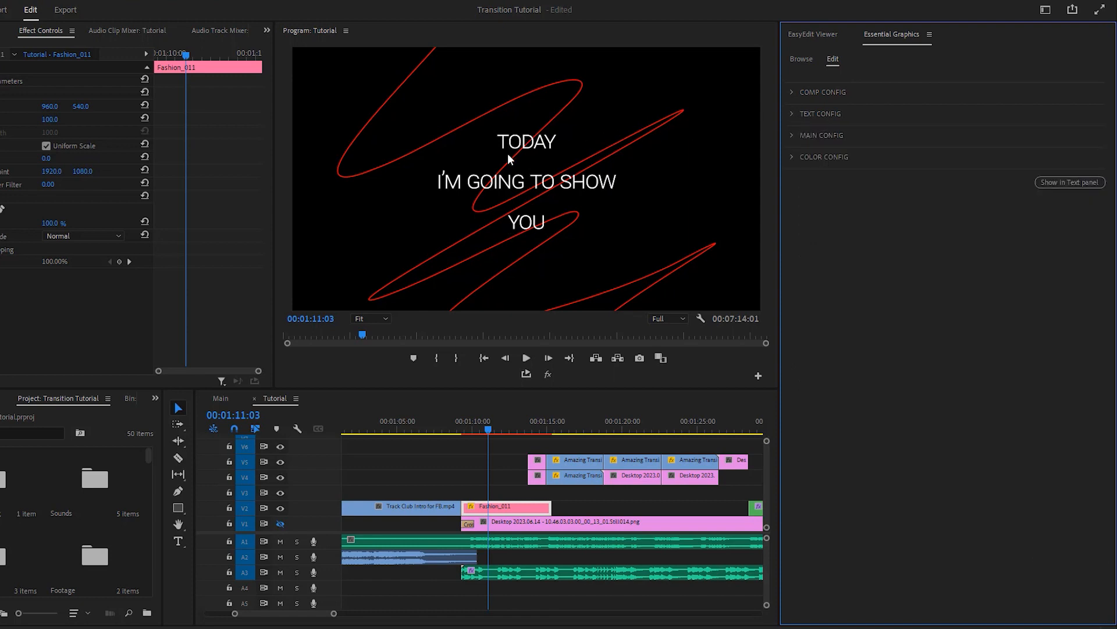
{"action": "mouse_move", "coordinate": [536, 197]}
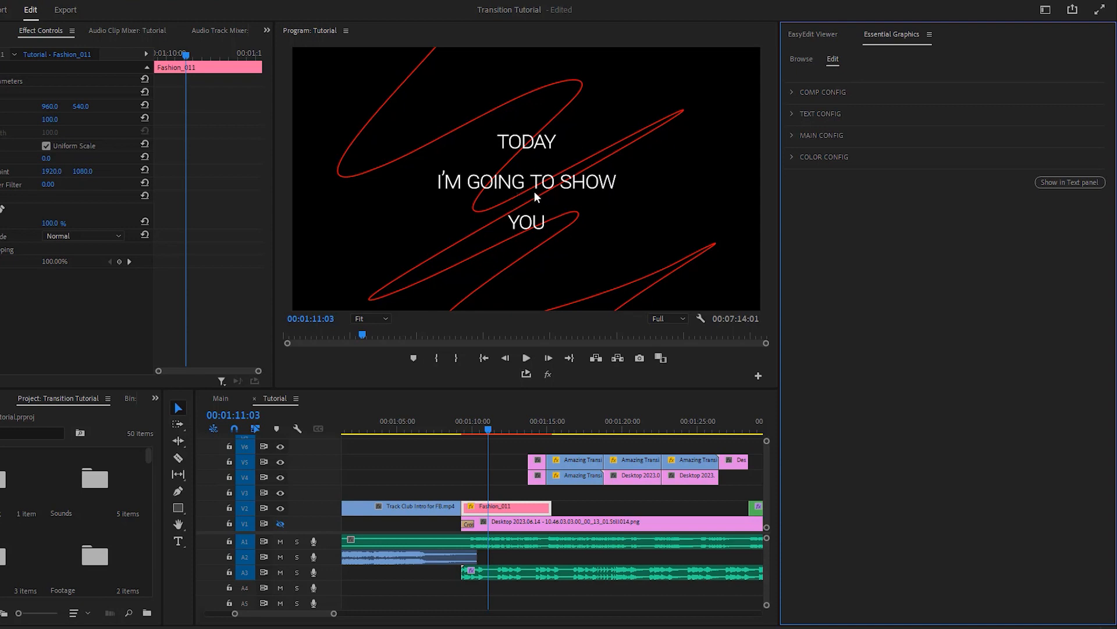
{"action": "mouse_move", "coordinate": [797, 140]}
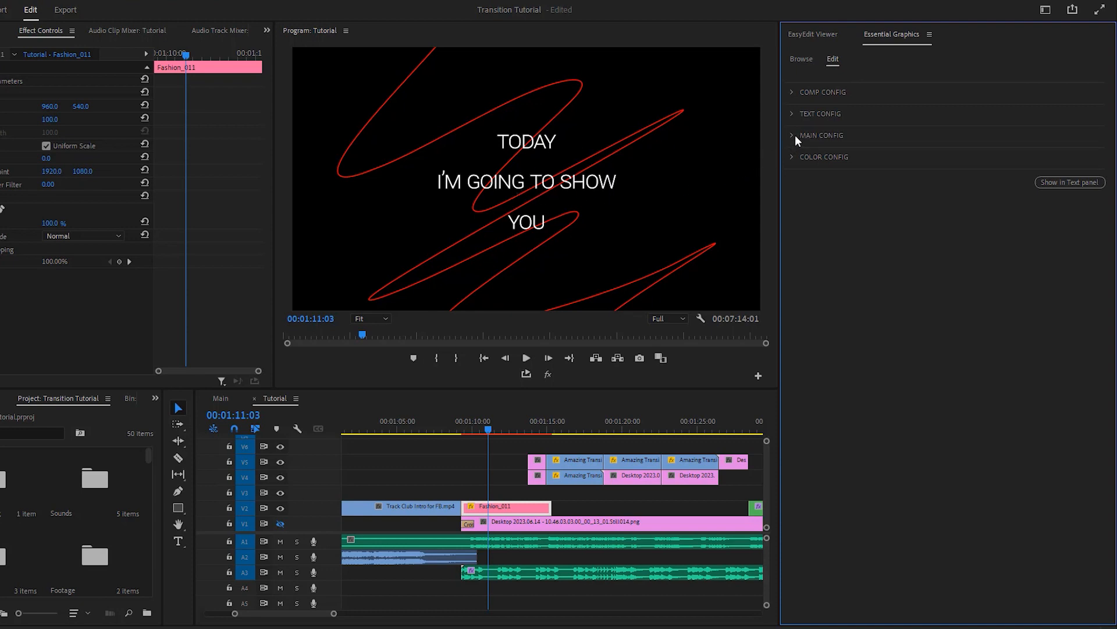
- In MAIN CONFIG set Position Text 1 Y to -59.9 and Position Text 3 Y to 123.1
{"action": "left_click", "coordinate": [821, 135]}
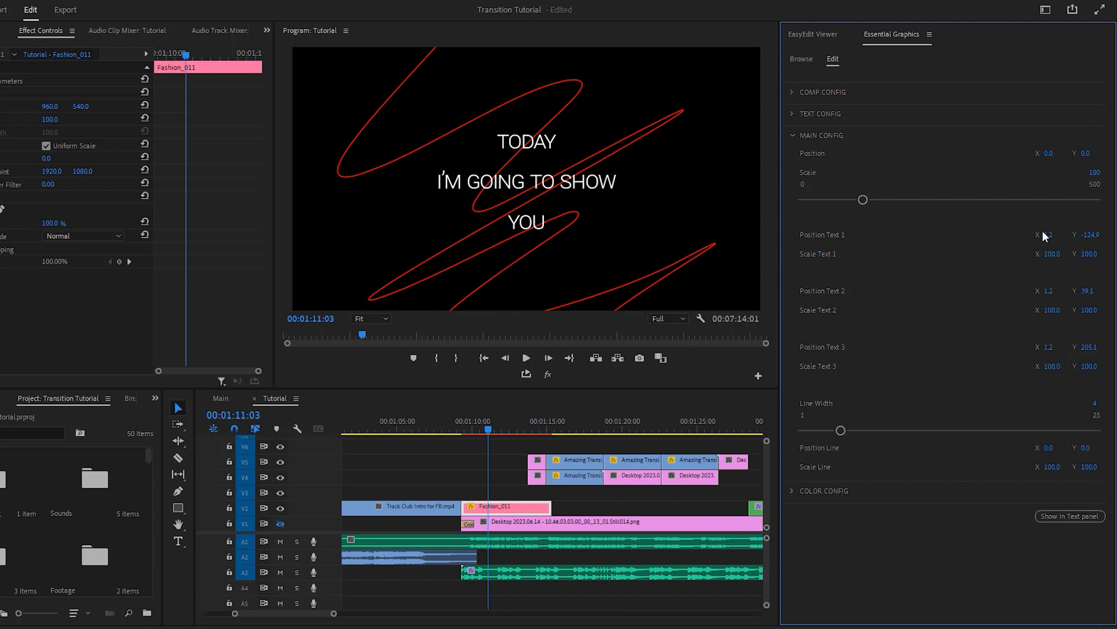
{"action": "mouse_move", "coordinate": [1082, 244]}
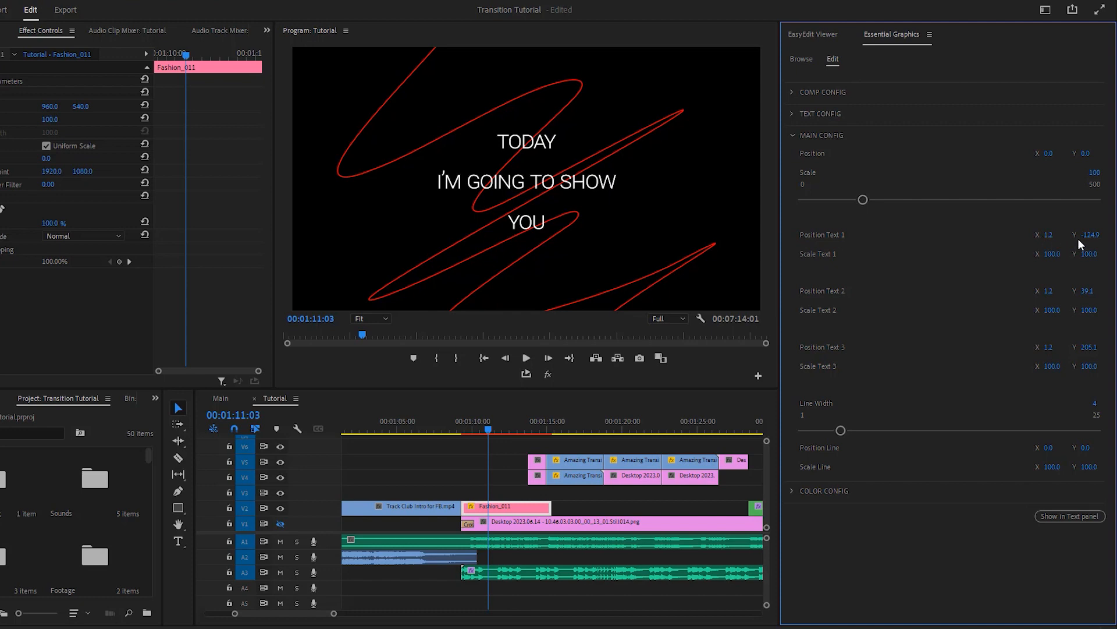
{"action": "mouse_move", "coordinate": [1082, 246]}
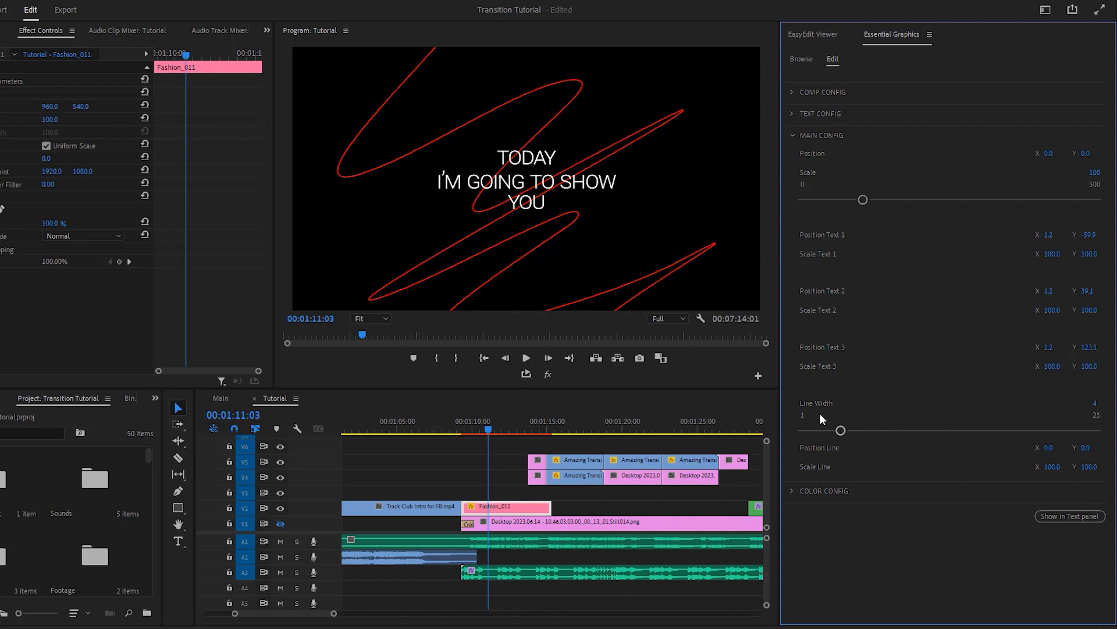
{"action": "left_click", "coordinate": [822, 134]}
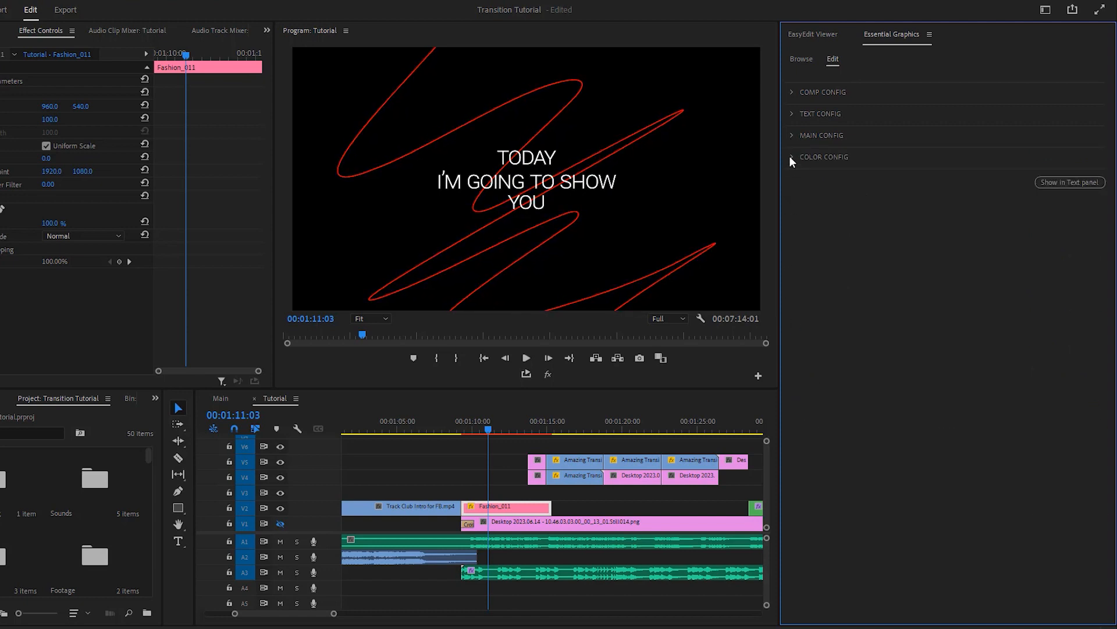
- Trim the Fashion_011 title clip shorter and review it with a quick playback
{"action": "left_click", "coordinate": [794, 156]}
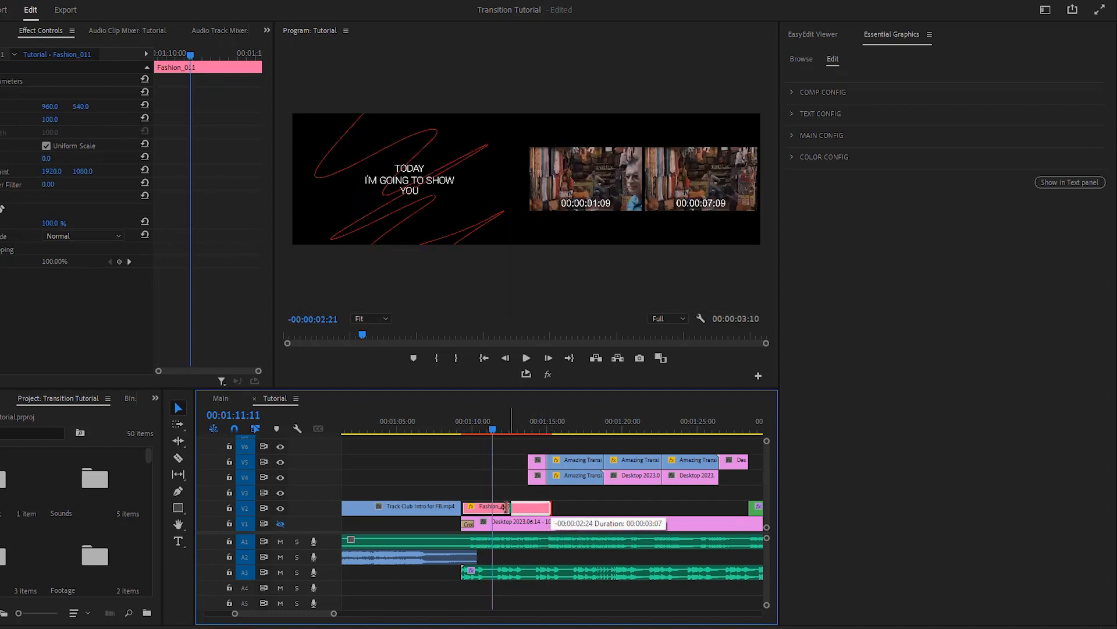
{"action": "left_click", "coordinate": [454, 431]}
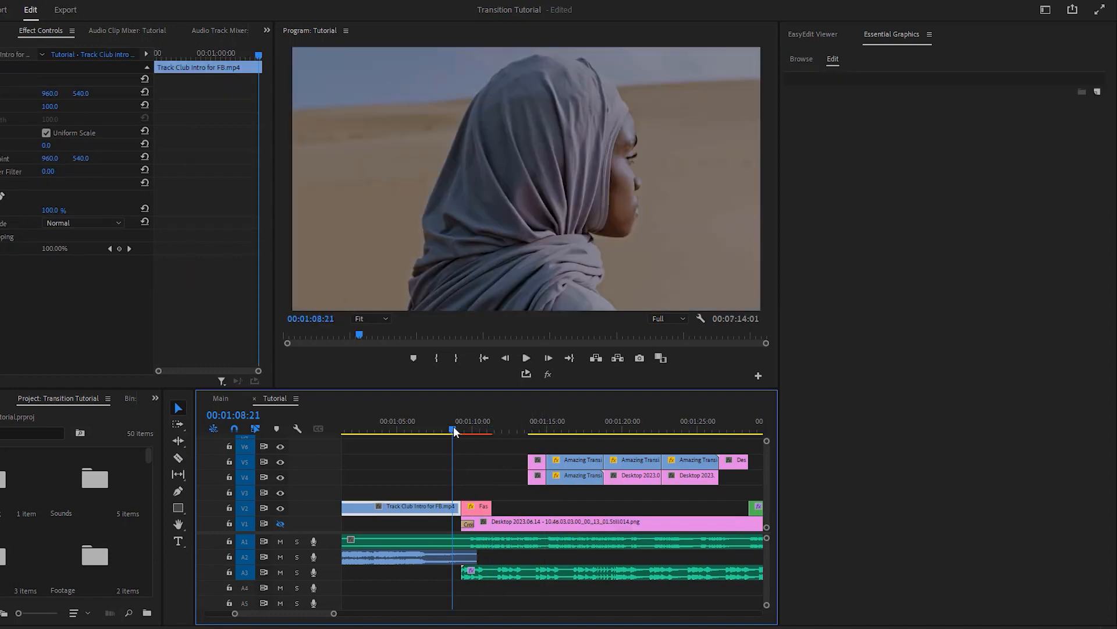
{"action": "left_click", "coordinate": [526, 358]}
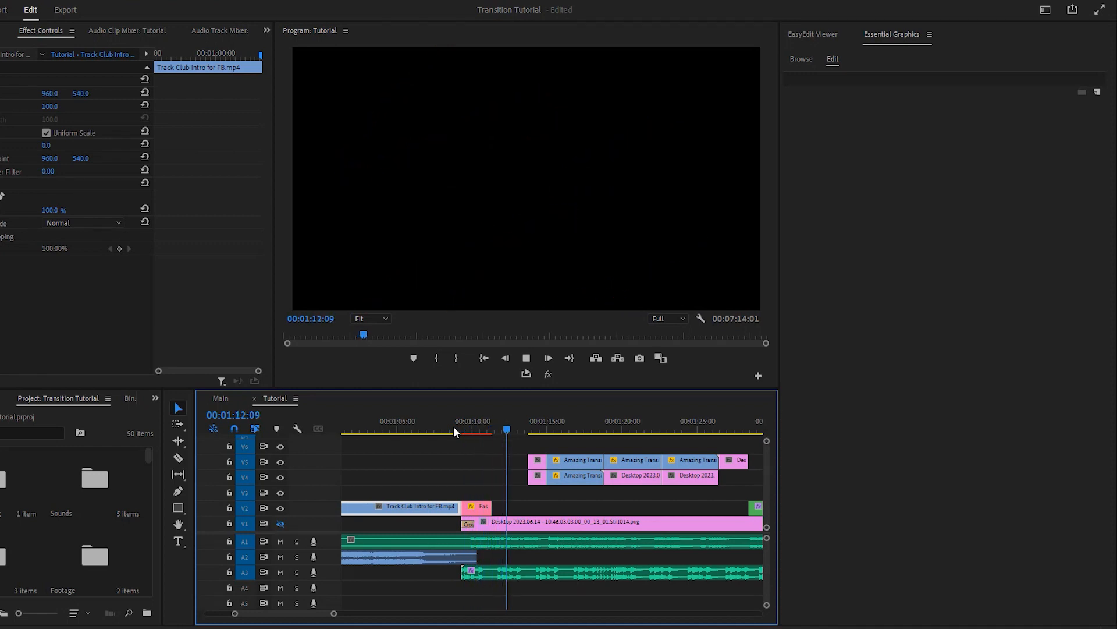
{"action": "left_click", "coordinate": [471, 431]}
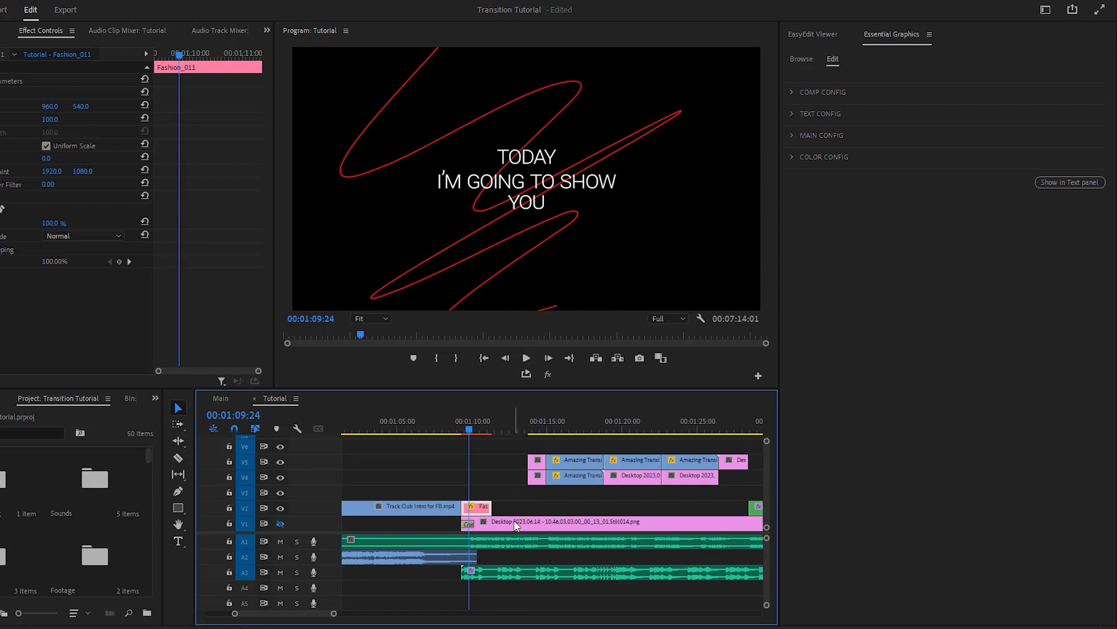
{"action": "mouse_move", "coordinate": [280, 524]}
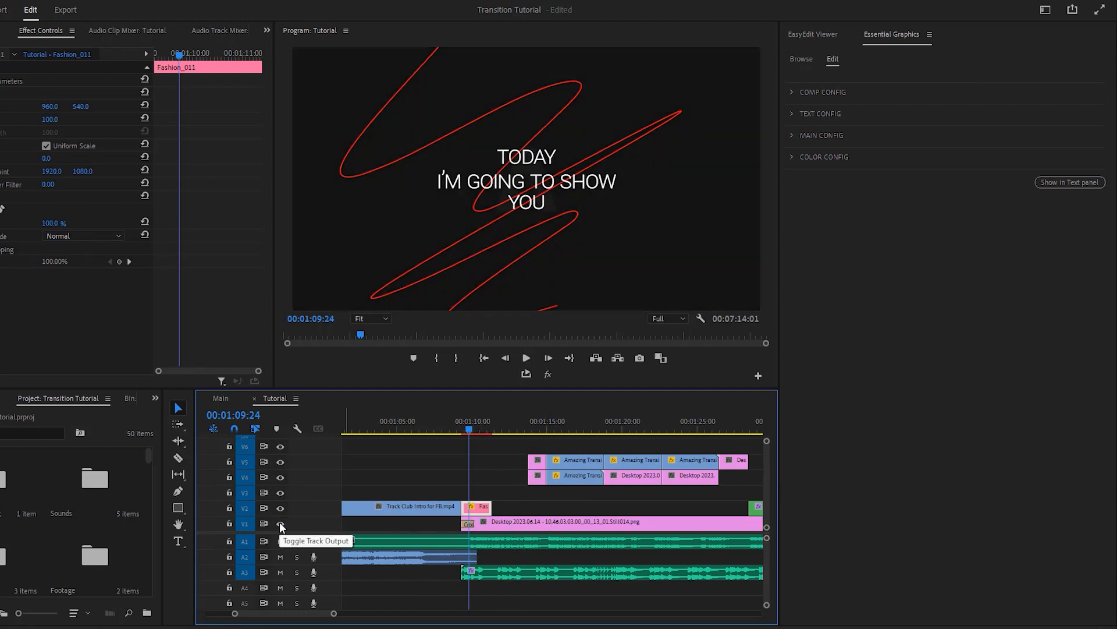
- Turn off V1 track output and bring up the Titles Pro library in EasyEdit Viewer
{"action": "left_click", "coordinate": [483, 429]}
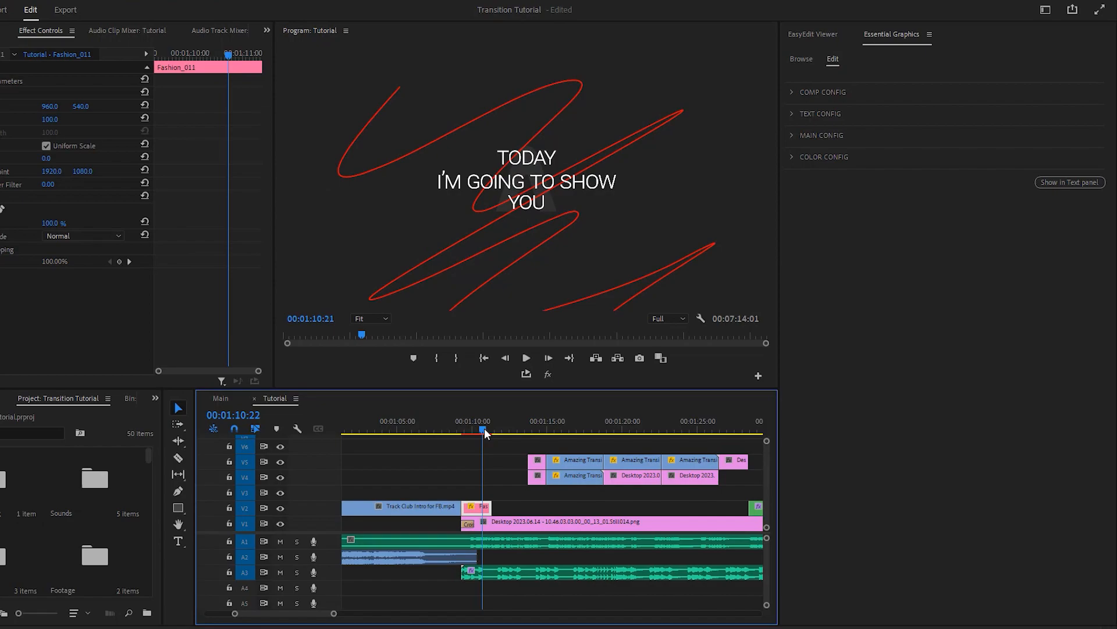
{"action": "left_click", "coordinate": [812, 34]}
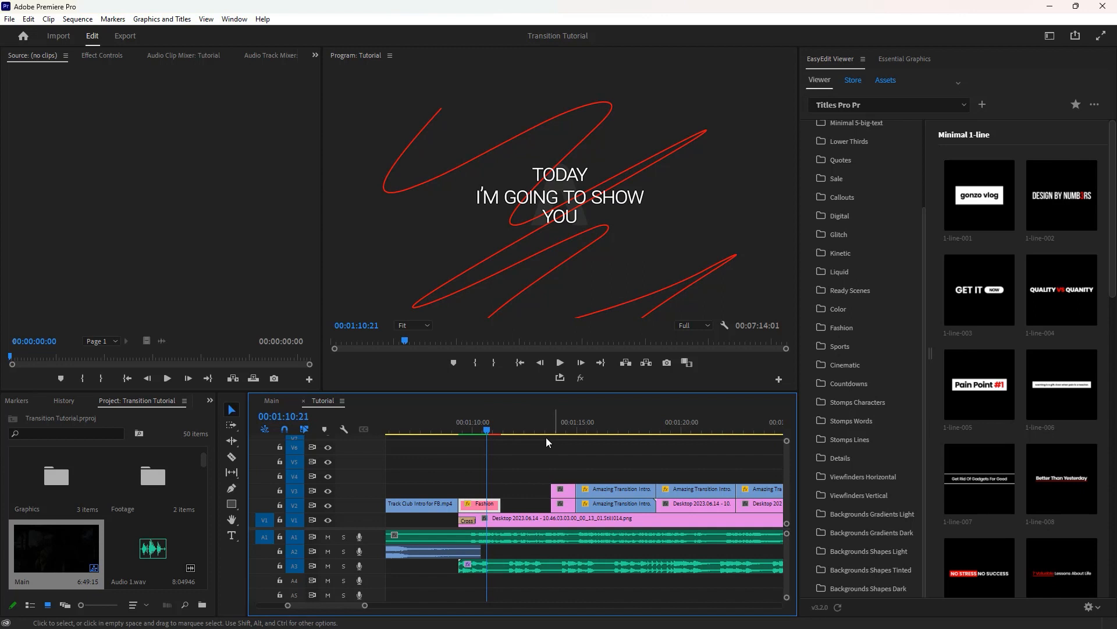
{"action": "mouse_move", "coordinate": [521, 433]}
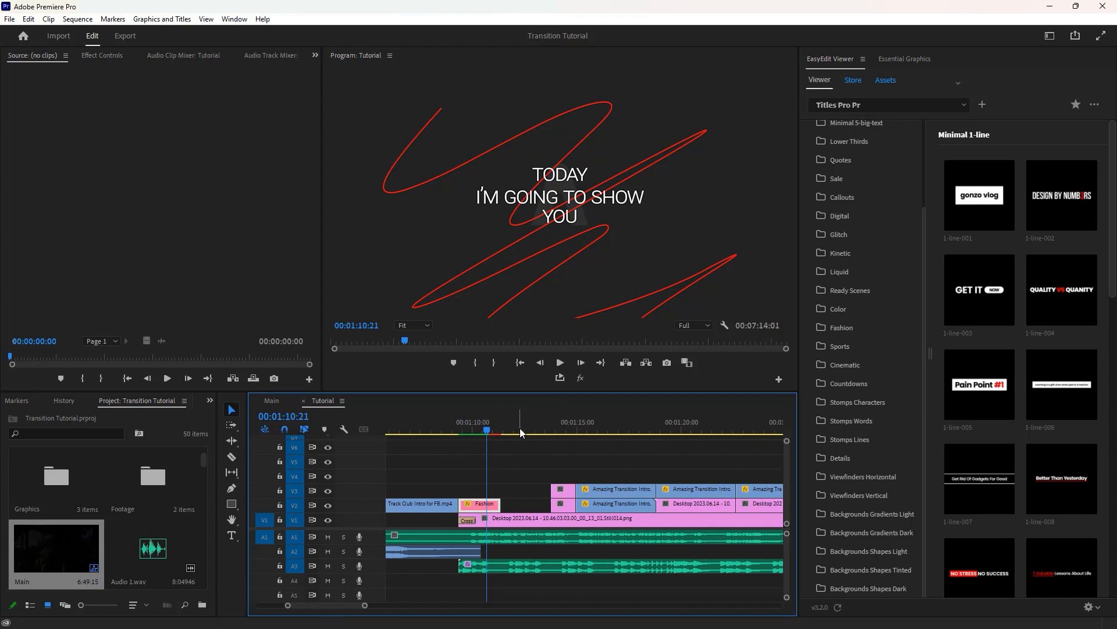
- Browse the Backgrounds Gradients Light, Shapes Dark and Shapes Light categories in EasyEdit Viewer
{"action": "left_click", "coordinate": [559, 363]}
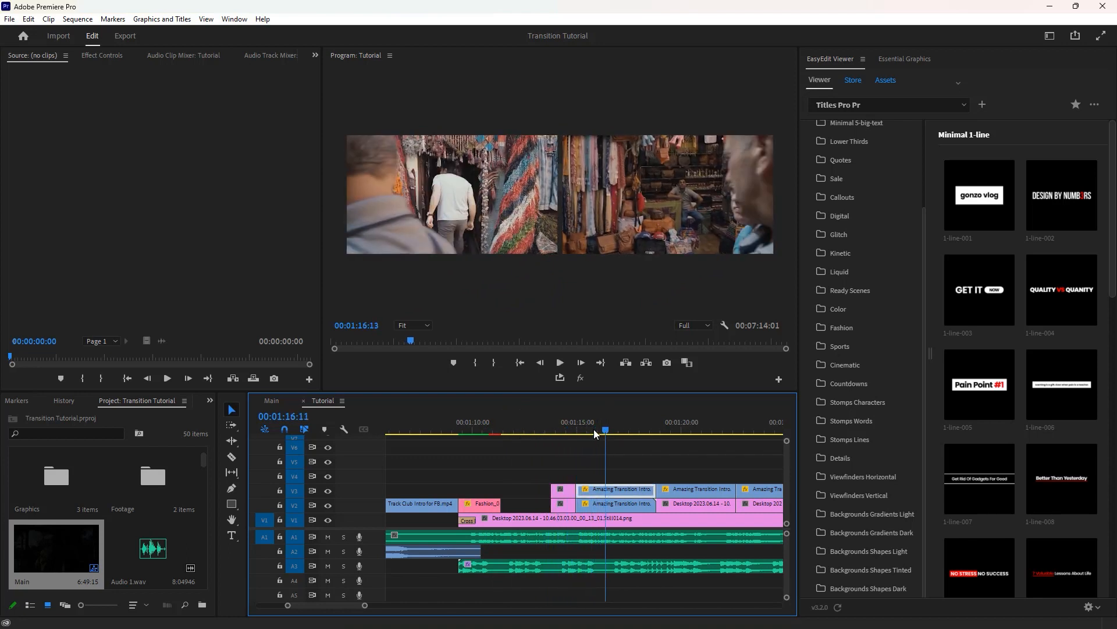
{"action": "left_click", "coordinate": [490, 432]}
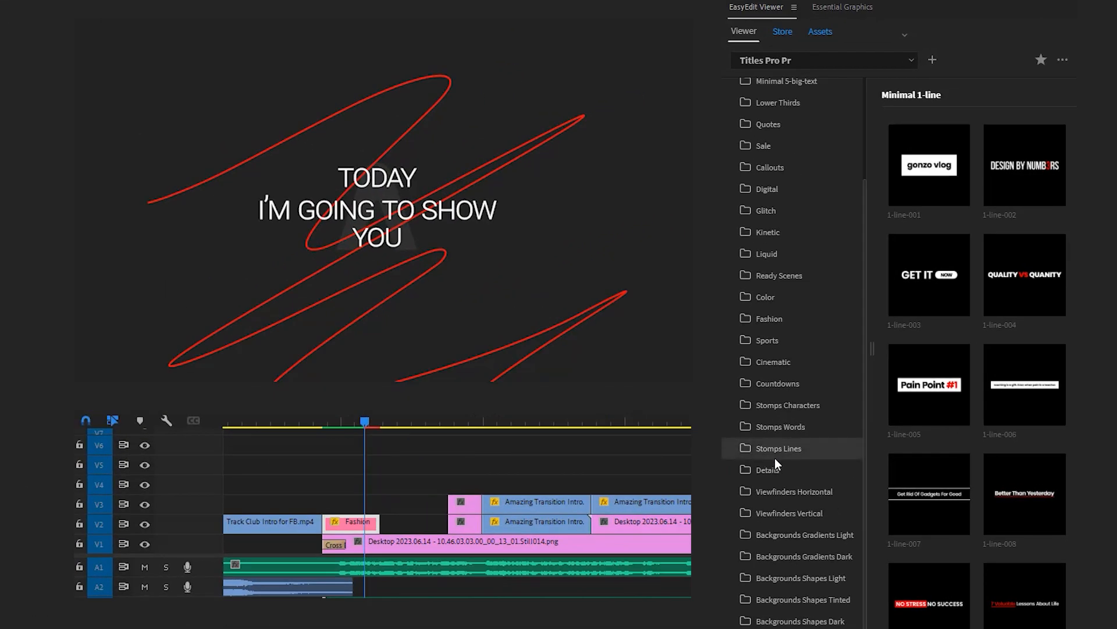
{"action": "left_click", "coordinate": [806, 534]}
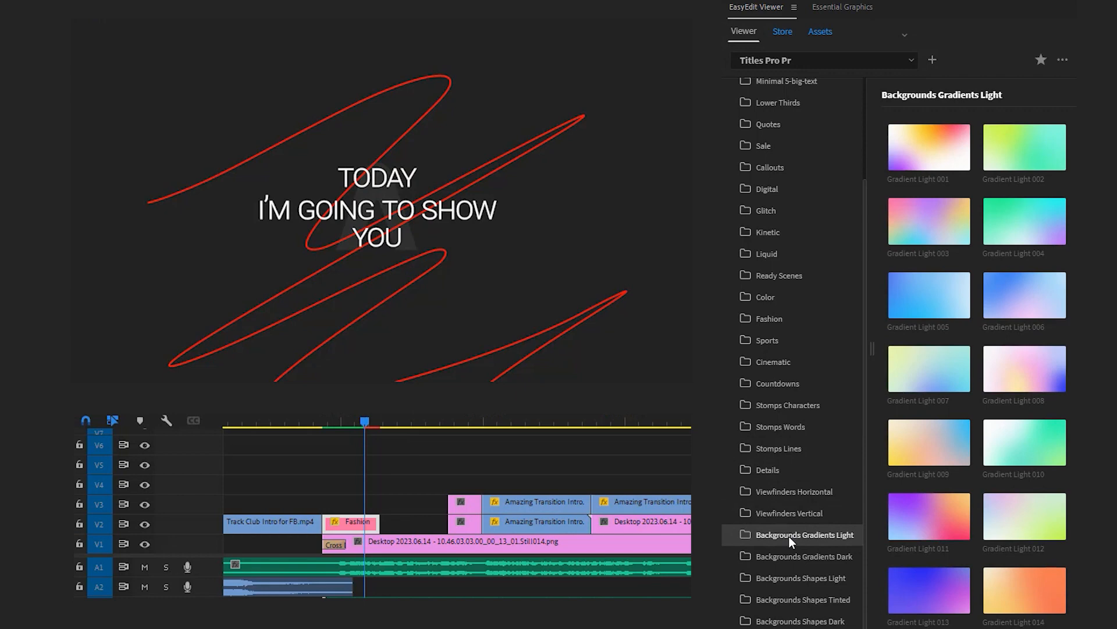
{"action": "scroll", "scroll_direction": "down", "scroll_amount": 3}
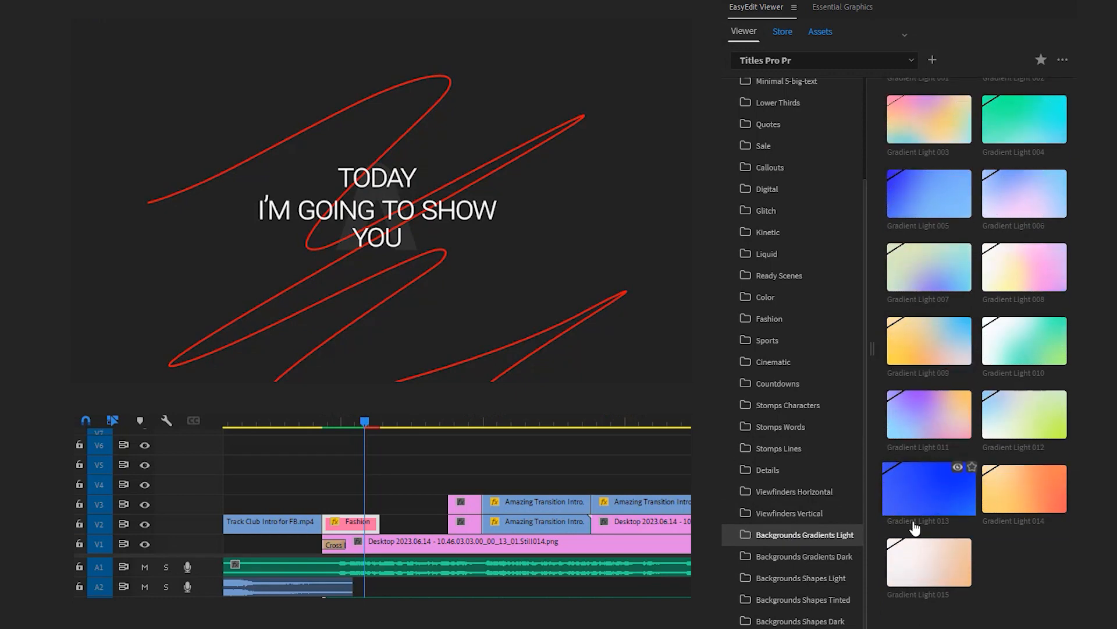
{"action": "left_click", "coordinate": [801, 621]}
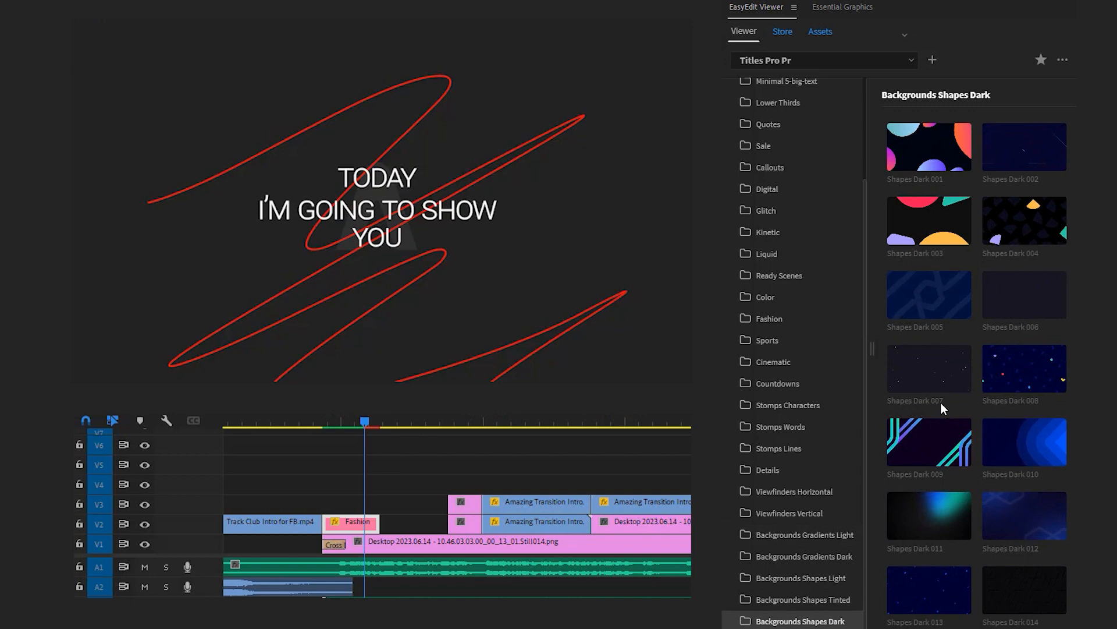
{"action": "left_click", "coordinate": [803, 577]}
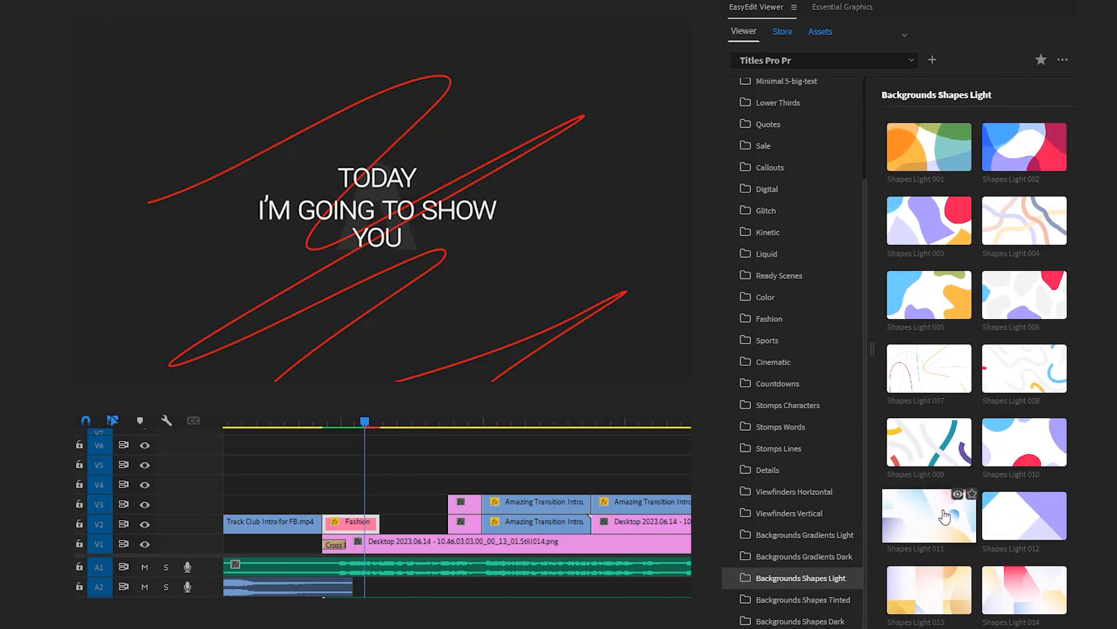
- Import the Gradient Dark 004 background from the Gradients Dark category into the sequence
{"action": "left_click", "coordinate": [805, 556]}
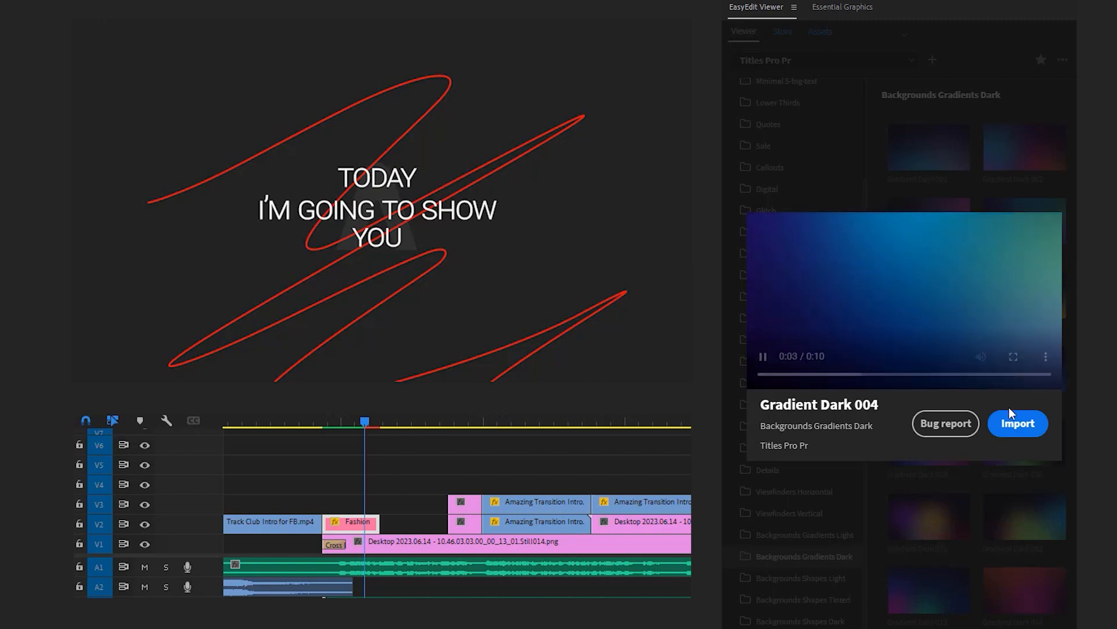
{"action": "left_click", "coordinate": [1017, 423]}
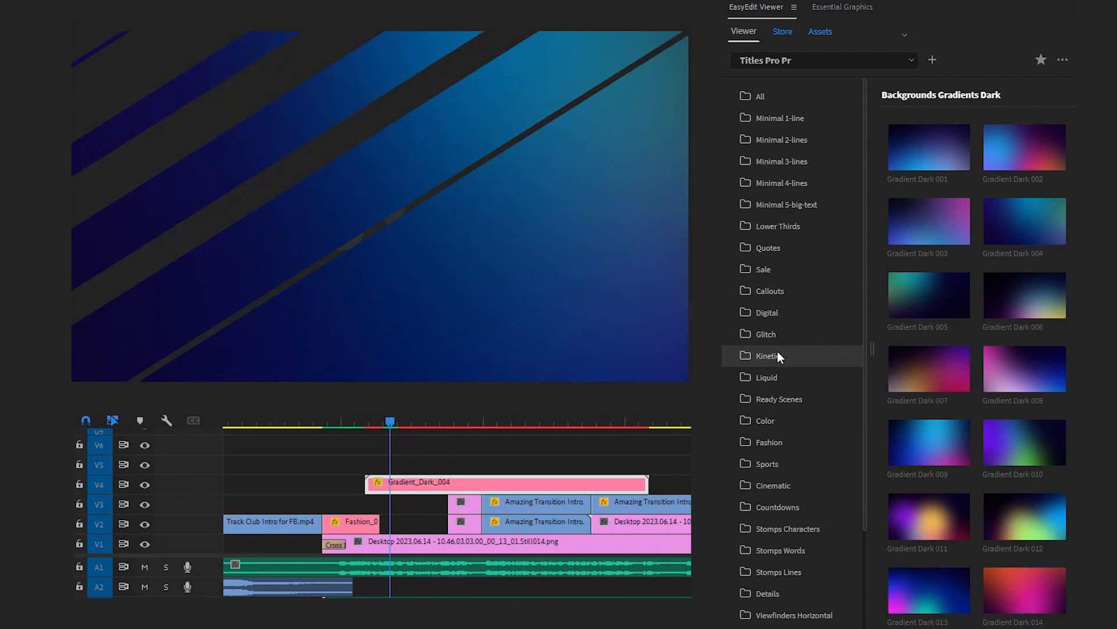
- Browse from the Kinetic to the Minimal 1-line title category to find the 1-line-004 template
{"action": "left_click", "coordinate": [768, 356]}
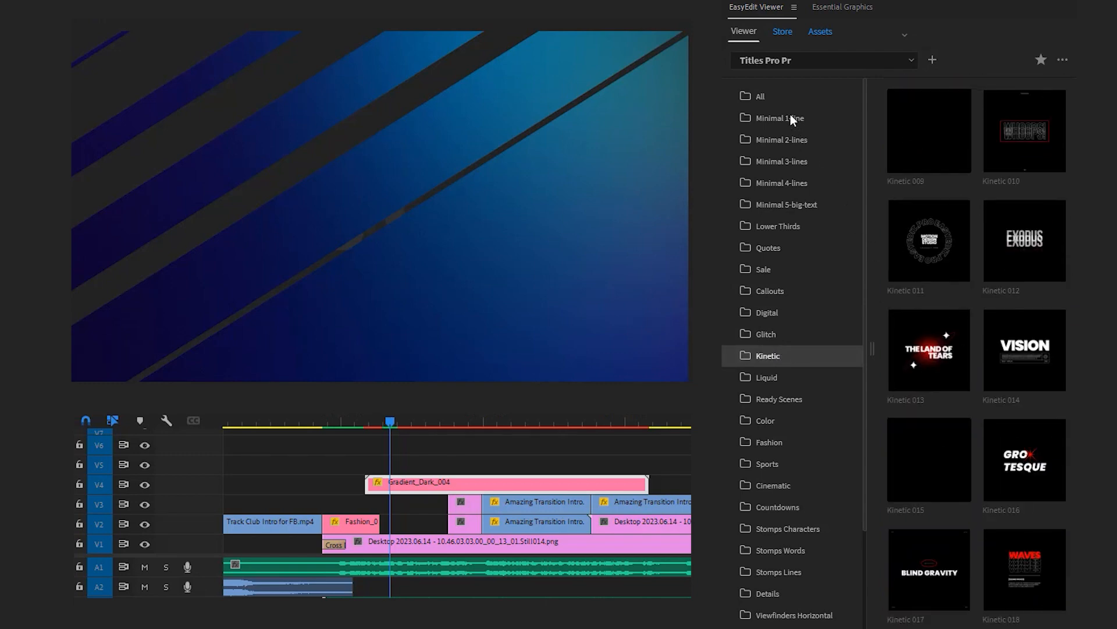
{"action": "left_click", "coordinate": [780, 117]}
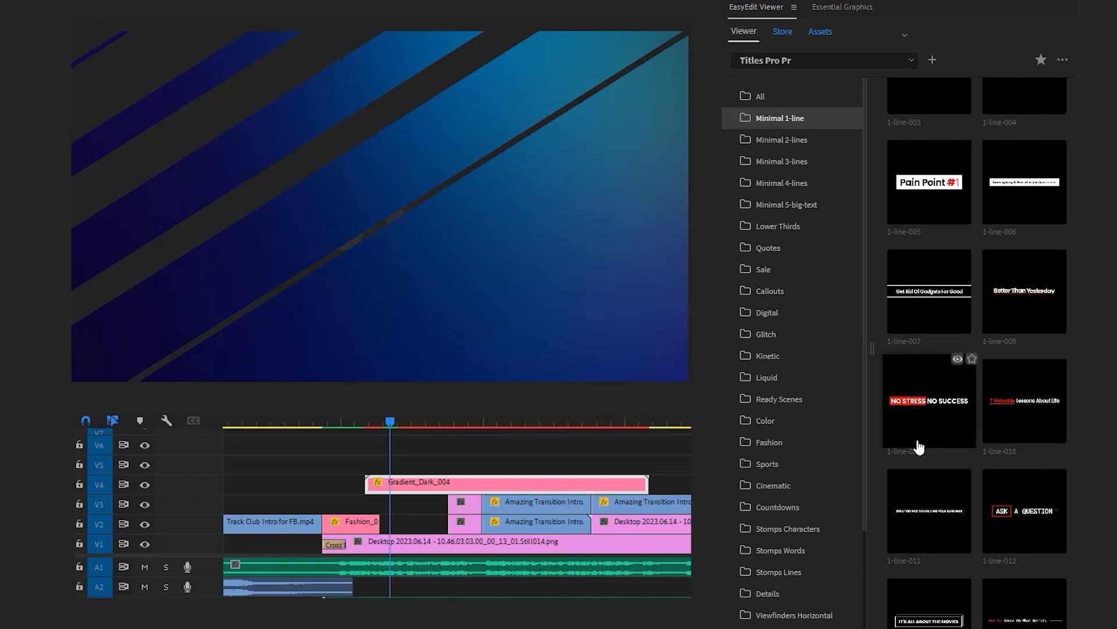
{"action": "scroll", "scroll_direction": "up", "scroll_amount": 3}
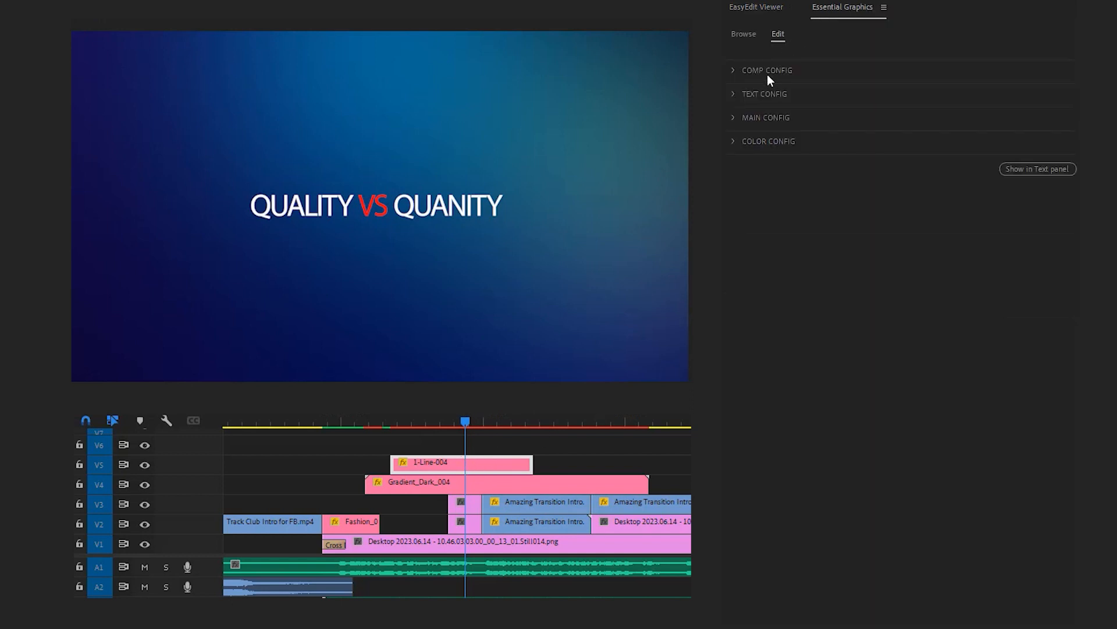
- Set the 1-Line-004 title text to 'masking and speed ramping' in all capitals
{"action": "left_click", "coordinate": [765, 93]}
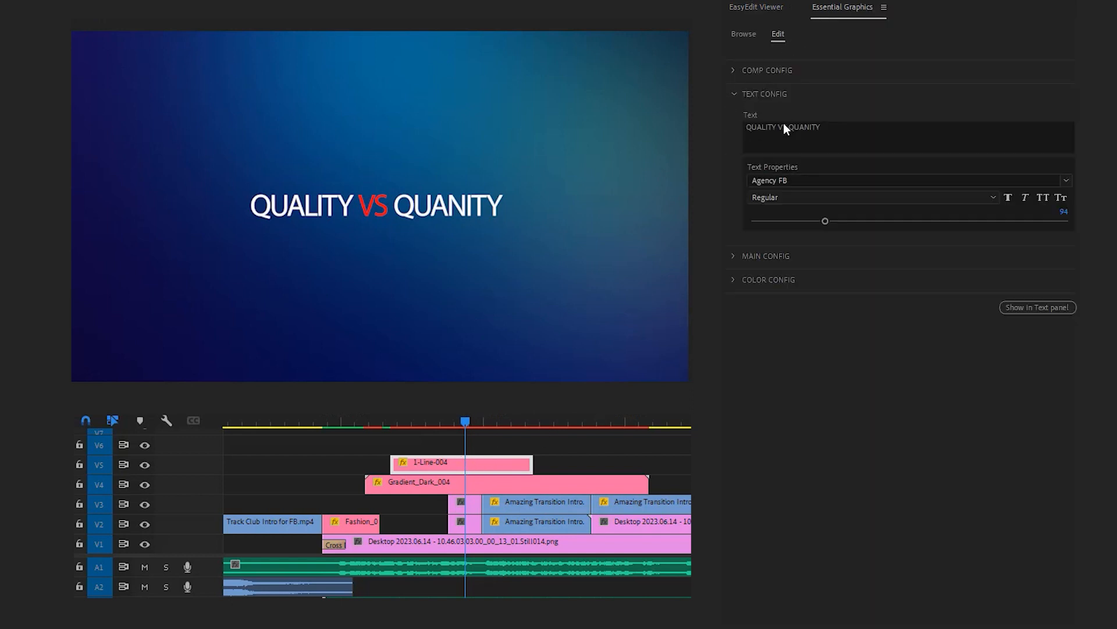
{"action": "type", "text": "masking"}
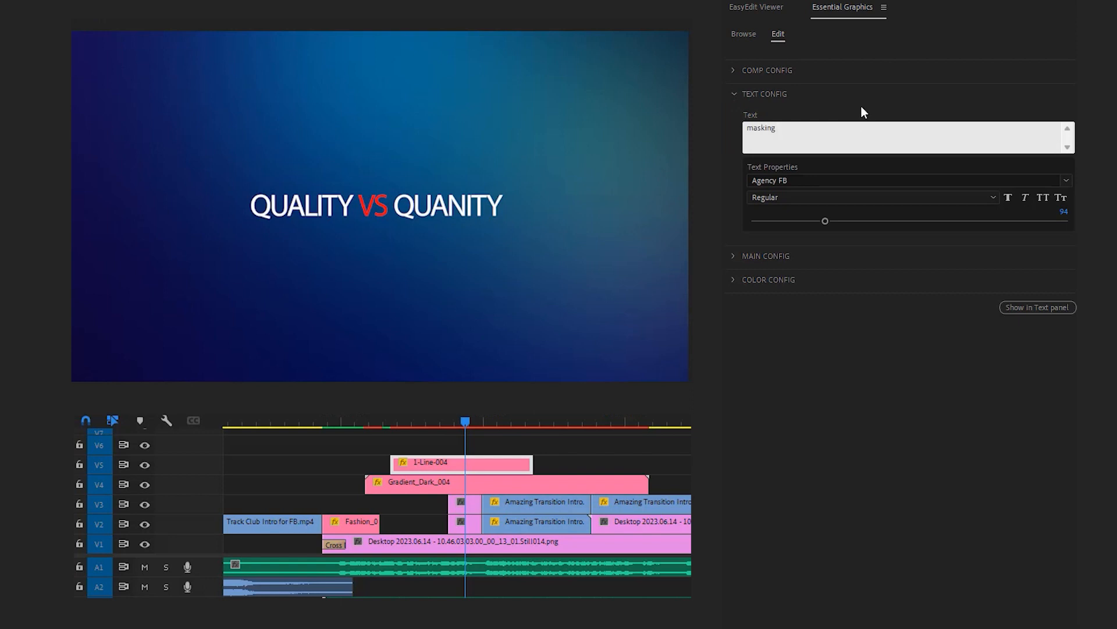
{"action": "type", "text": "and speed ramping"}
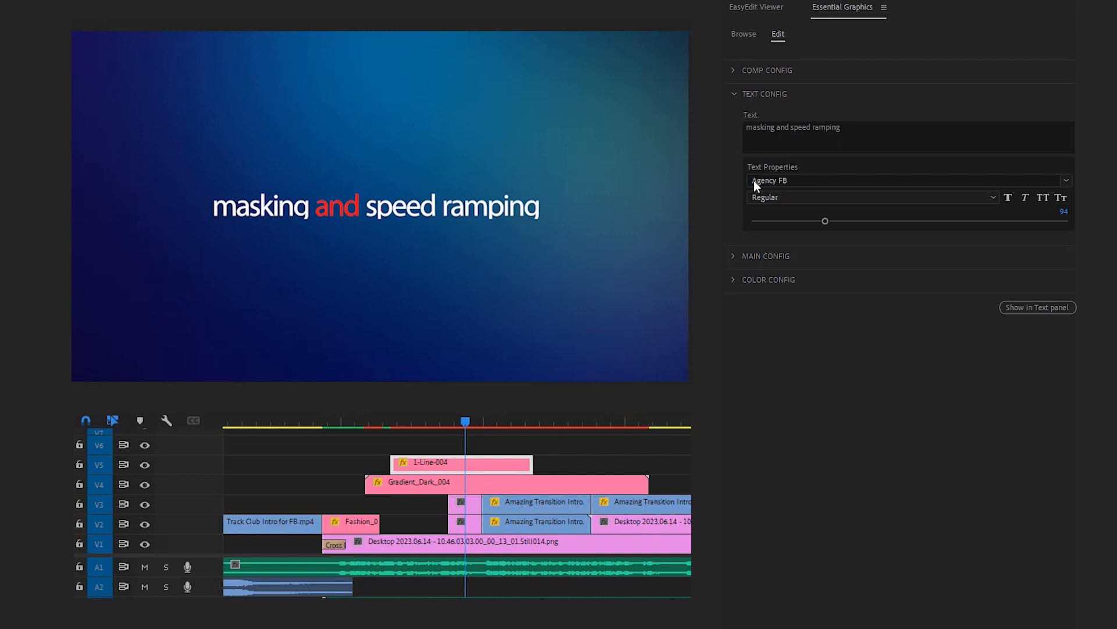
{"action": "left_click", "coordinate": [1043, 198]}
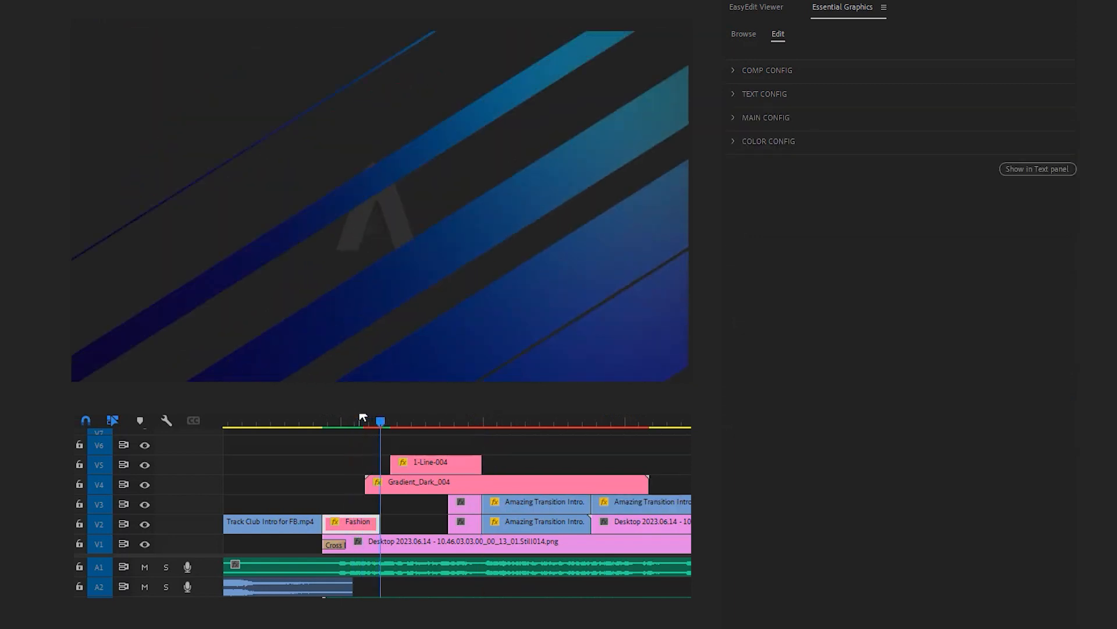
{"action": "left_click", "coordinate": [438, 422]}
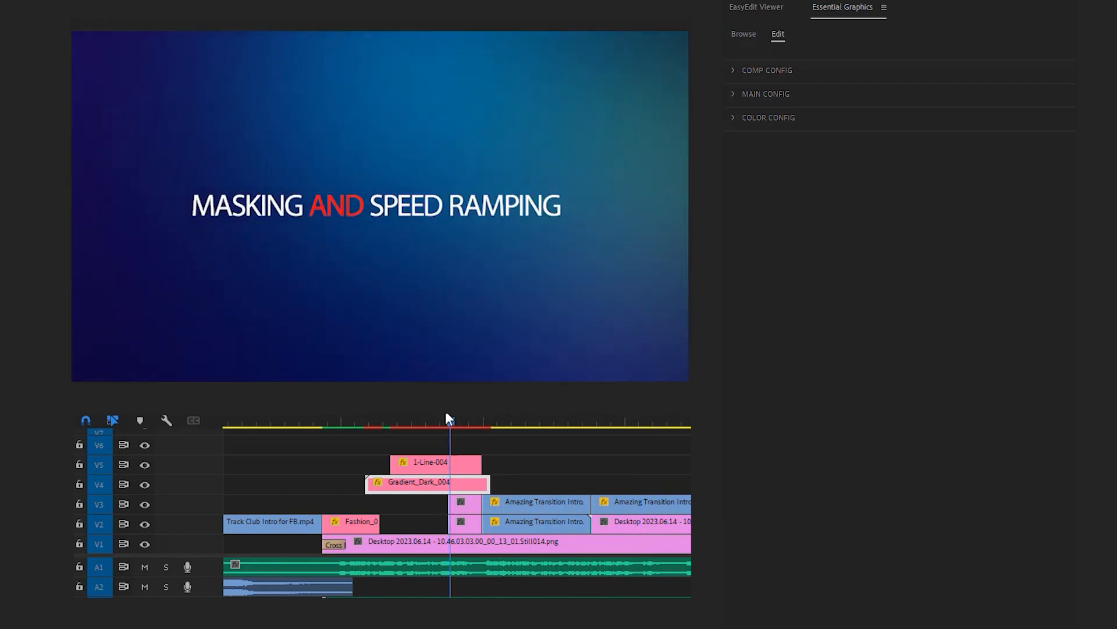
{"action": "left_click", "coordinate": [502, 422]}
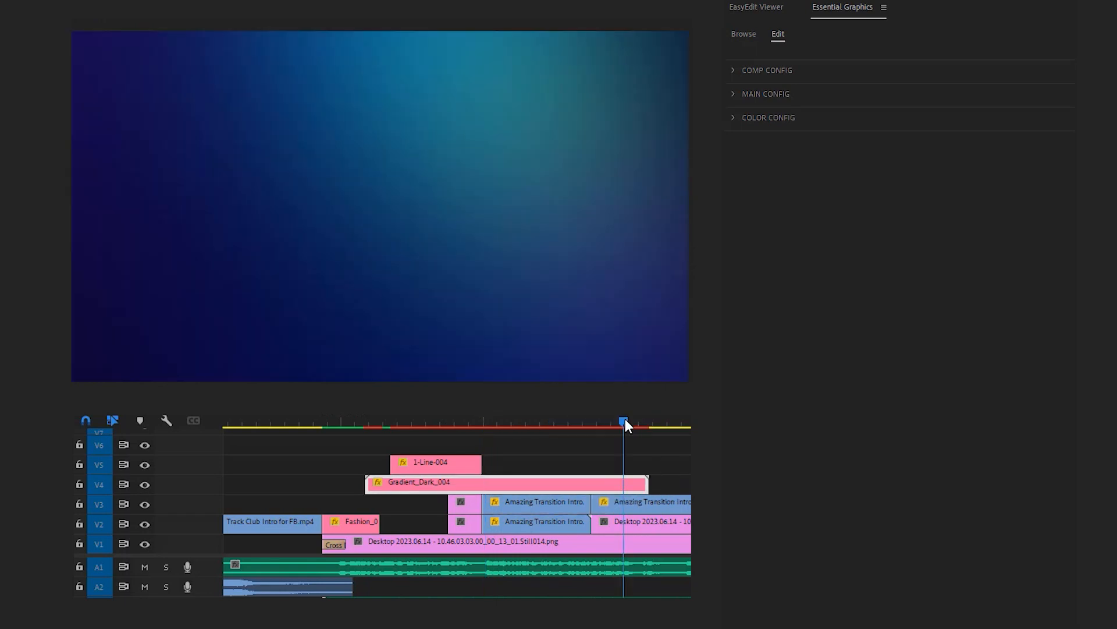
- Cut Gradient_Dark_004 near its end and at the title's end, removing the middle piece
{"action": "left_click", "coordinate": [625, 422]}
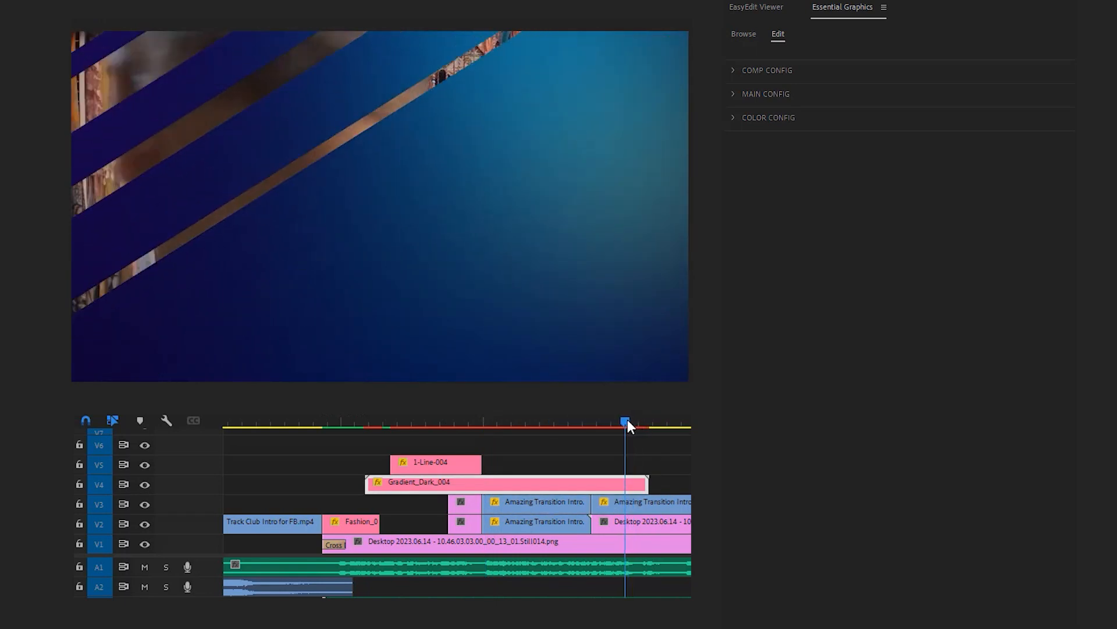
{"action": "left_click", "coordinate": [619, 421]}
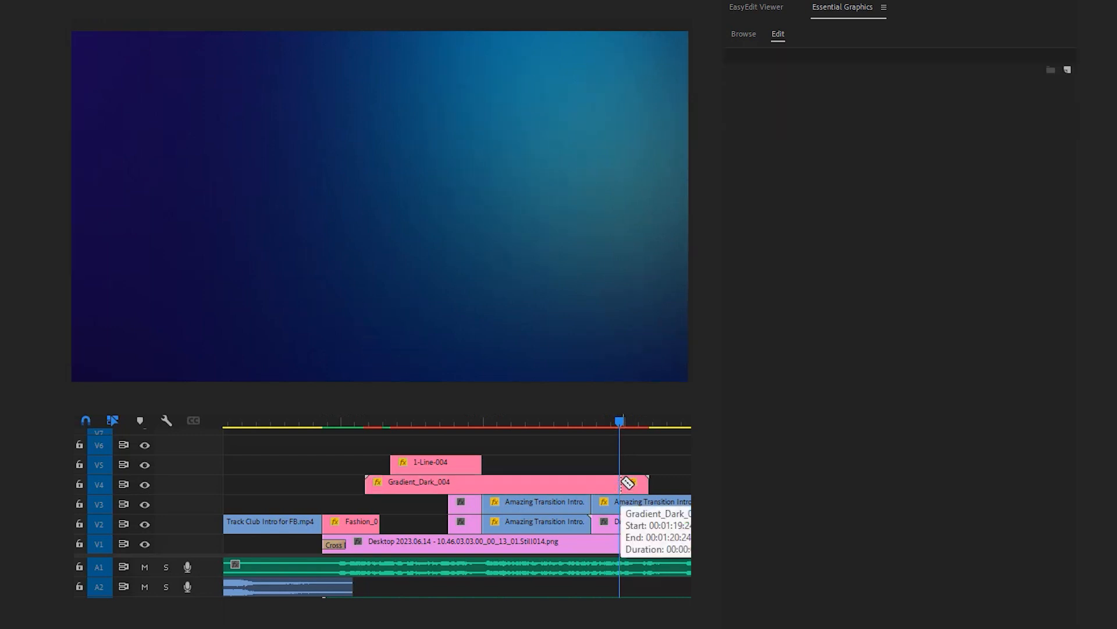
{"action": "left_click", "coordinate": [435, 461]}
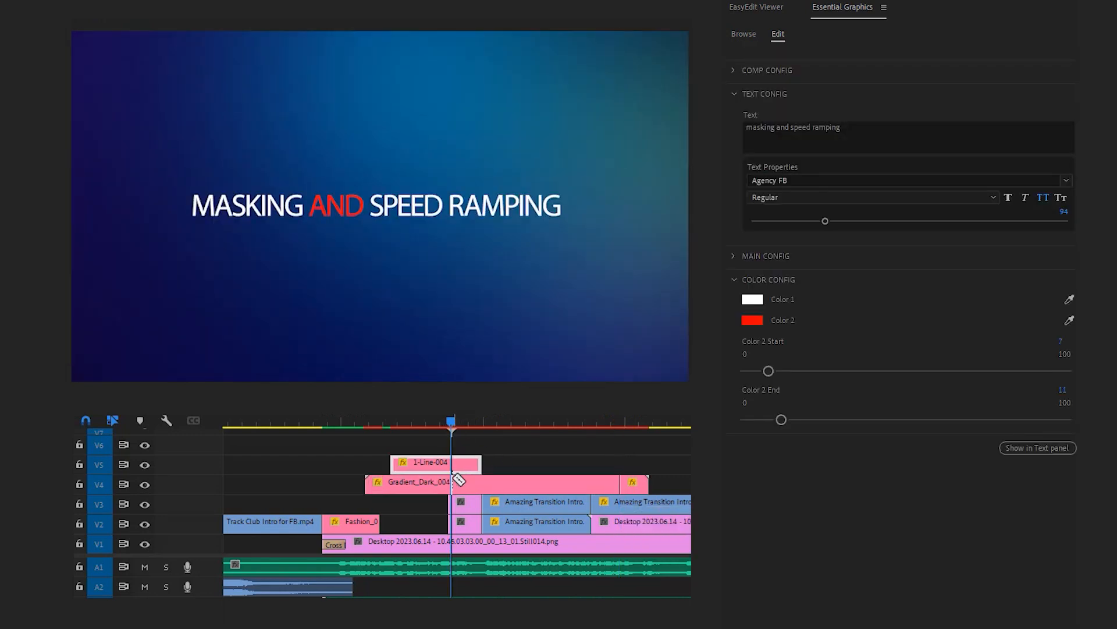
{"action": "left_click", "coordinate": [502, 481]}
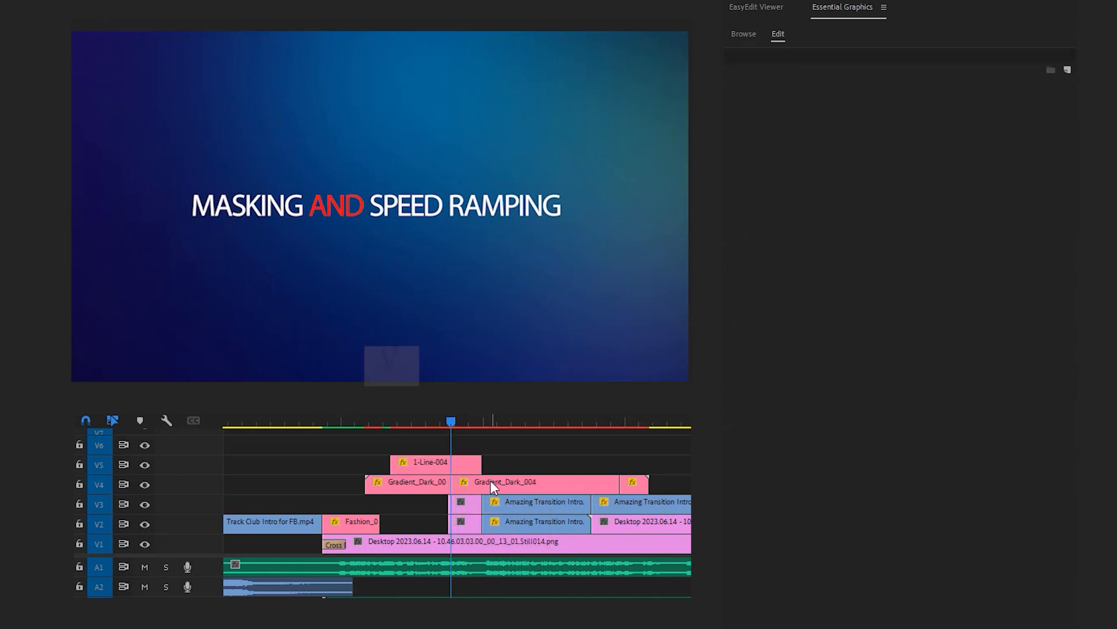
{"action": "left_click", "coordinate": [503, 483]}
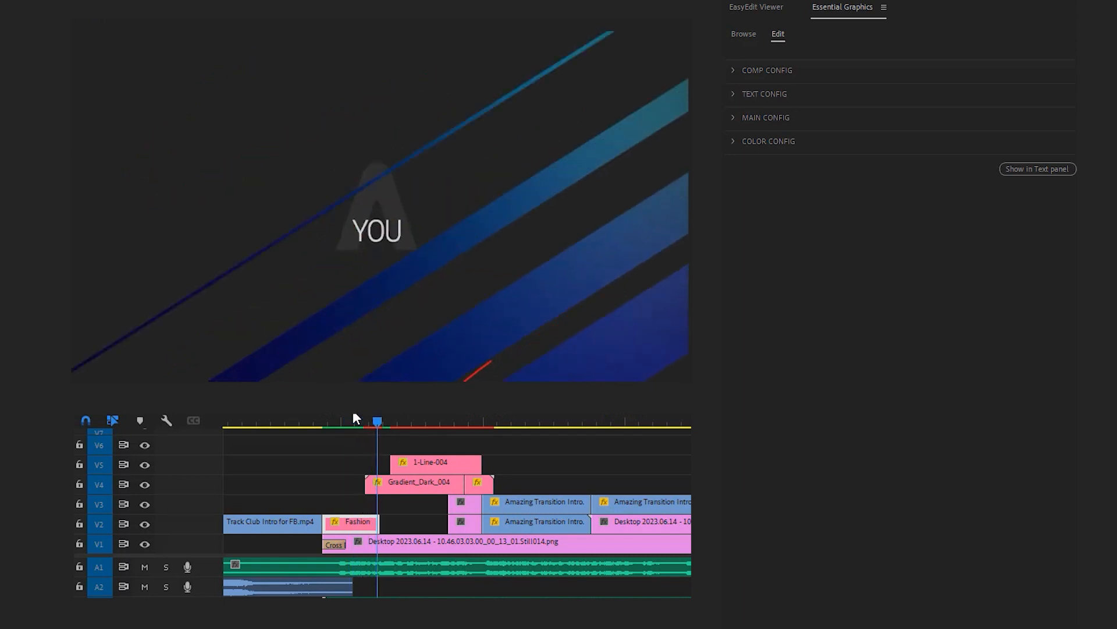
- Scrub the playhead back over the title to preview the shortened background
{"action": "left_click", "coordinate": [433, 422]}
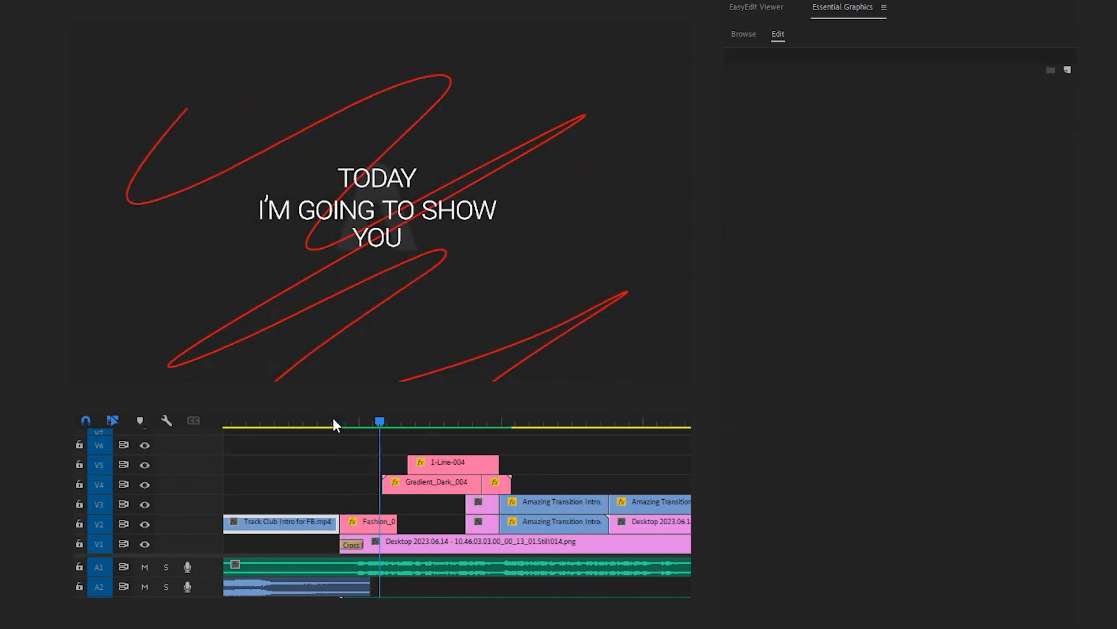
{"action": "left_click", "coordinate": [437, 422]}
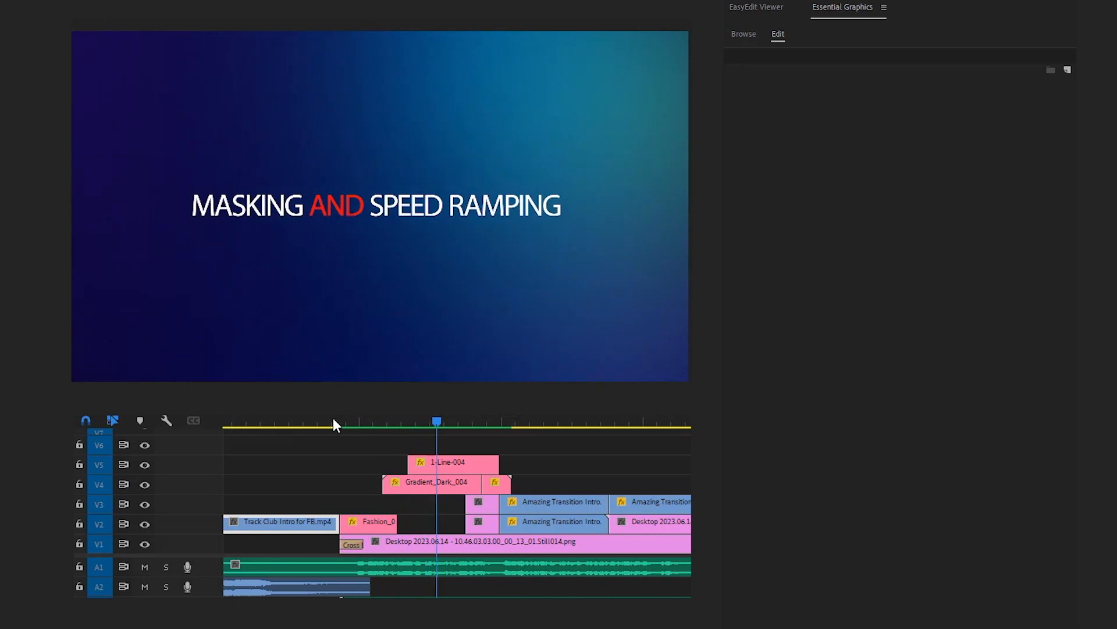
{"action": "left_click", "coordinate": [493, 422]}
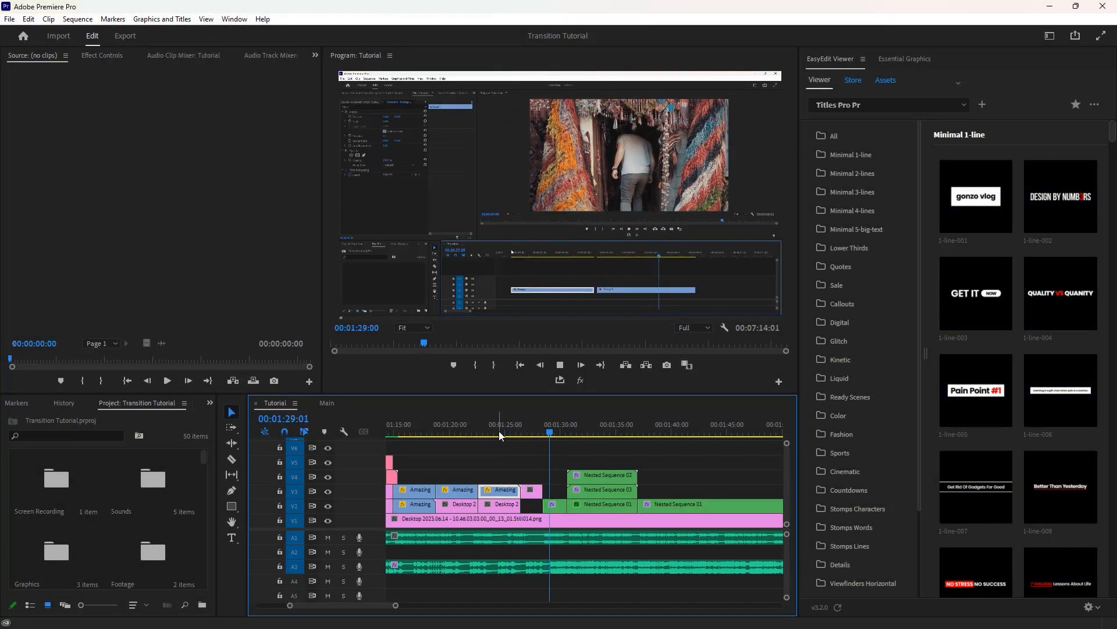
- Preview Ready Scene 011 'Power of Innovative Technology' from the Ready Scenes category
{"action": "left_click", "coordinate": [527, 432]}
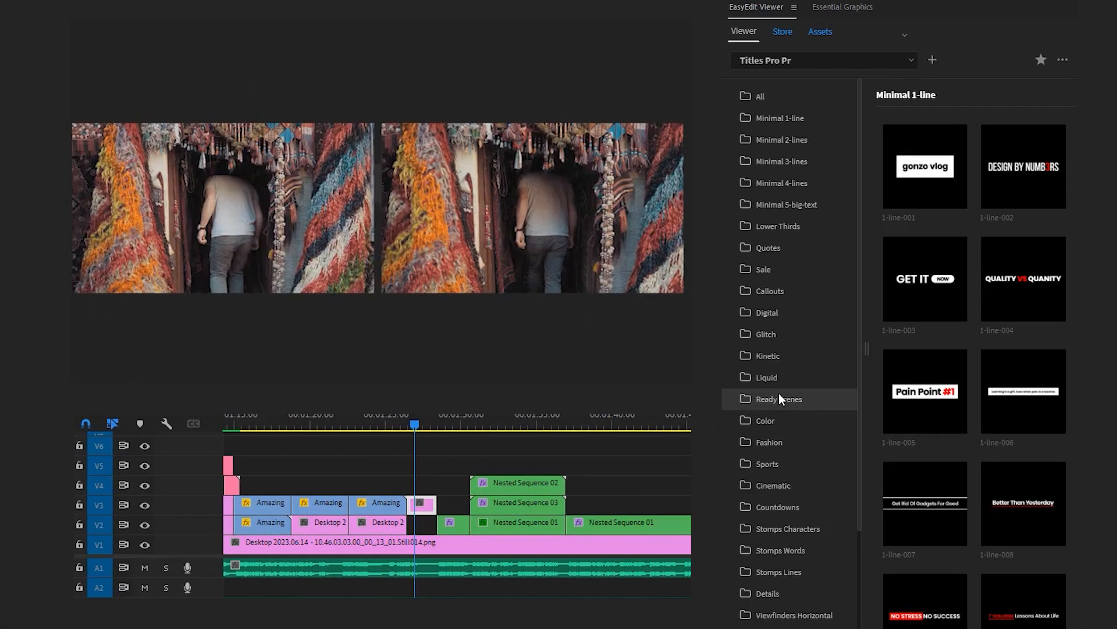
{"action": "left_click", "coordinate": [778, 398]}
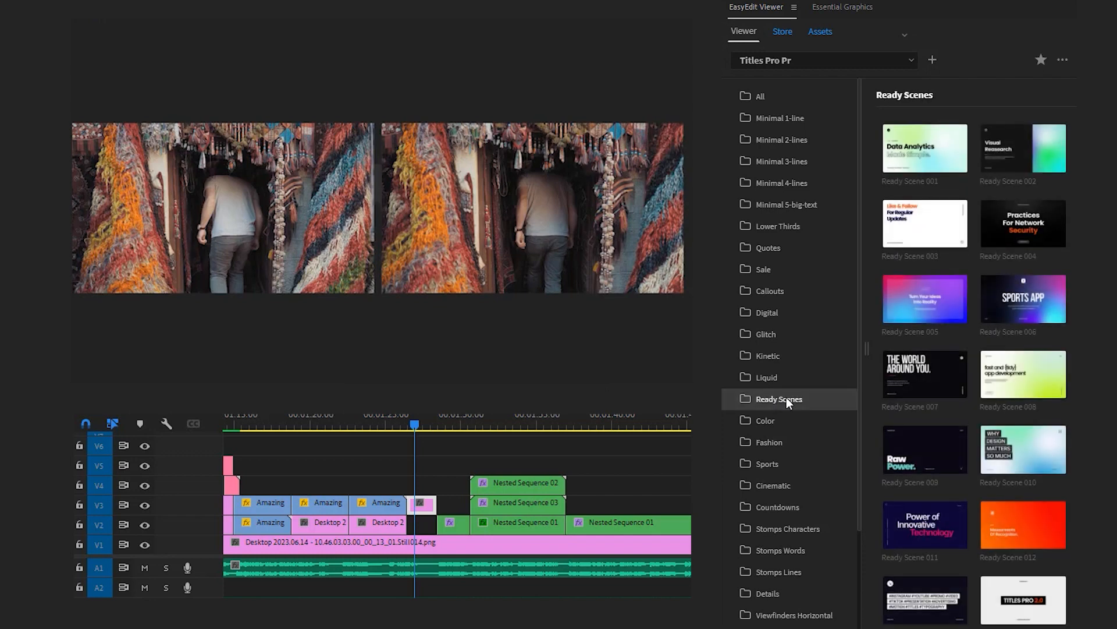
{"action": "mouse_move", "coordinate": [1022, 374]}
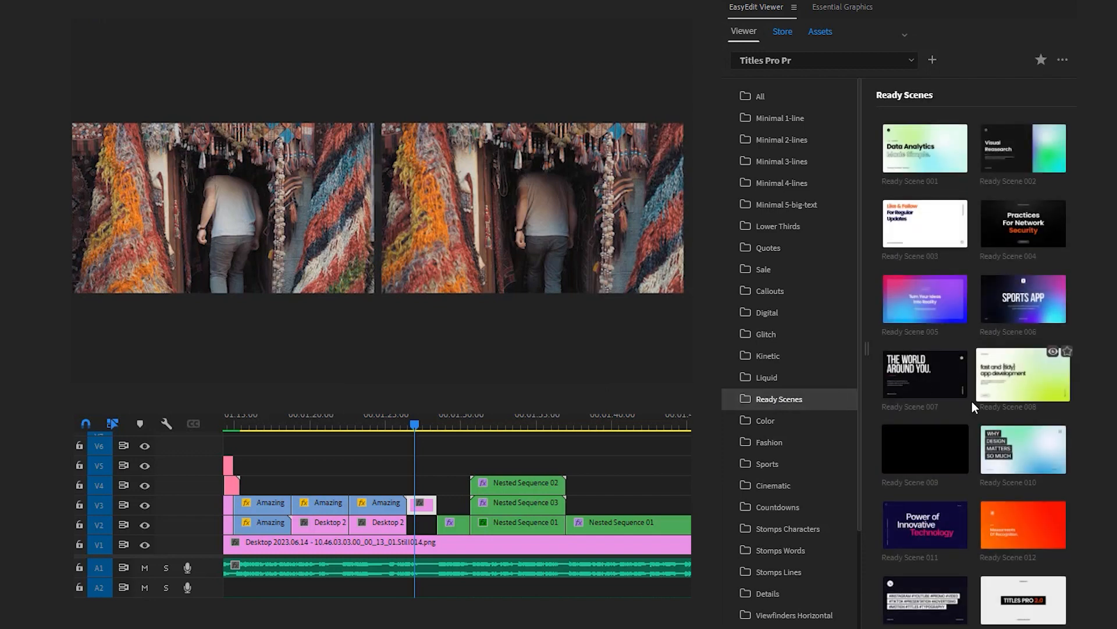
{"action": "scroll", "scroll_direction": "down", "scroll_amount": 3}
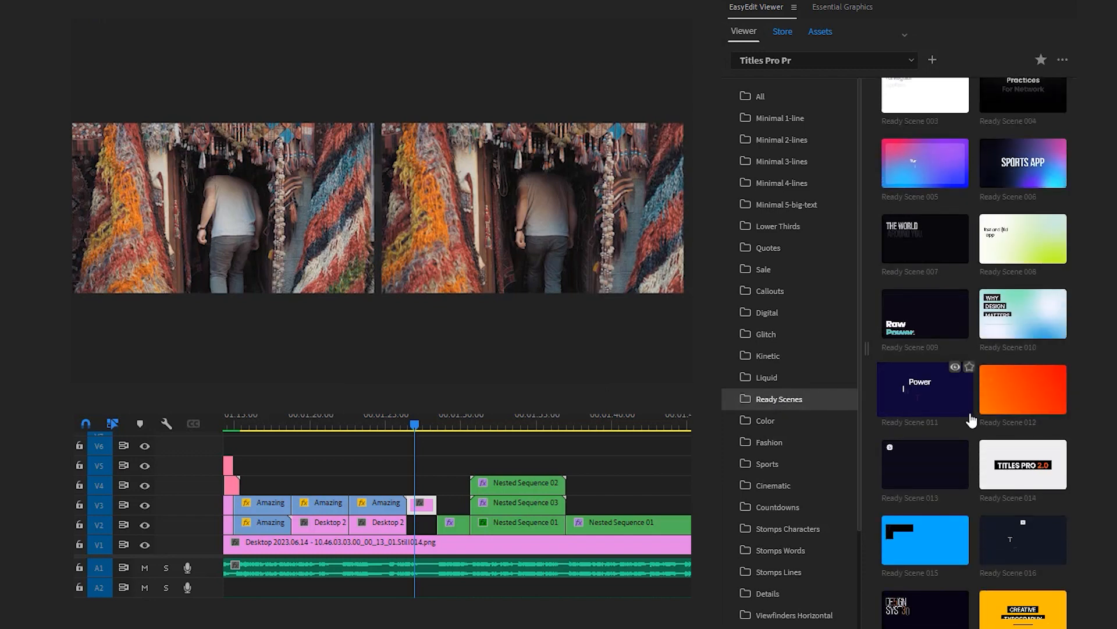
{"action": "scroll", "scroll_direction": "down", "scroll_amount": 3}
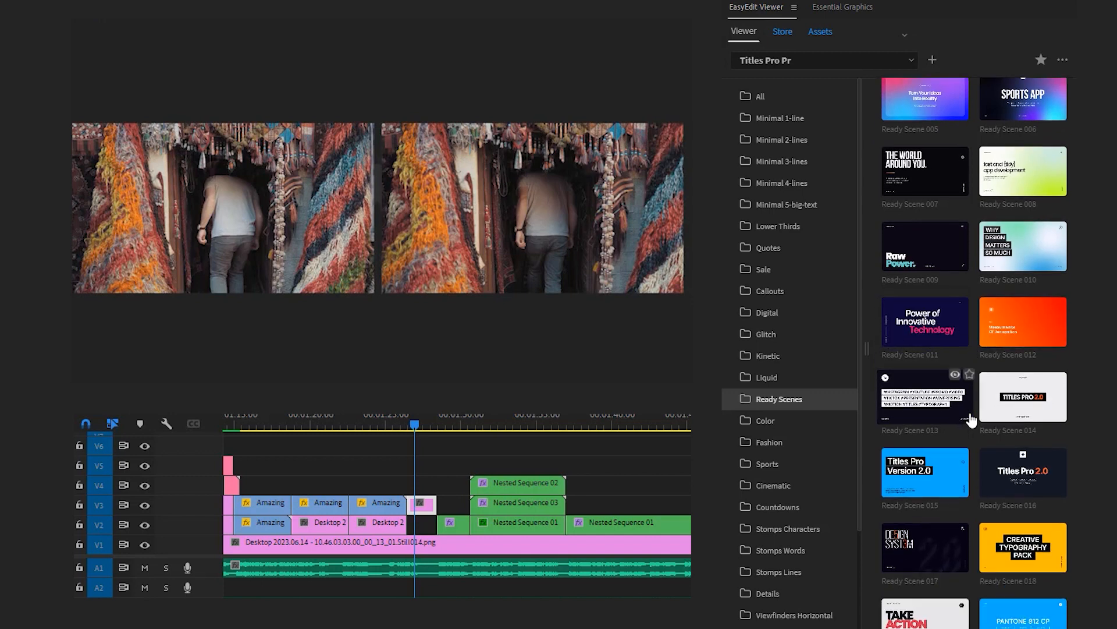
{"action": "scroll", "scroll_direction": "down", "scroll_amount": 3}
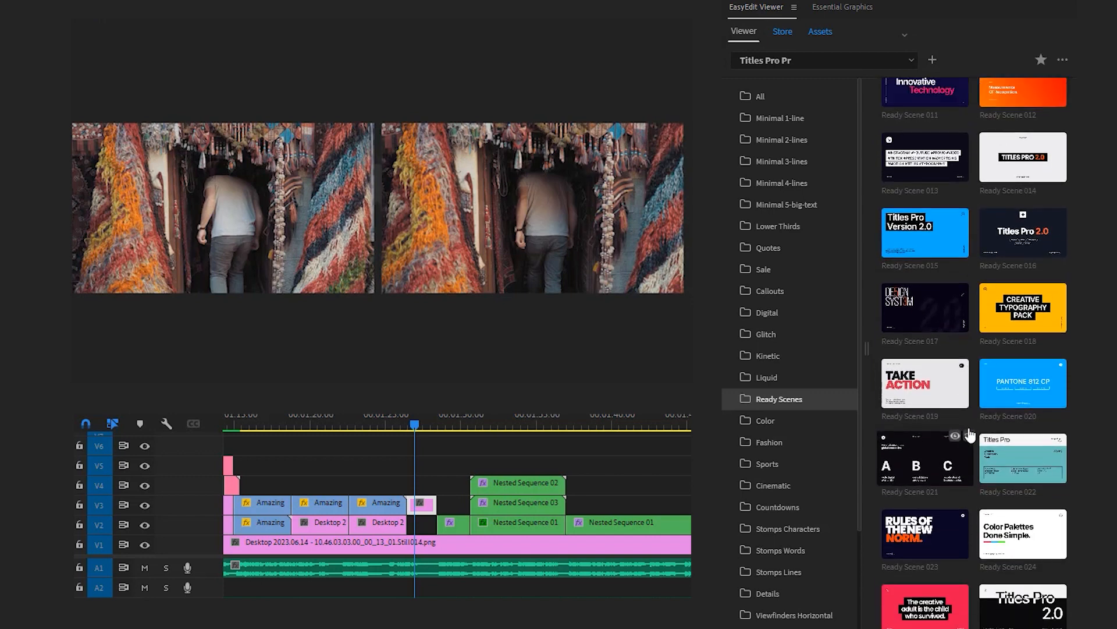
{"action": "scroll", "scroll_direction": "up", "scroll_amount": 3}
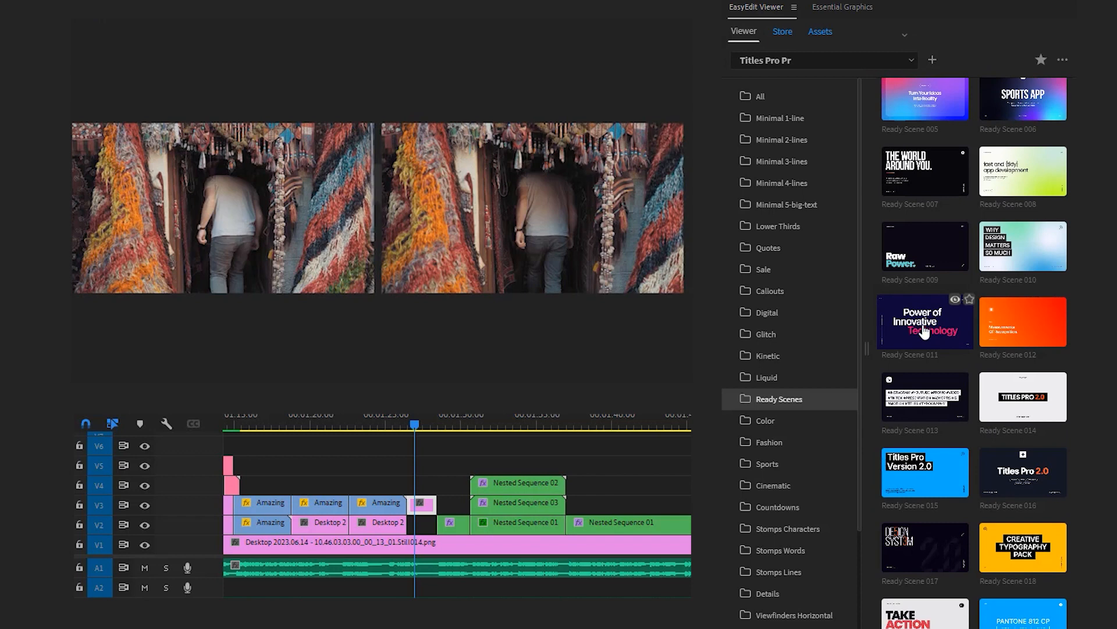
{"action": "left_click", "coordinate": [924, 321]}
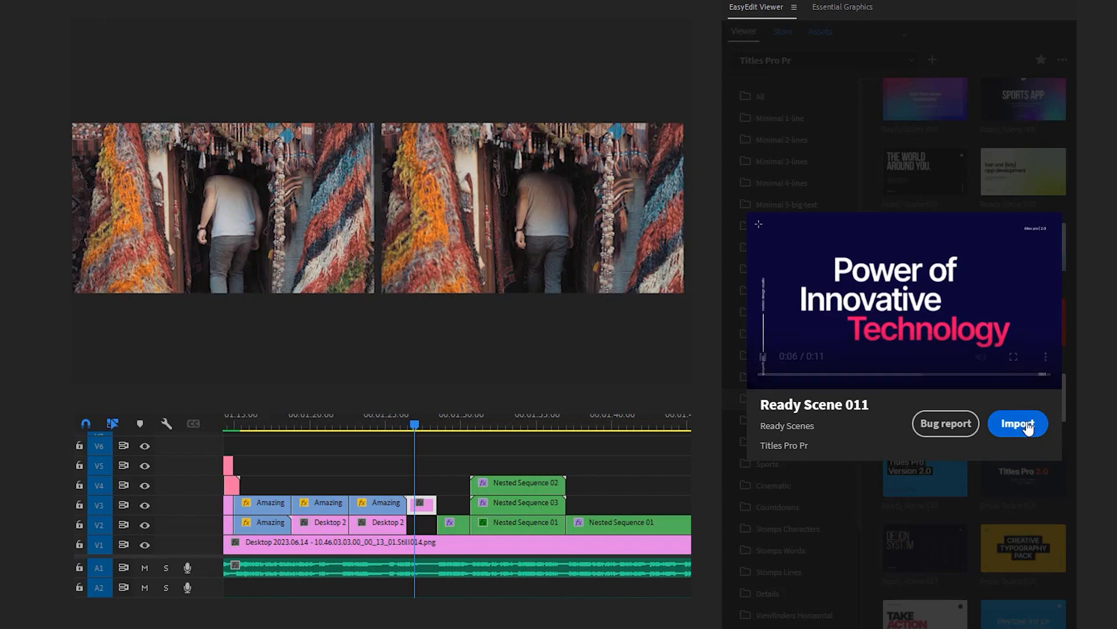
- Import Ready Scene 011 onto V5 and select the new clip for editing
{"action": "left_click", "coordinate": [1017, 422]}
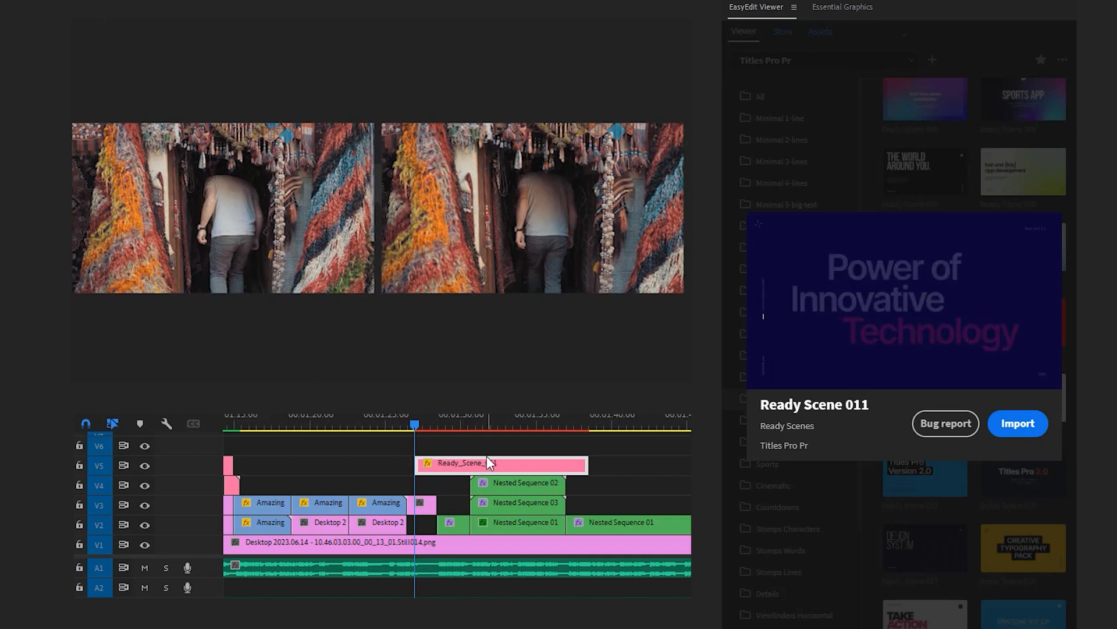
{"action": "left_click", "coordinate": [843, 7]}
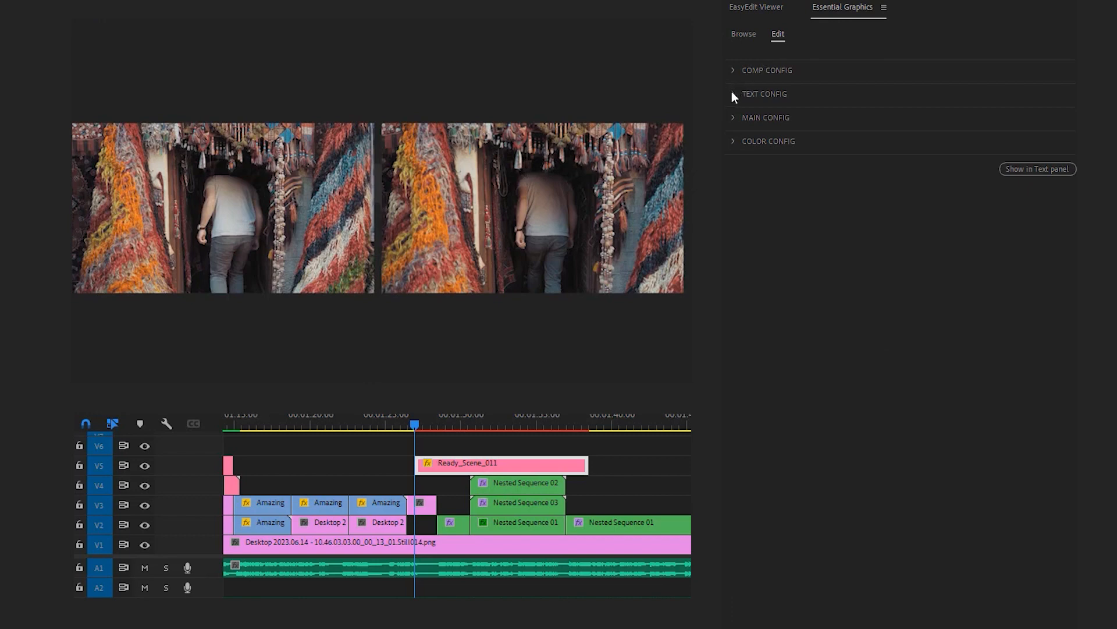
- Change the scene's main title to read 'Adobe Premiere Pro'
{"action": "left_click", "coordinate": [764, 93]}
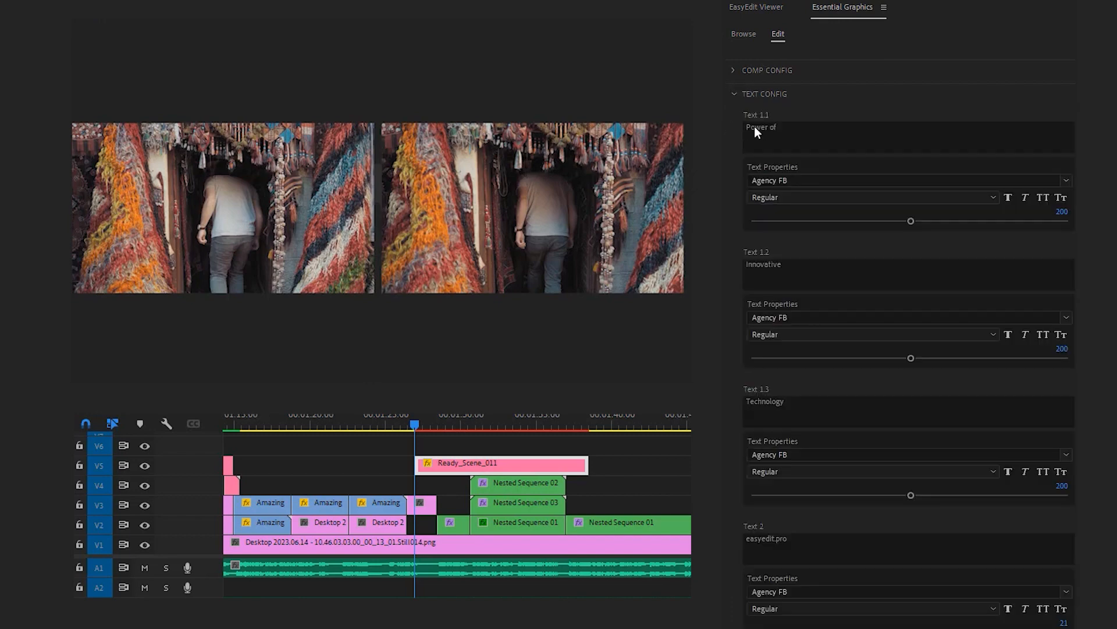
{"action": "left_click", "coordinate": [426, 425]}
{"action": "type", "text": "A"}
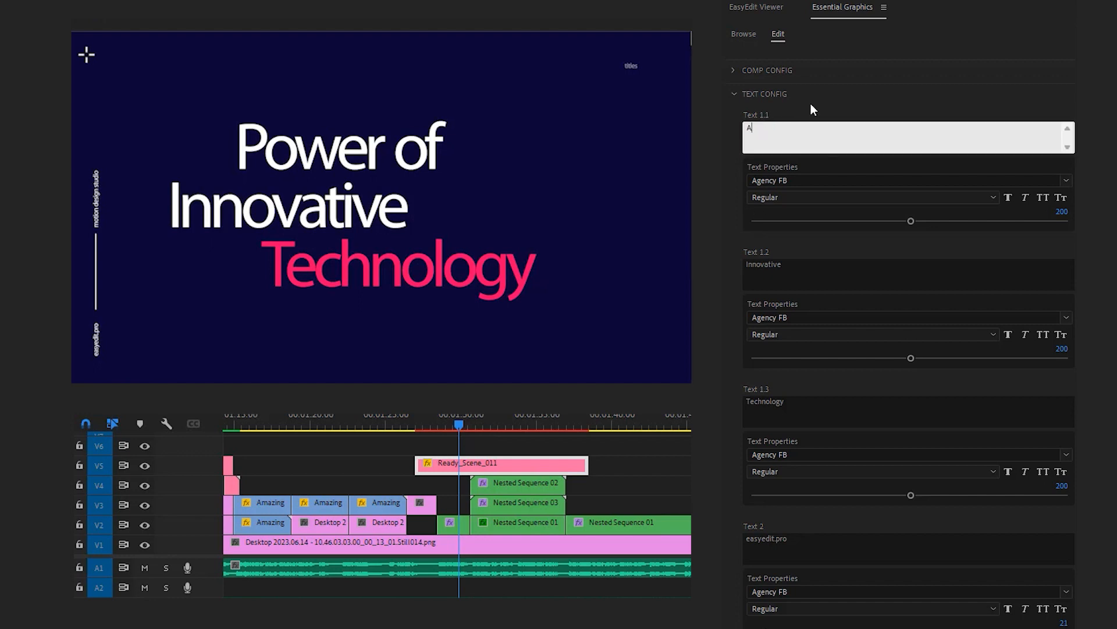
{"action": "type", "text": "dobe"}
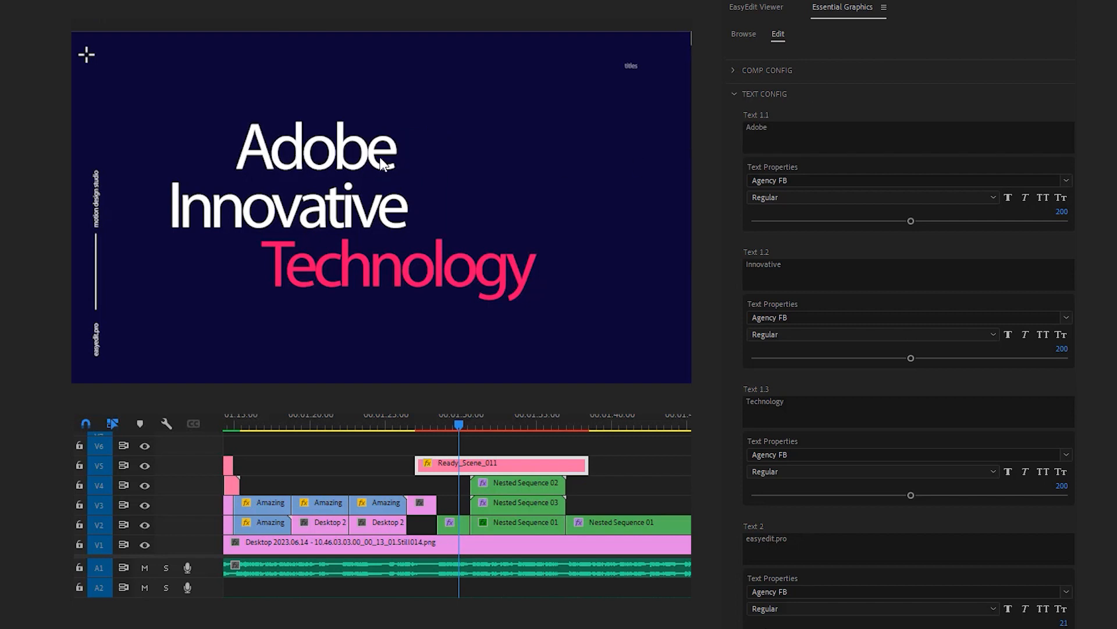
{"action": "double_click", "coordinate": [762, 264]}
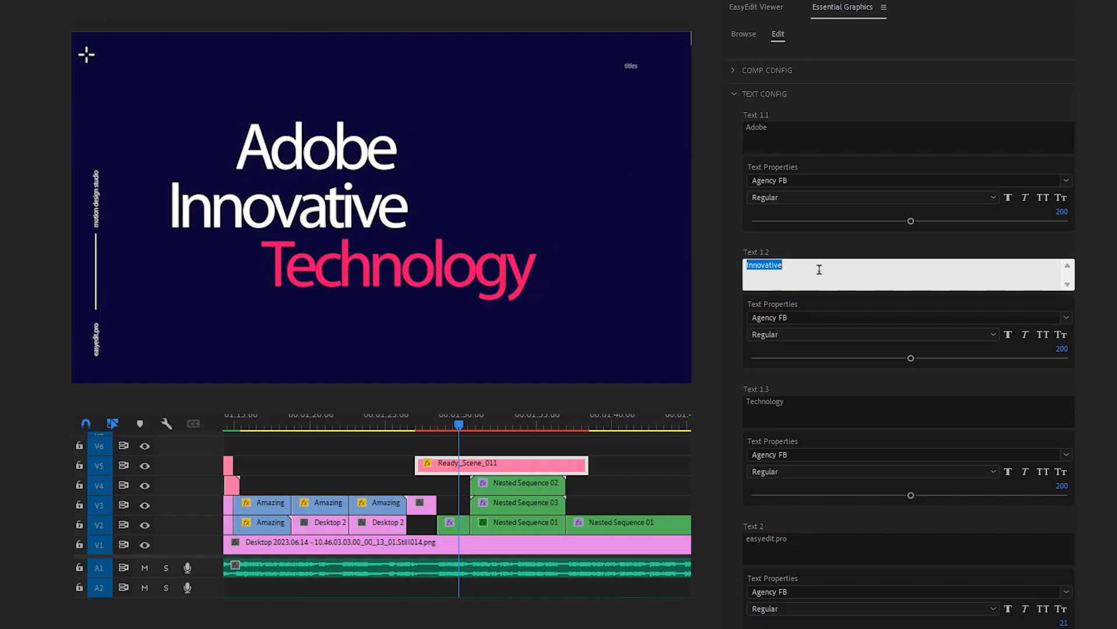
{"action": "type", "text": "Premiere"}
{"action": "left_click", "coordinate": [908, 412]}
{"action": "type", "text": "Pro"}
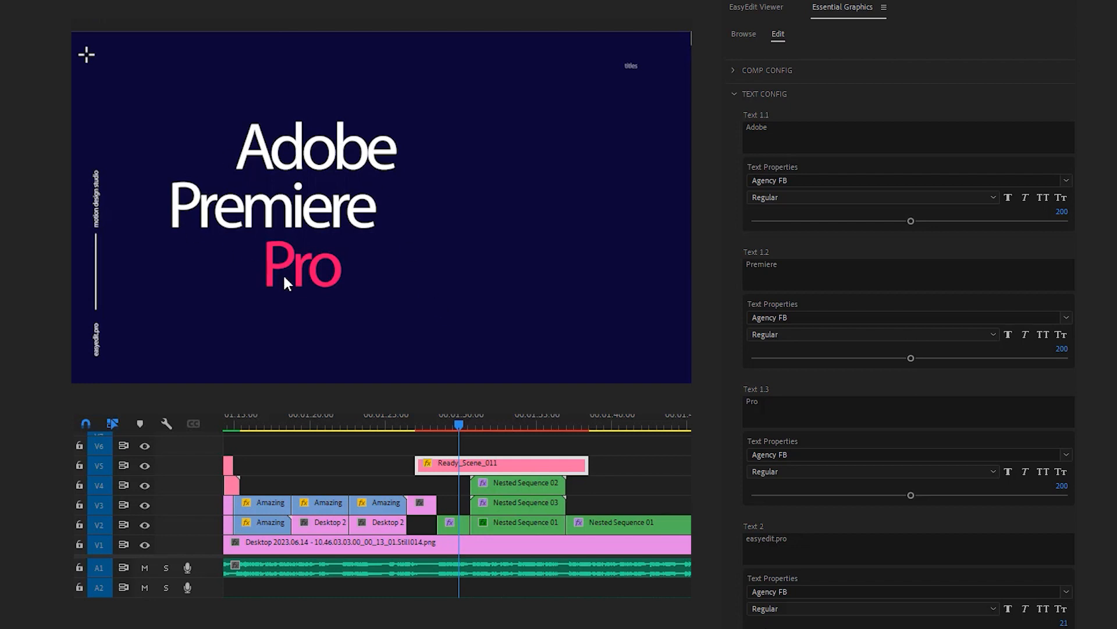
- Scroll down through the Text Config fields for the side texts and resolution settings
{"action": "scroll", "scroll_direction": "down", "scroll_amount": 3}
{"action": "type", "text": "FilmbyARIF"}
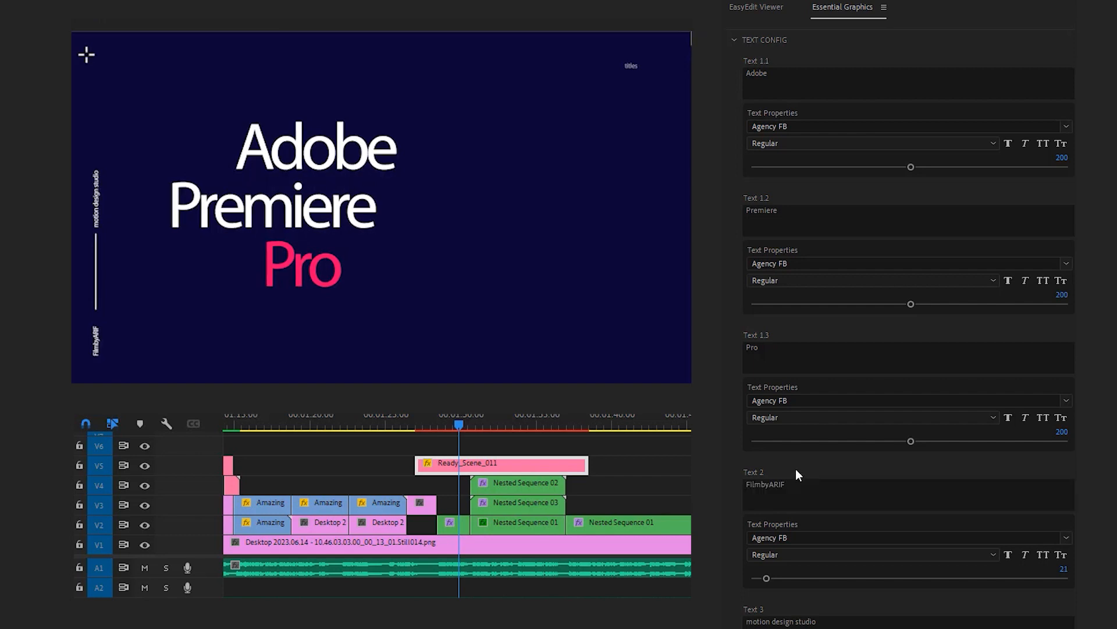
{"action": "scroll", "scroll_direction": "down", "scroll_amount": 3}
{"action": "type", "text": "Tutorials"}
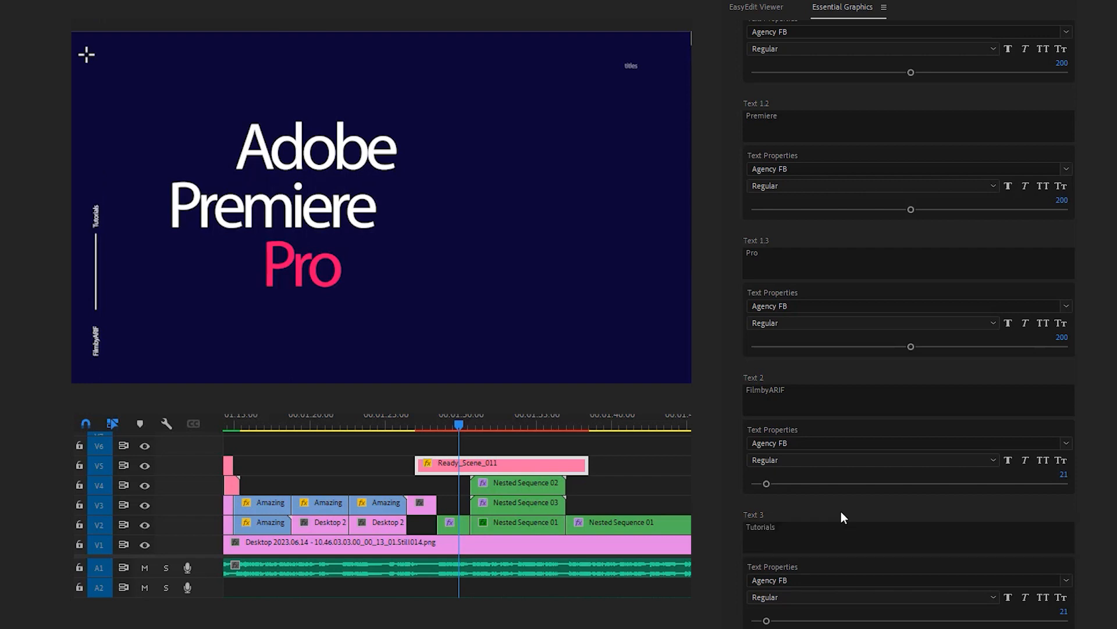
{"action": "mouse_move", "coordinate": [749, 433]}
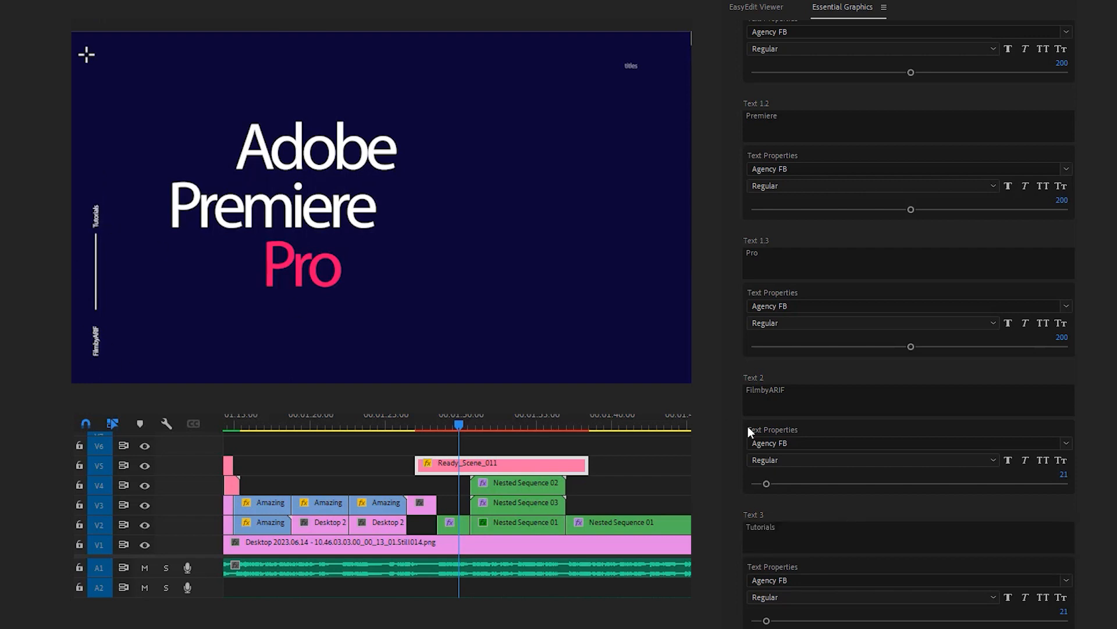
{"action": "scroll", "scroll_direction": "down", "scroll_amount": 3}
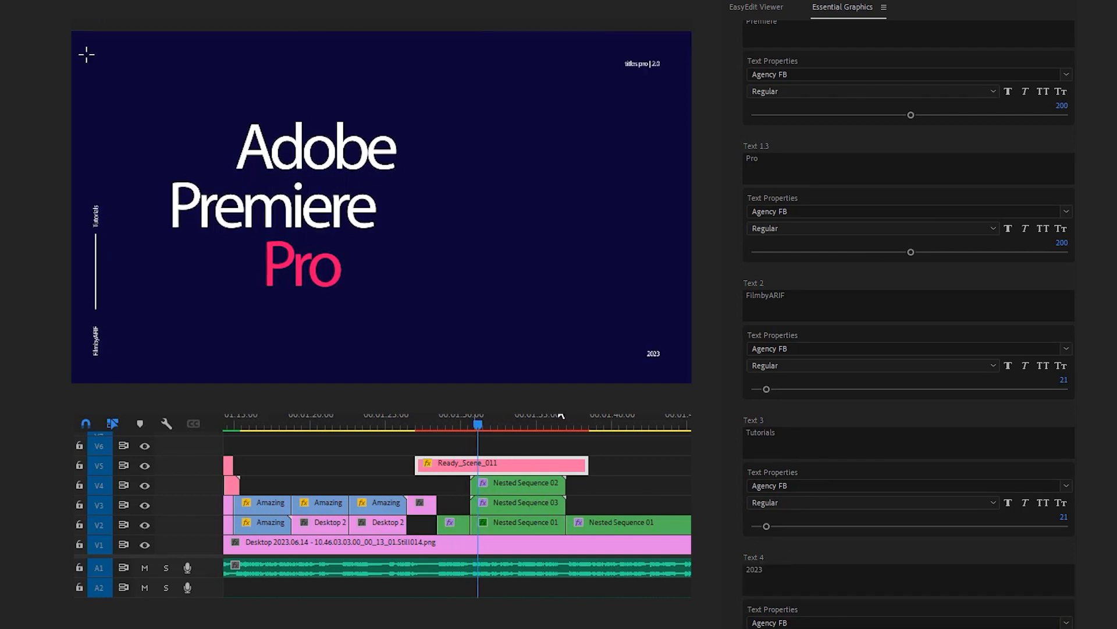
{"action": "scroll", "scroll_direction": "down", "scroll_amount": 3}
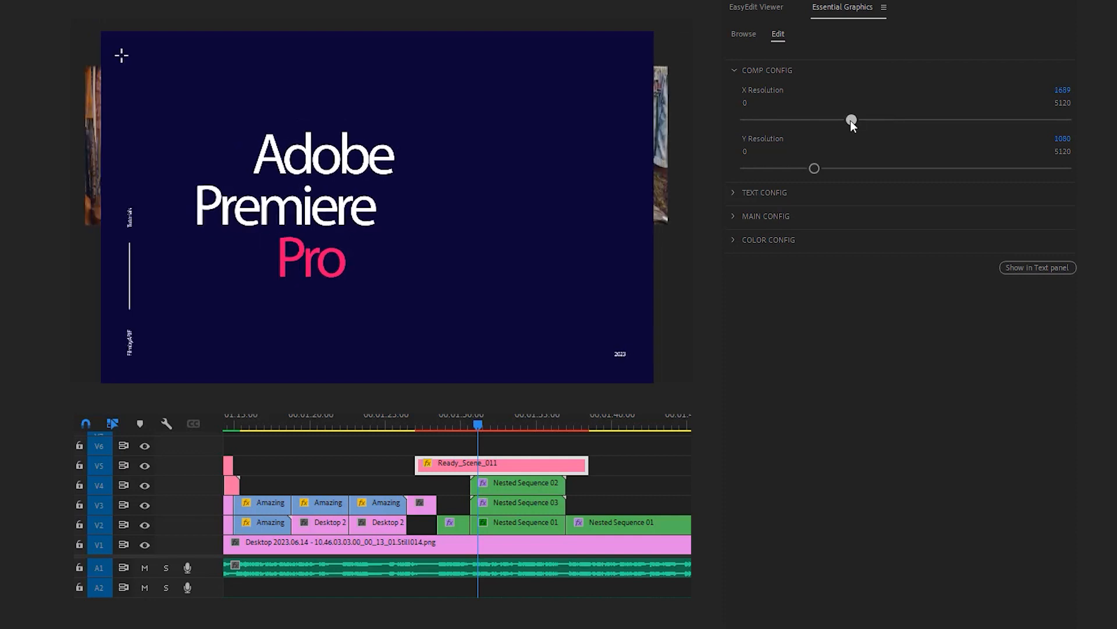
- Collapse Comp Config and expand Main Config, then Color Config for the scene texts
{"action": "left_click", "coordinate": [734, 70]}
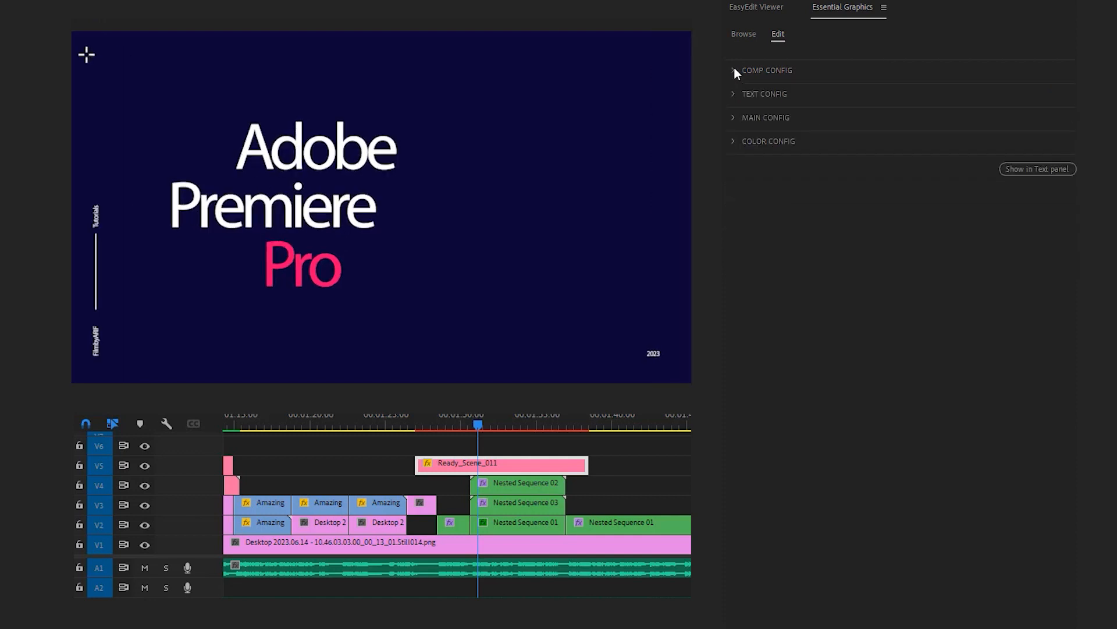
{"action": "left_click", "coordinate": [766, 117]}
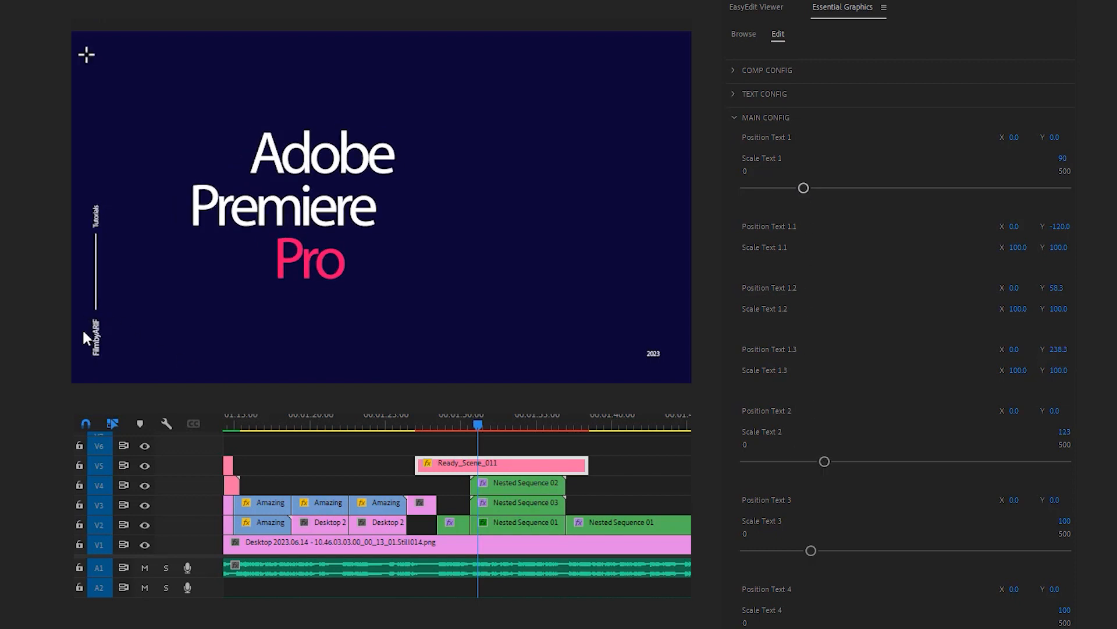
{"action": "left_click", "coordinate": [766, 116]}
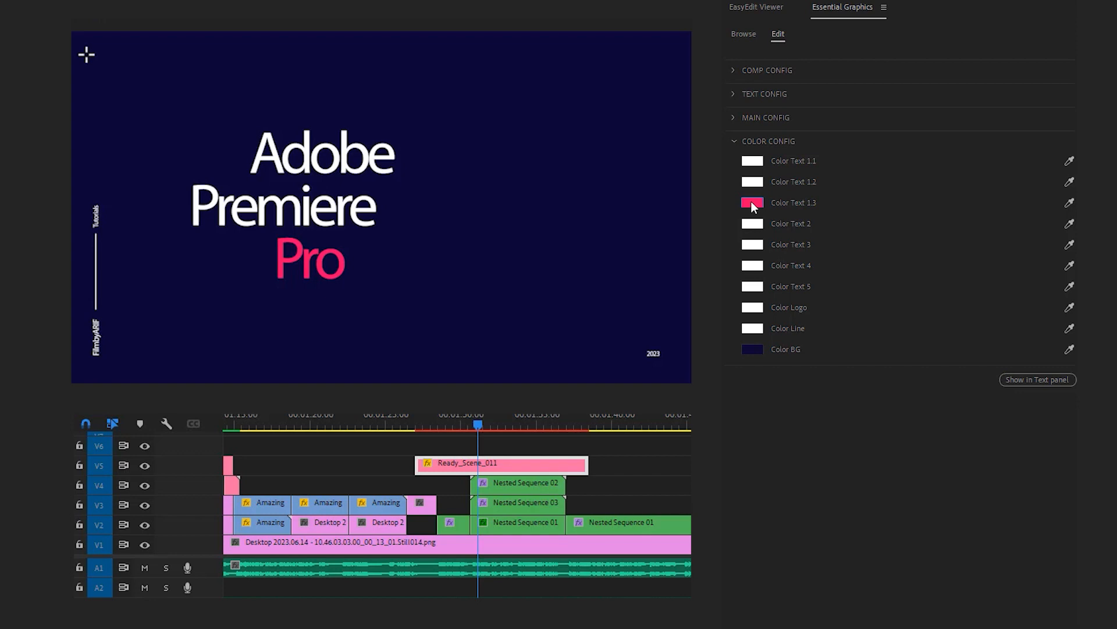
- Set Color Text 1.3 to orange so the word Pro is orange instead of pink
{"action": "left_click", "coordinate": [752, 203]}
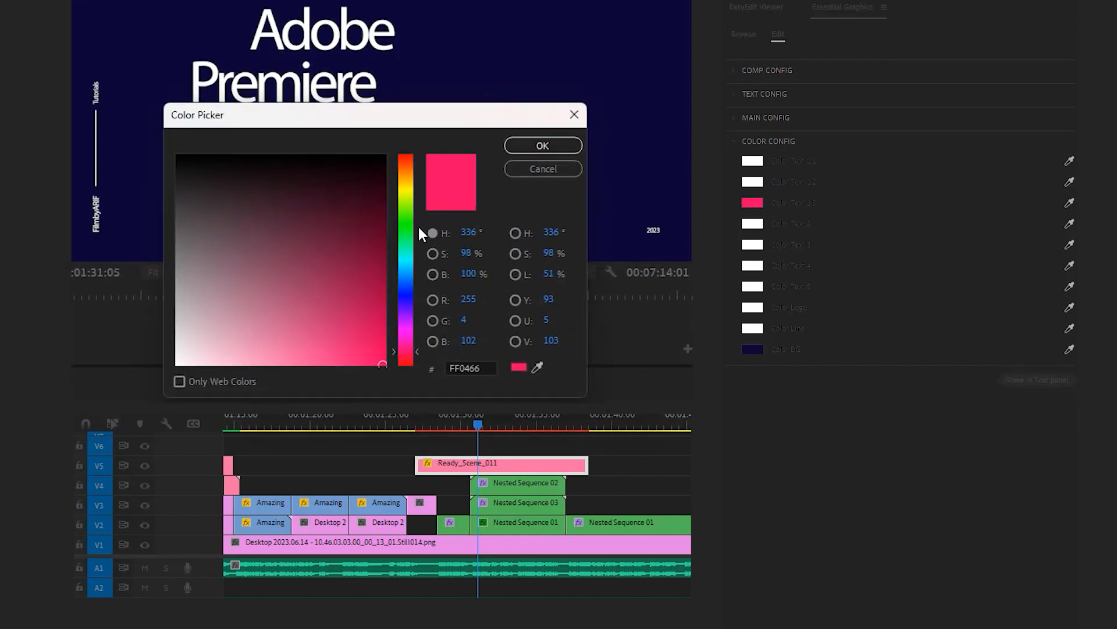
{"action": "left_click", "coordinate": [406, 171]}
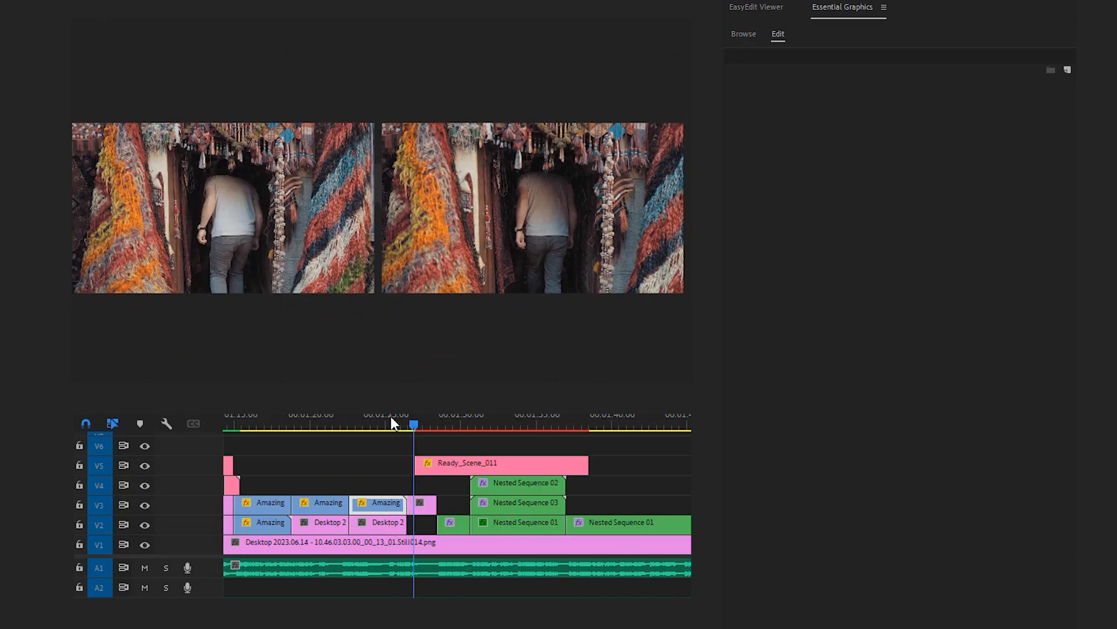
{"action": "left_click", "coordinate": [501, 461]}
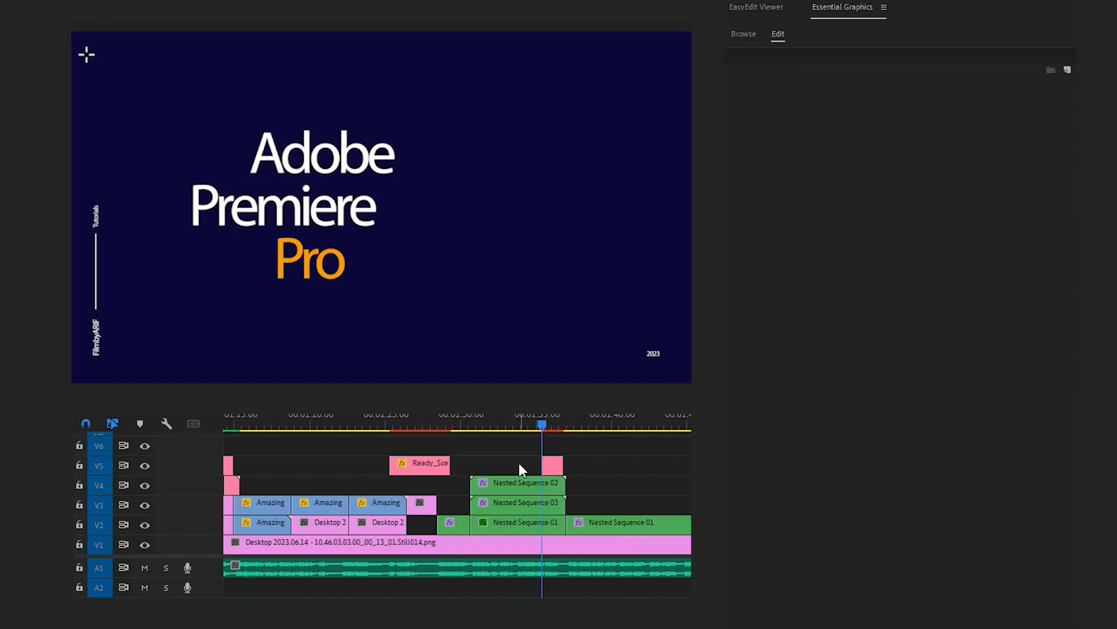
{"action": "left_click", "coordinate": [441, 425]}
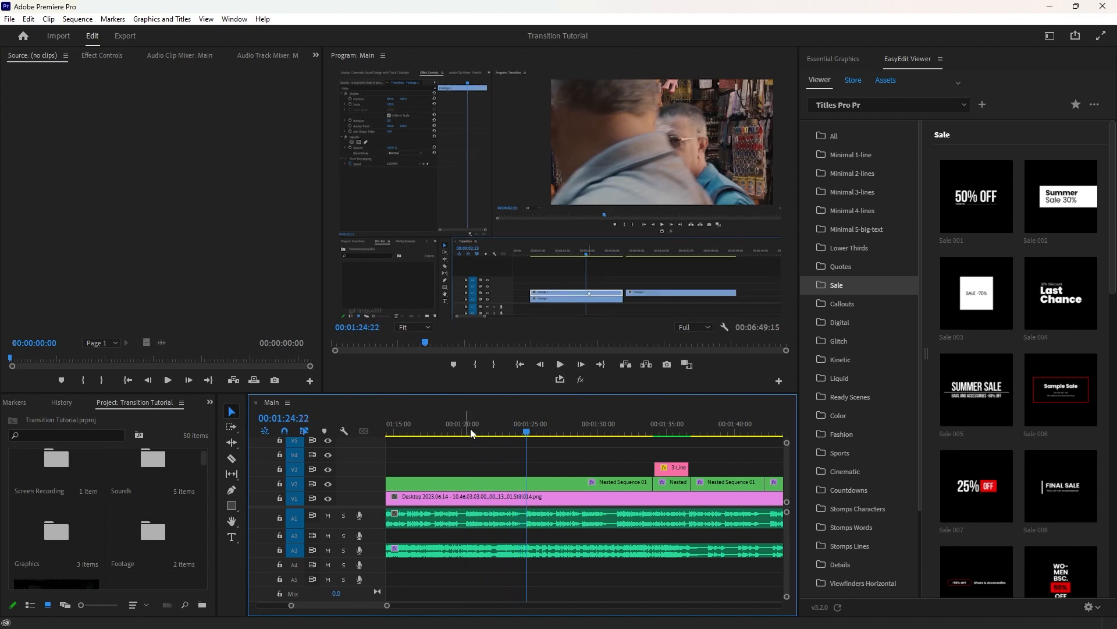
- Move the playhead back to about 1:20 where the new title should start
{"action": "left_click", "coordinate": [502, 433]}
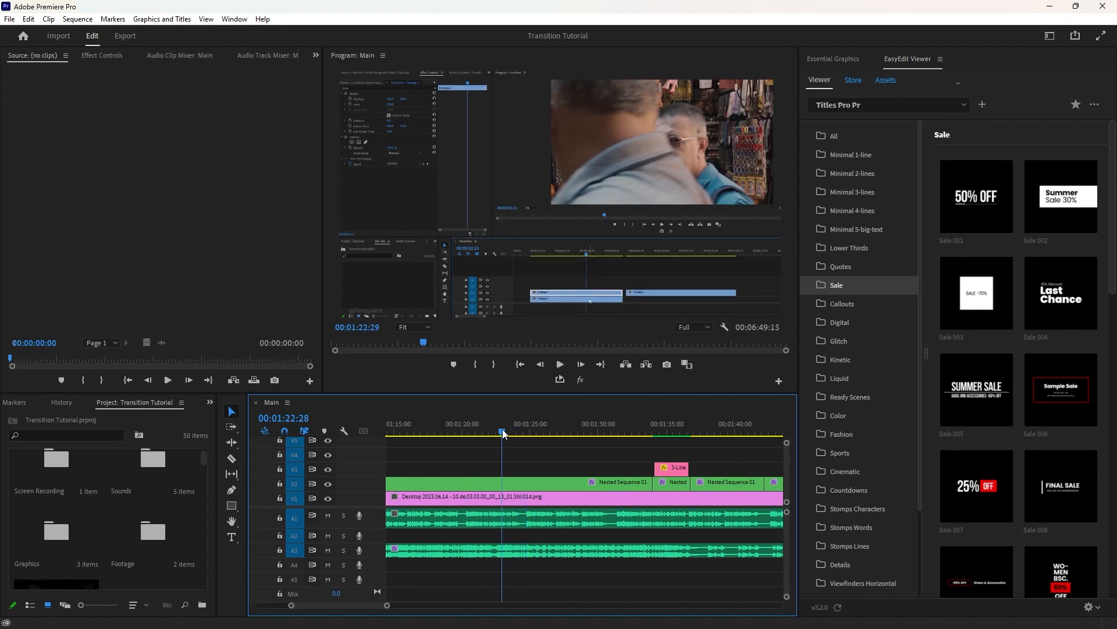
{"action": "left_click", "coordinate": [470, 433]}
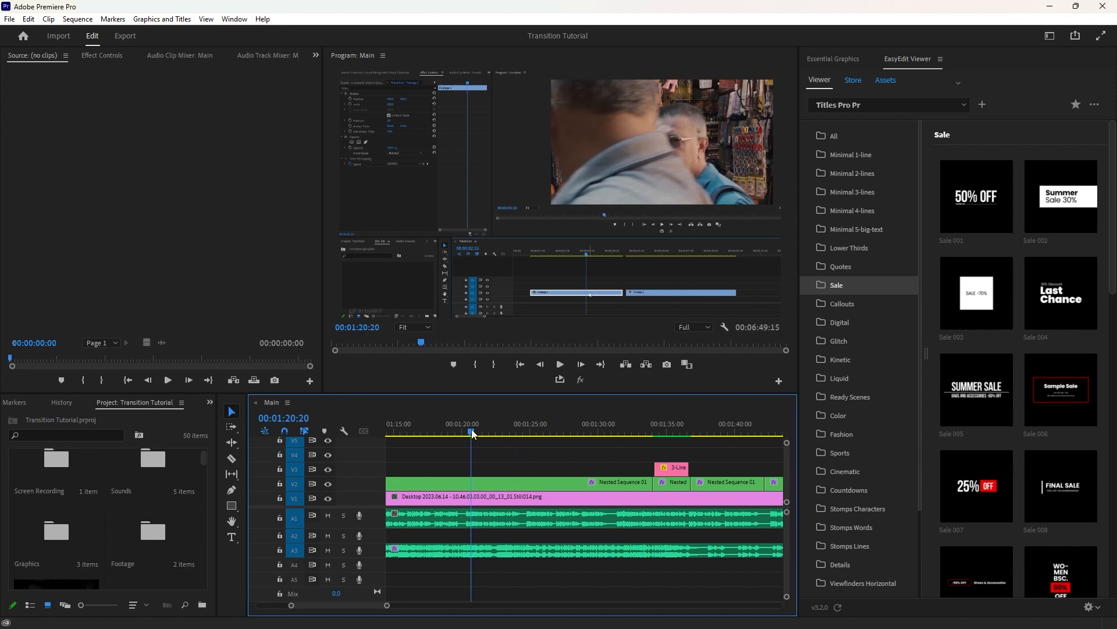
{"action": "left_click", "coordinate": [507, 433]}
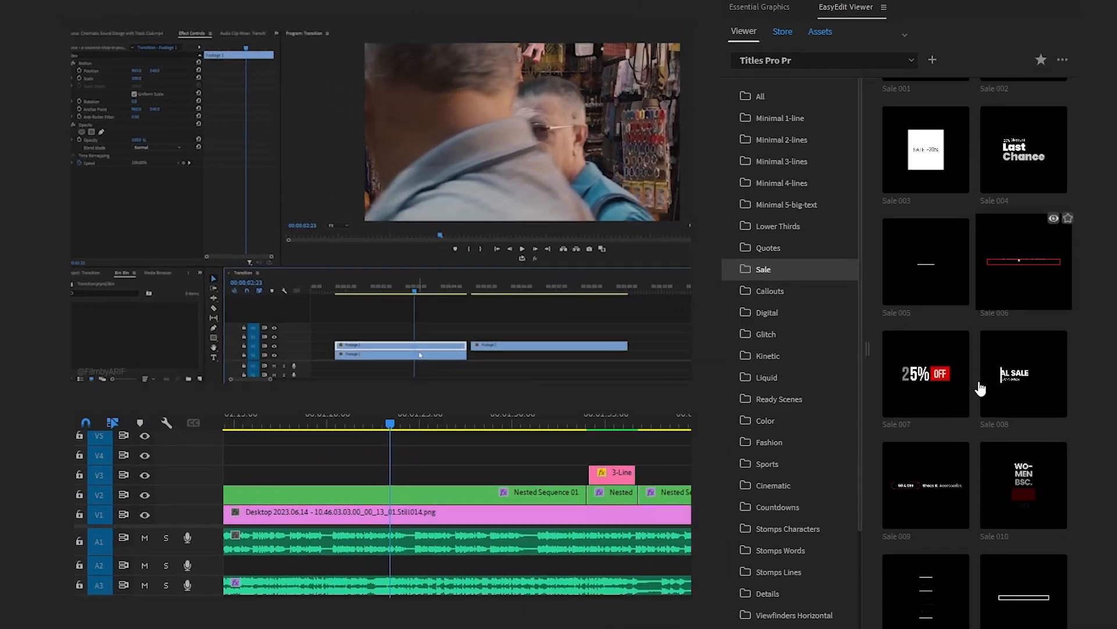
- Browse the callout then Lower Thirds template categories to apply LT_004 near 1:20
{"action": "left_click", "coordinate": [769, 291]}
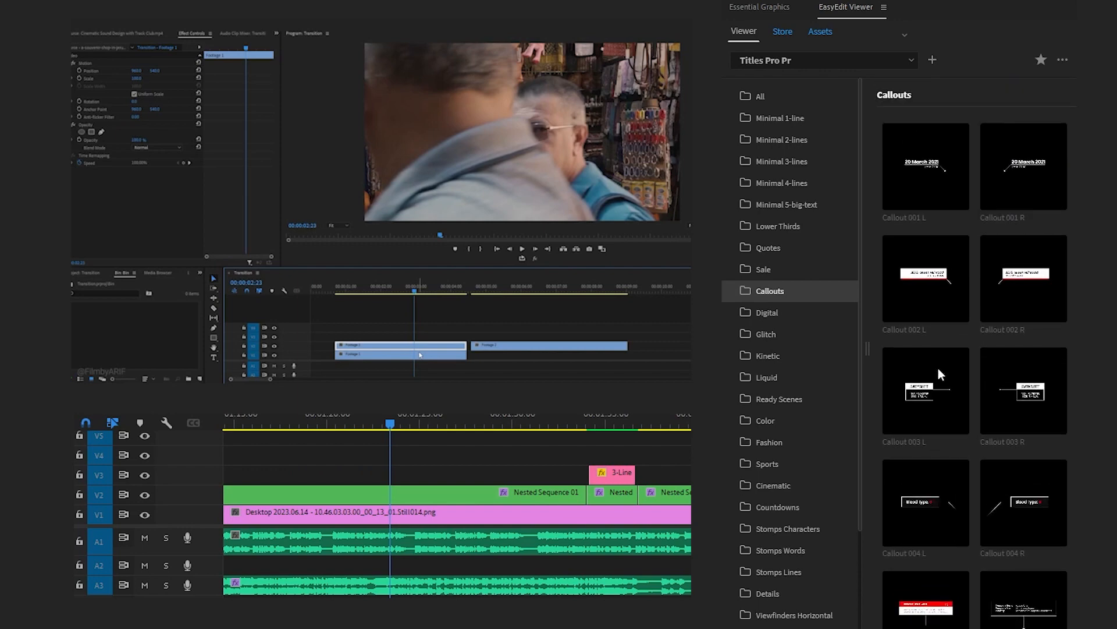
{"action": "mouse_move", "coordinate": [778, 226]}
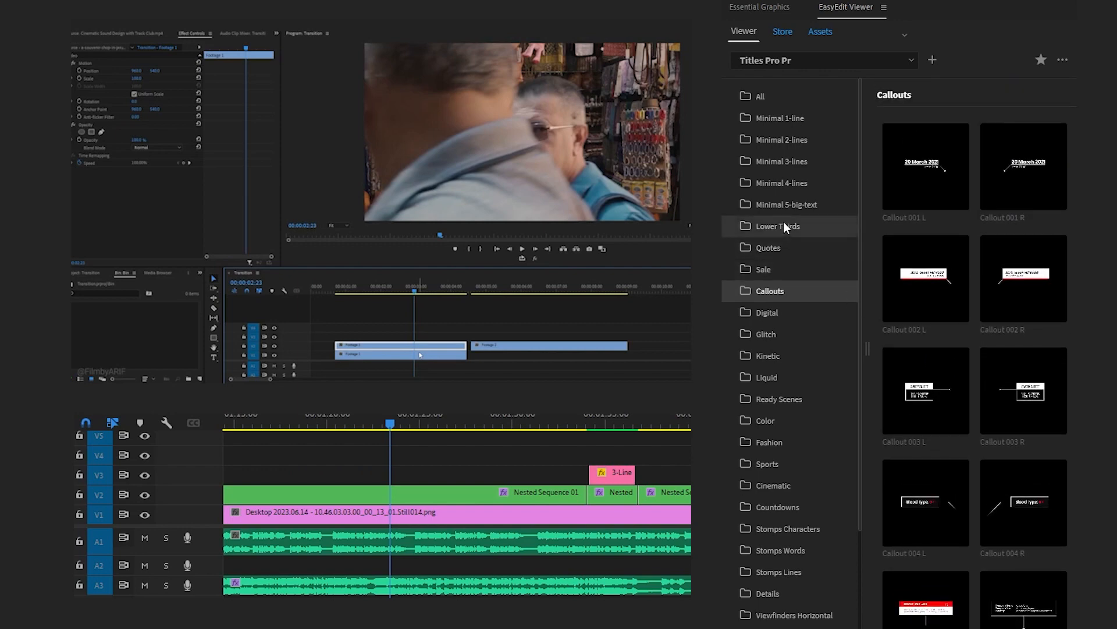
{"action": "left_click", "coordinate": [777, 225]}
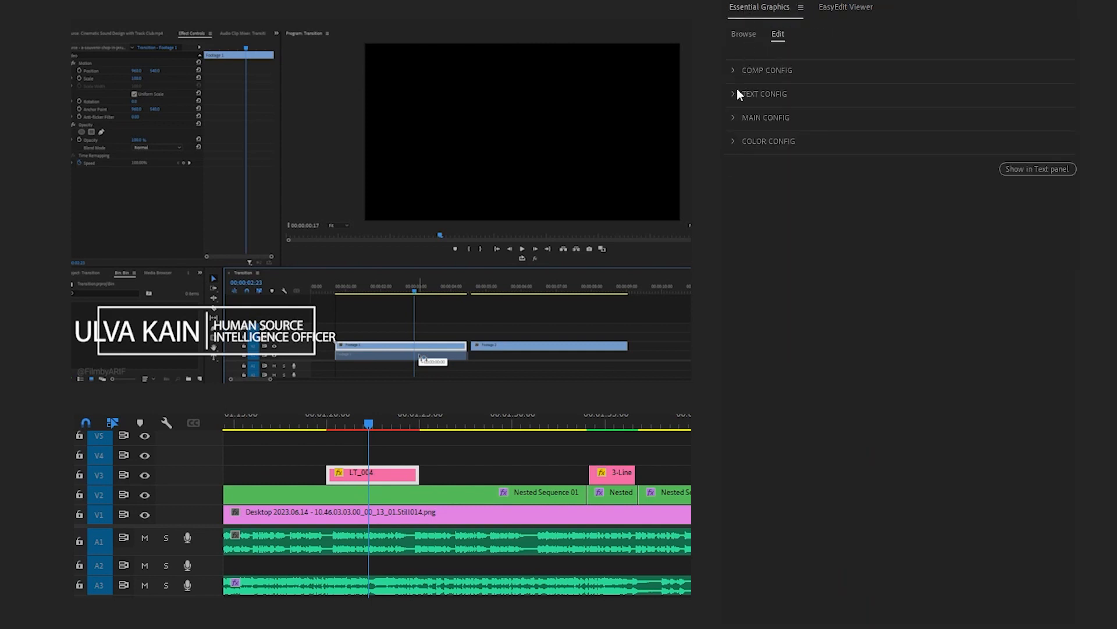
- Expand the lower third's Text Config and start retyping its lines as Alt and Key
{"action": "left_click", "coordinate": [734, 94]}
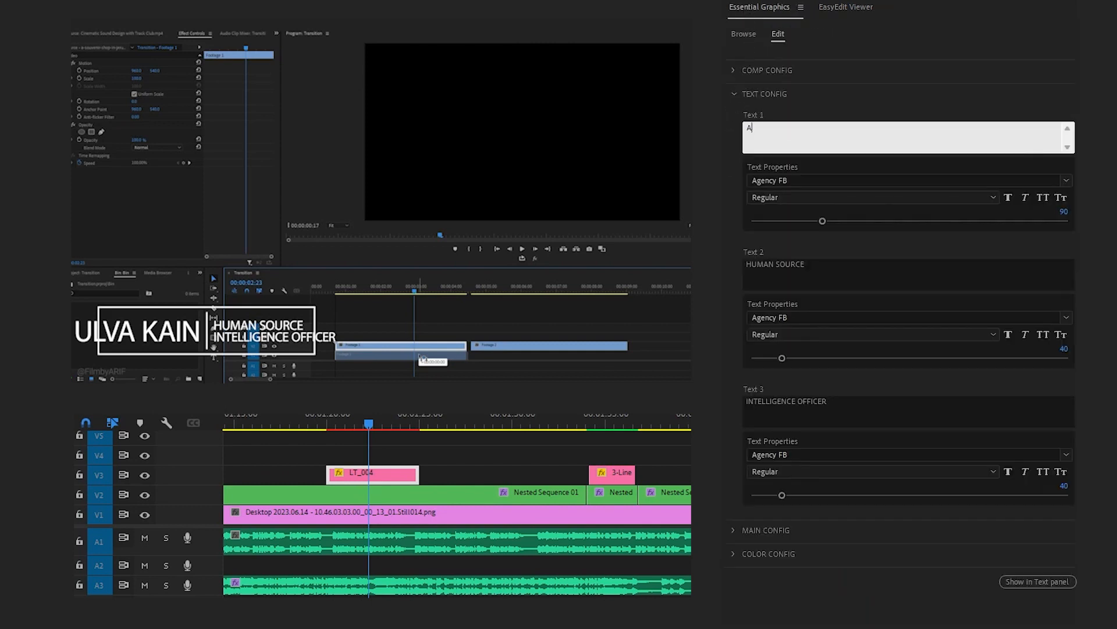
{"action": "type", "text": "lt"}
{"action": "left_click", "coordinate": [908, 275]}
{"action": "type", "text": "Key"}
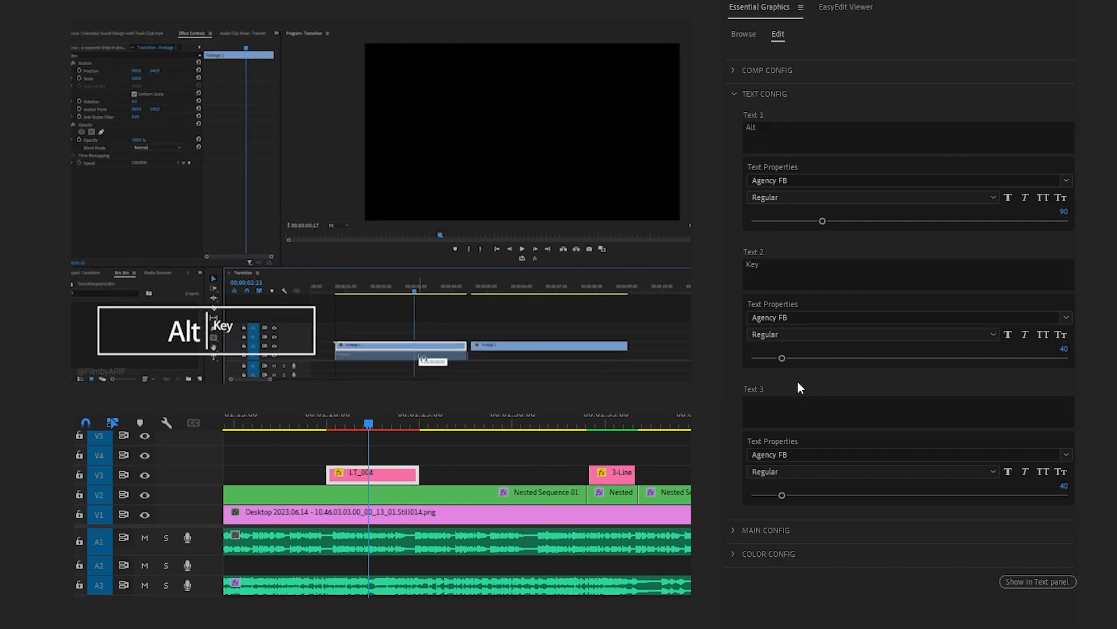
{"action": "mouse_move", "coordinate": [237, 326]}
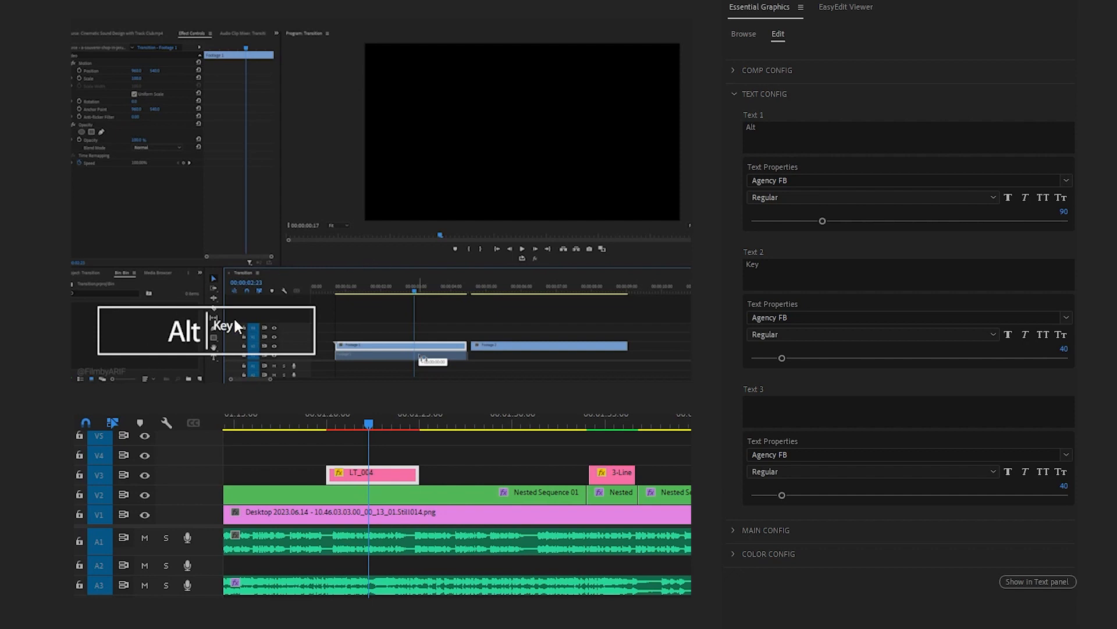
{"action": "mouse_move", "coordinate": [1032, 270]}
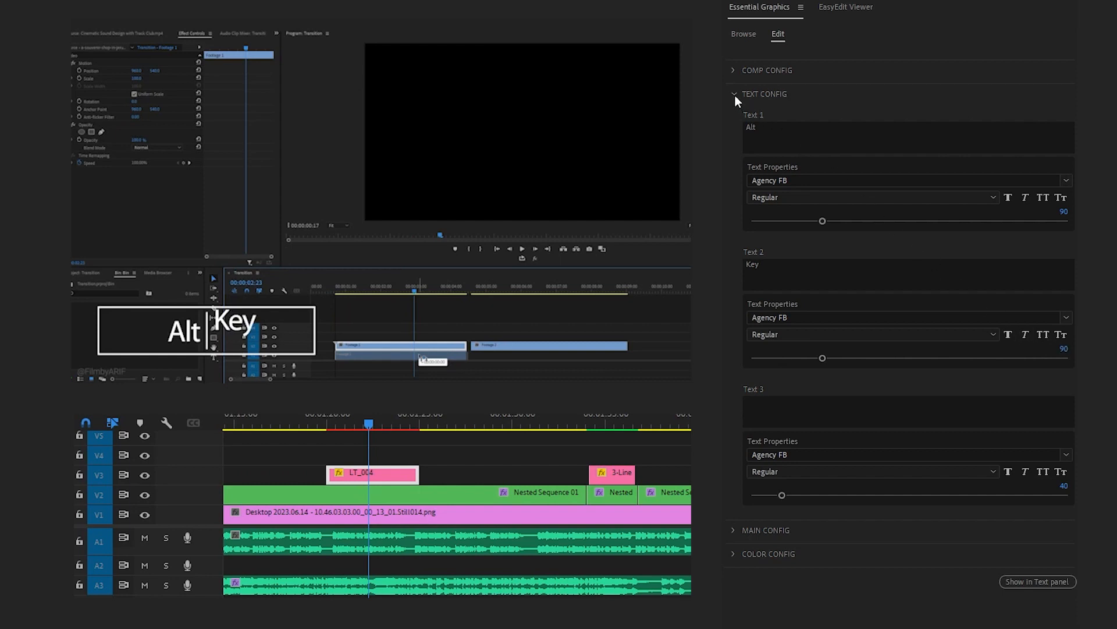
- Expand Main Config to reach Position Text 2 Y and set it to 33.3
{"action": "left_click", "coordinate": [765, 93]}
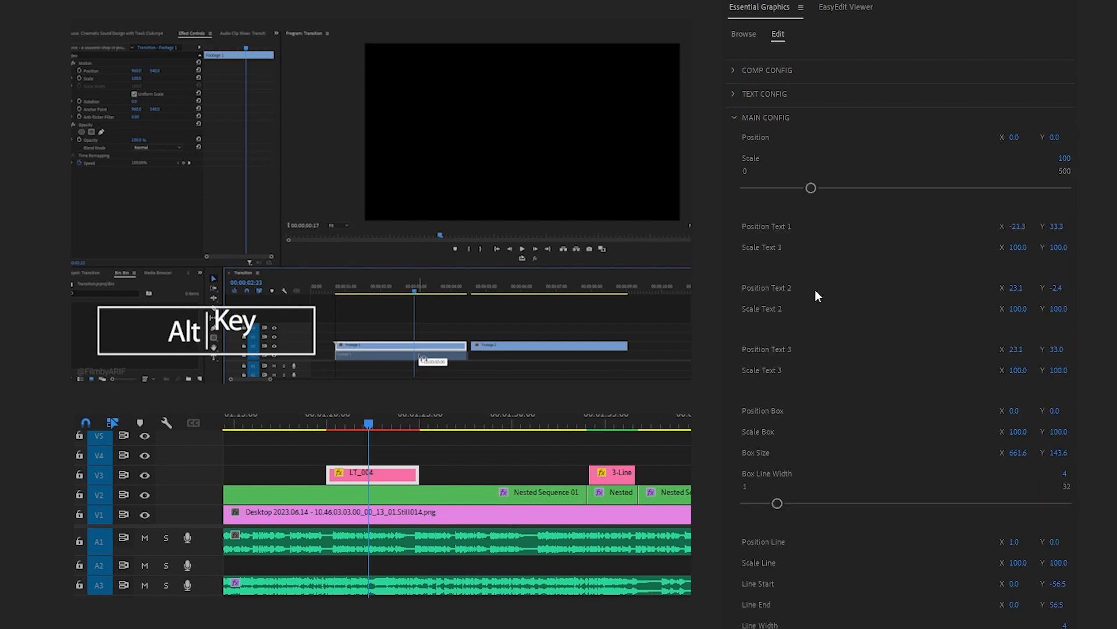
{"action": "mouse_move", "coordinate": [1060, 245]}
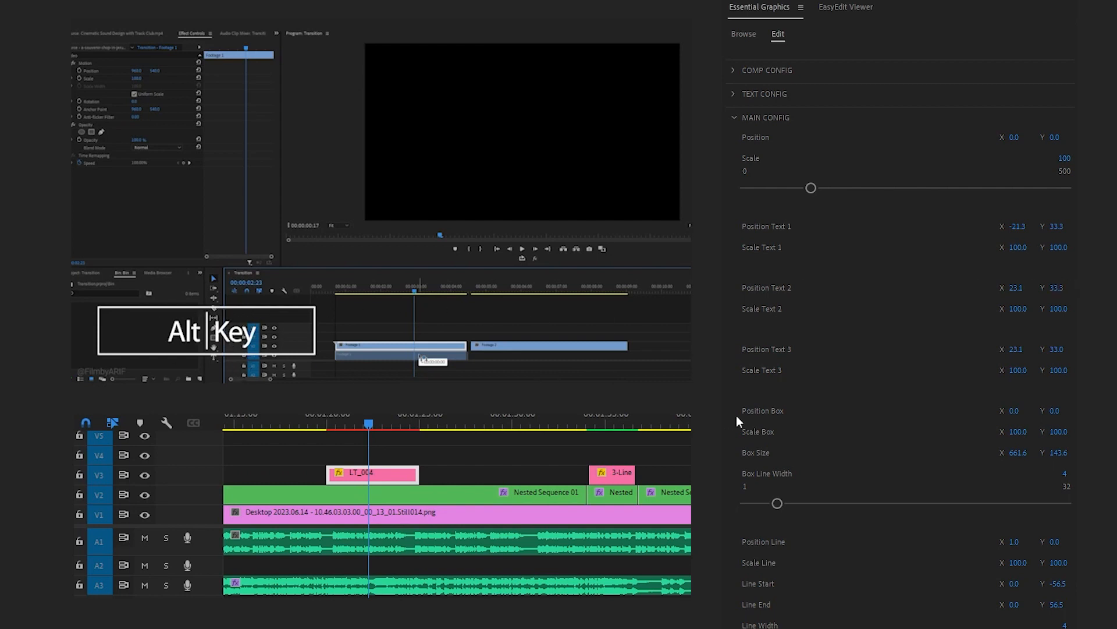
{"action": "mouse_move", "coordinate": [775, 466]}
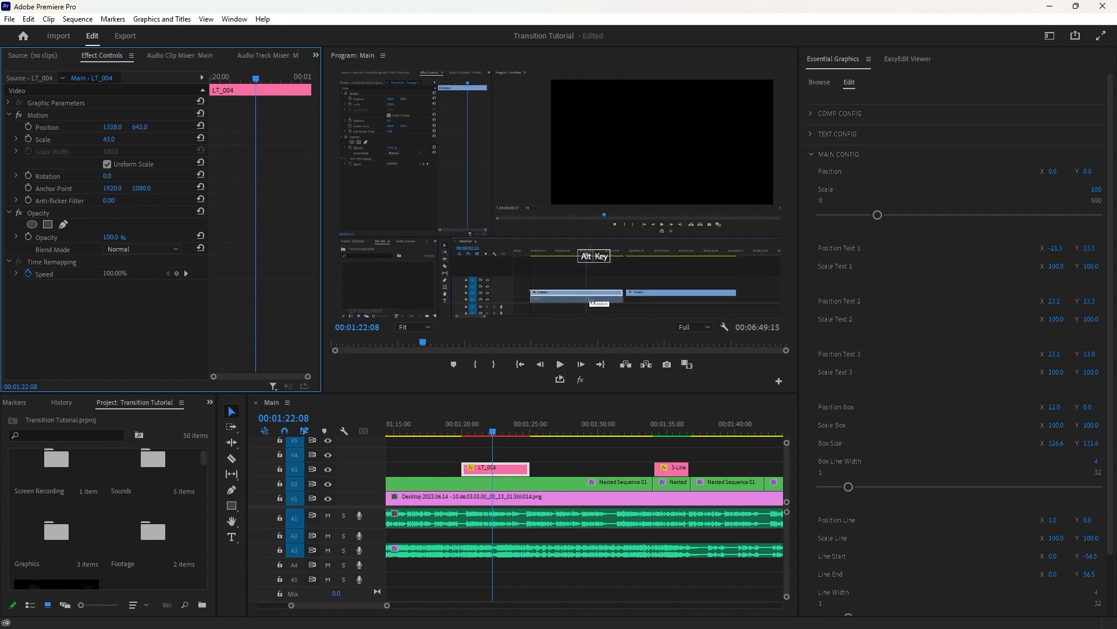
- Reduce the box size and set the clip's Scale to 43 in Effect Controls
{"action": "left_click", "coordinate": [435, 425]}
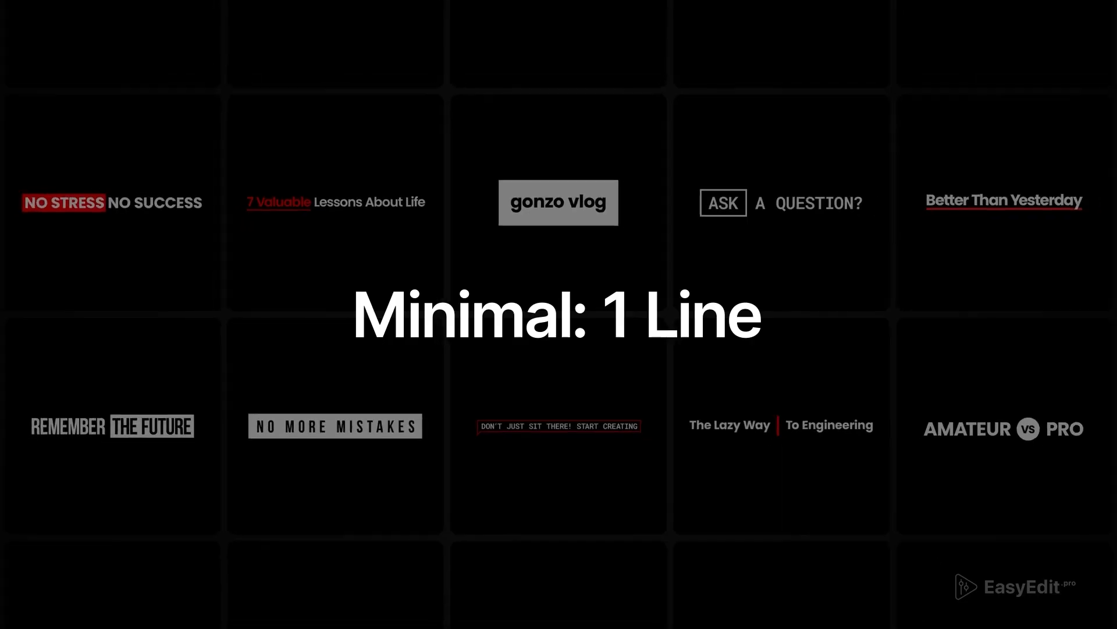
{"action": "scroll", "scroll_direction": "down", "scroll_amount": 3}
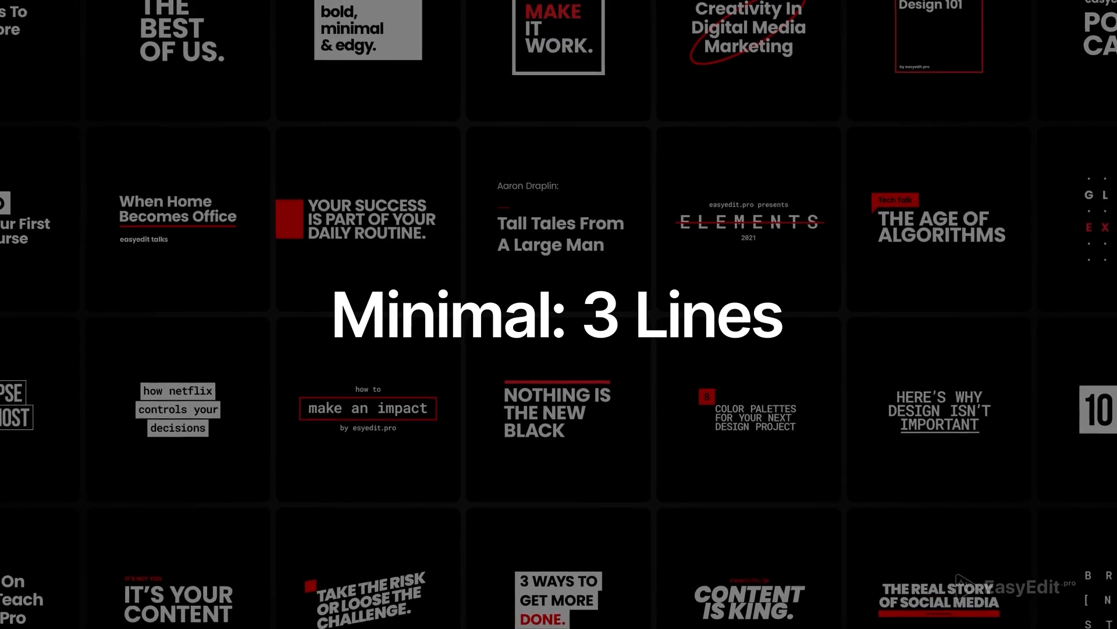